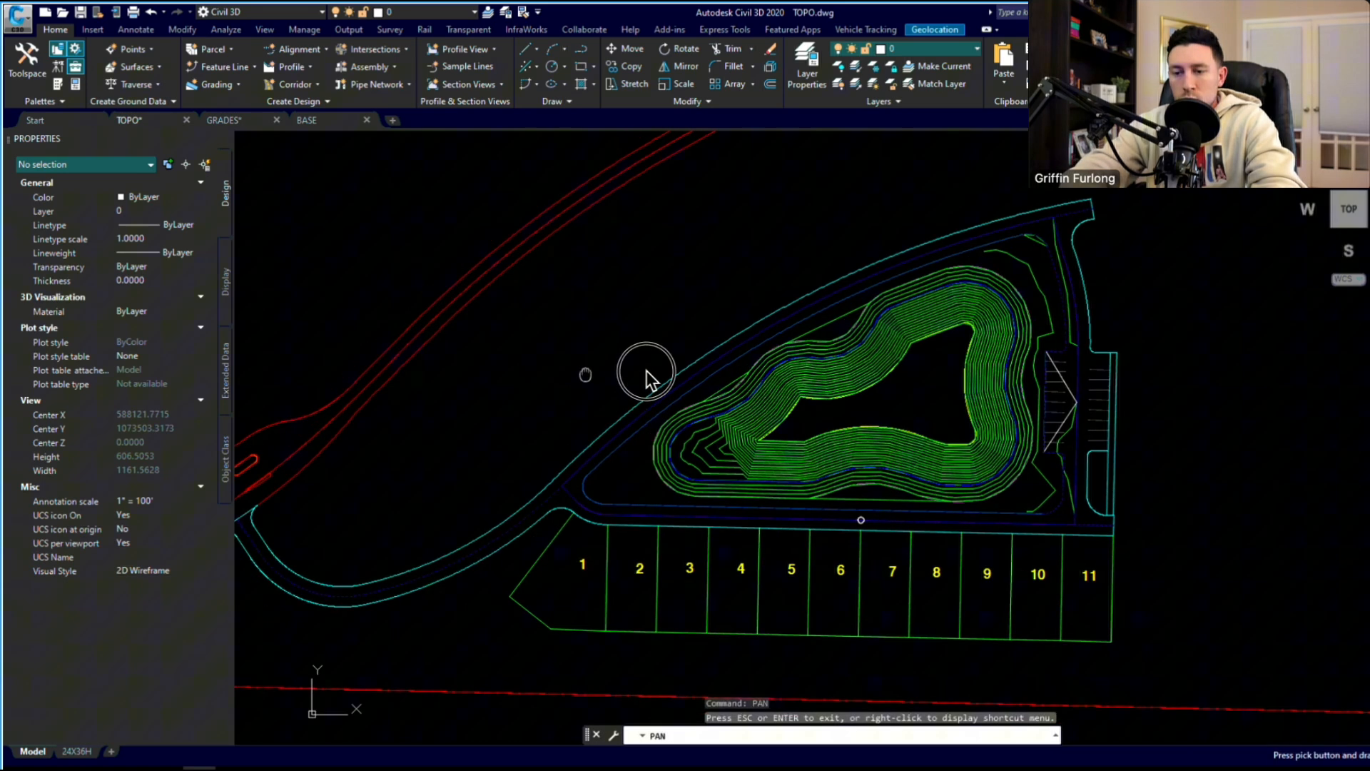
# - Pan the view to bring the curved road intersection up close
pyautogui.moveTo(647, 372); pyautogui.dragTo(717, 350)
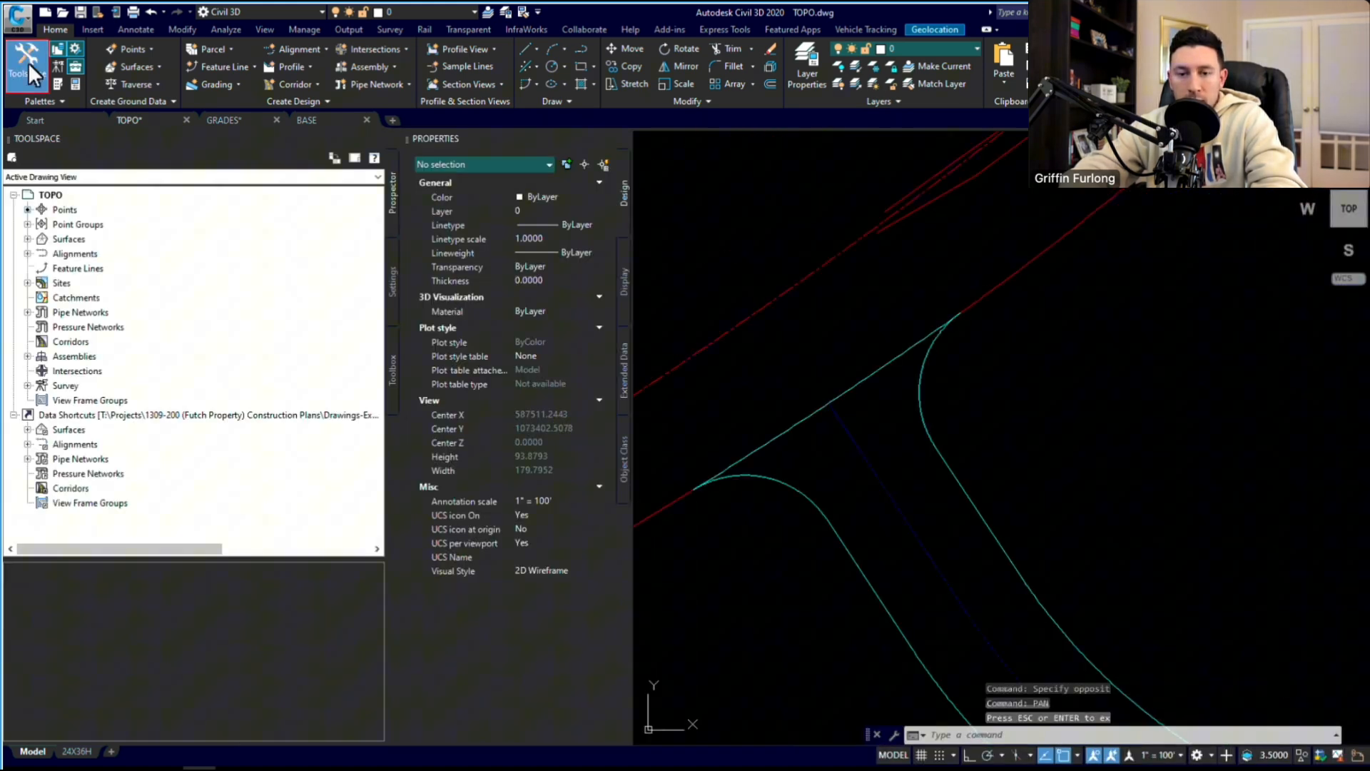
# - Expand Surfaces in Prospector, select Final Grade Suface, then clear the pavement selection
pyautogui.click(27, 68)
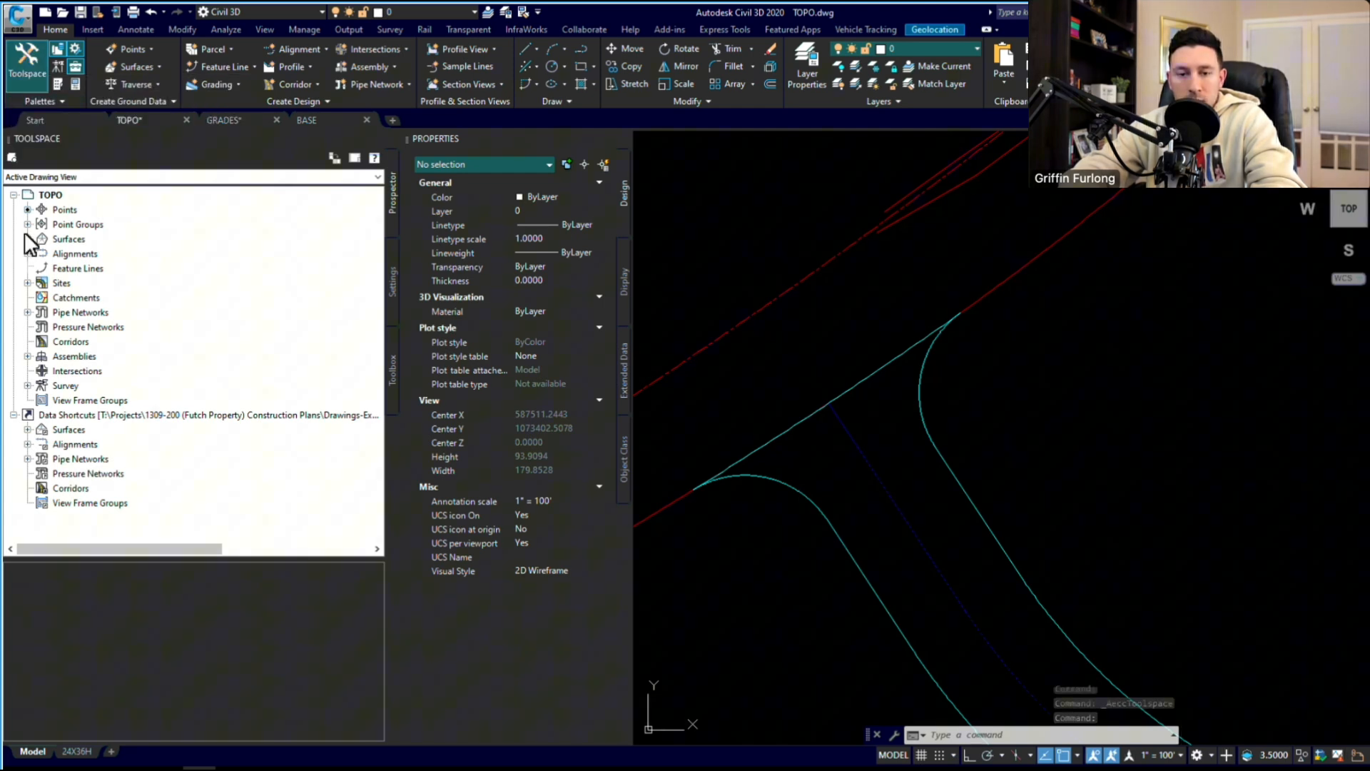
pyautogui.click(28, 238)
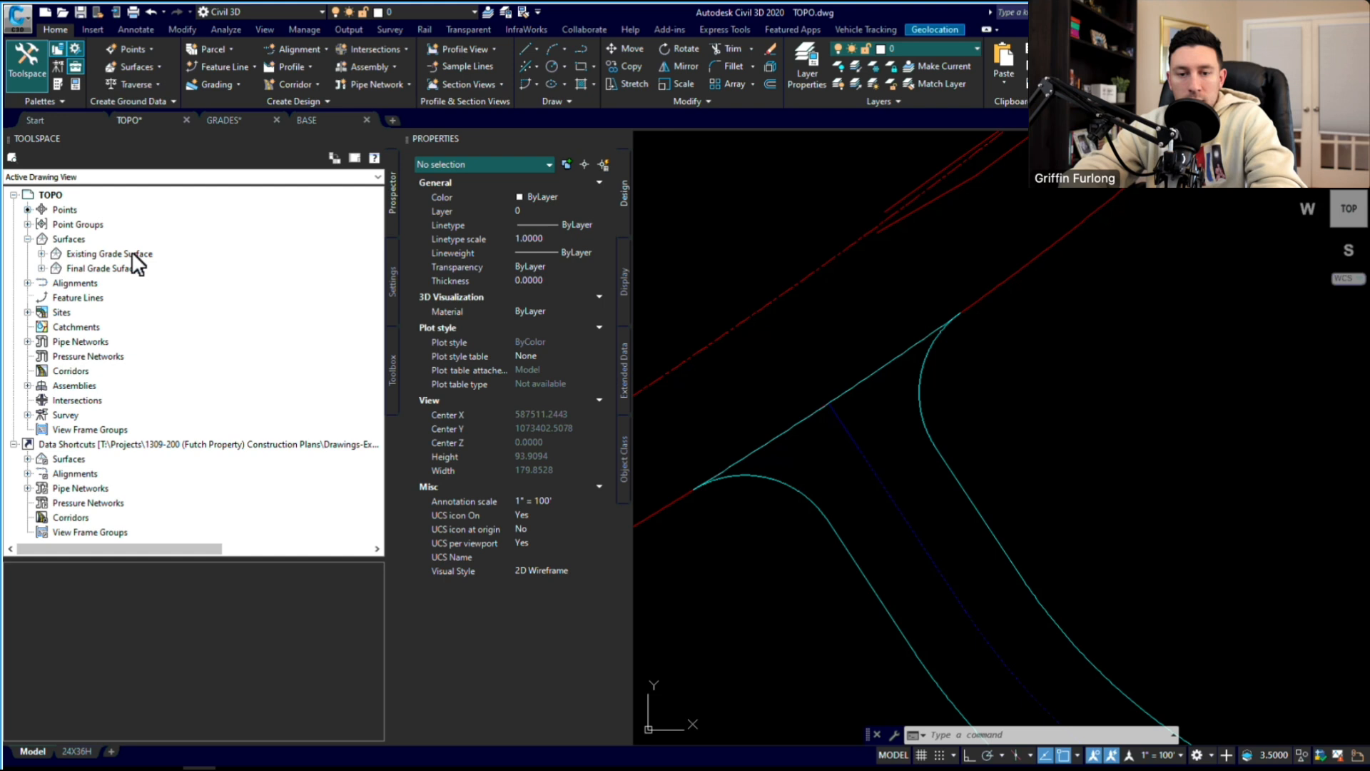
pyautogui.click(102, 268)
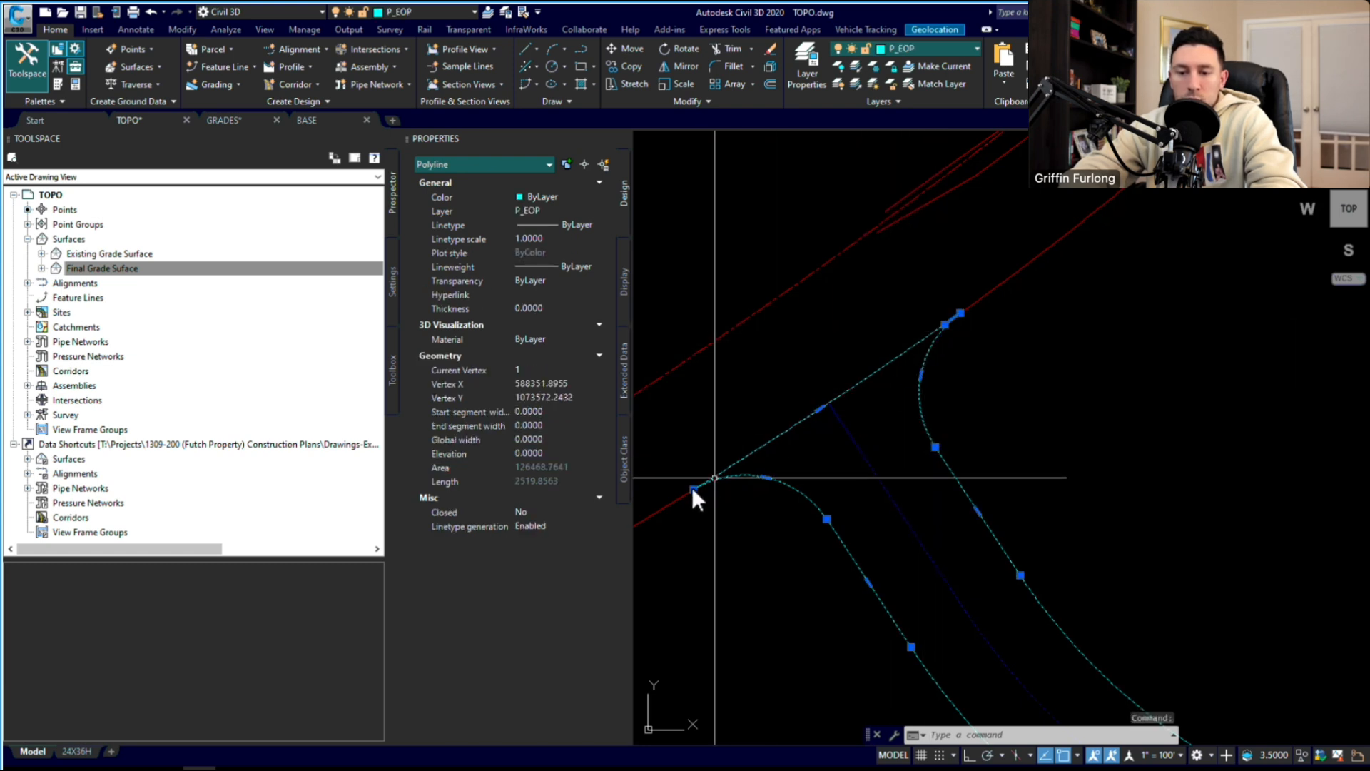
pyautogui.moveTo(795, 441)
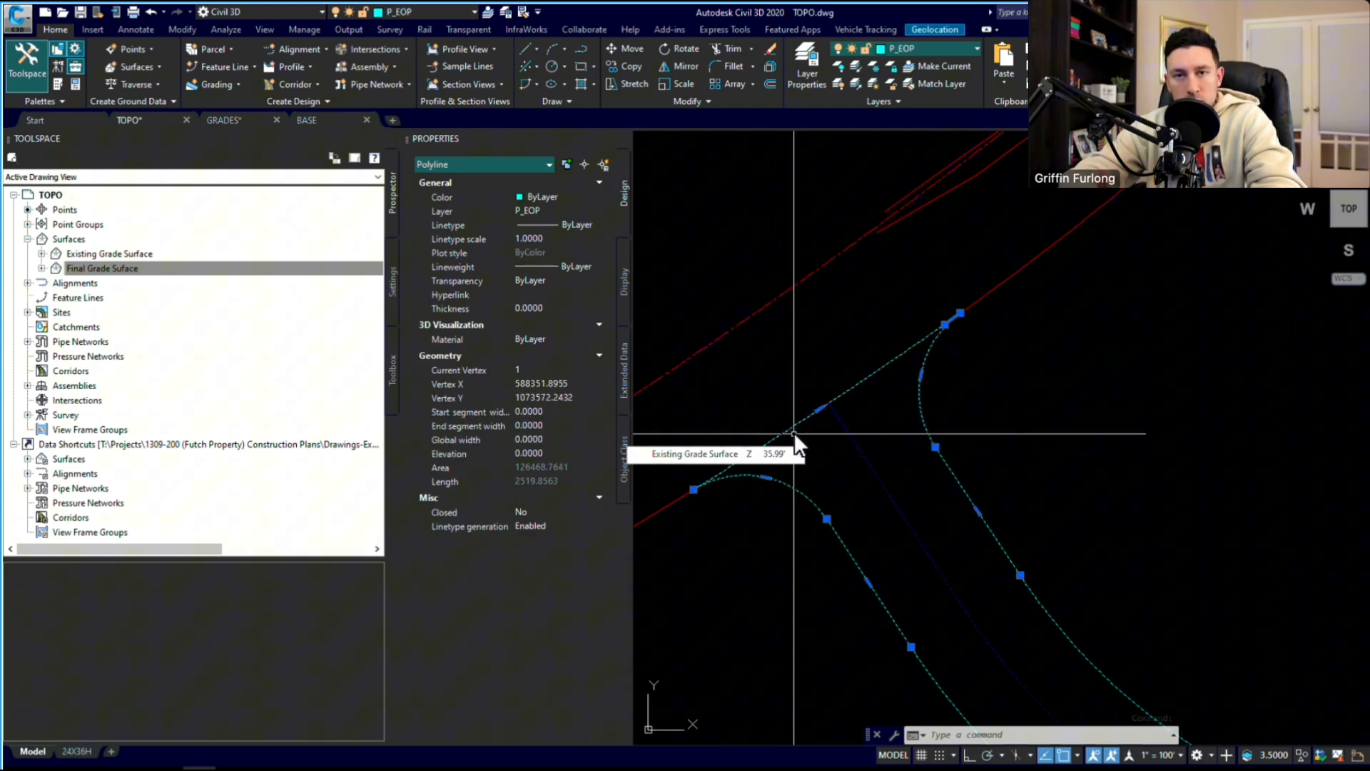
pyautogui.press('Escape')
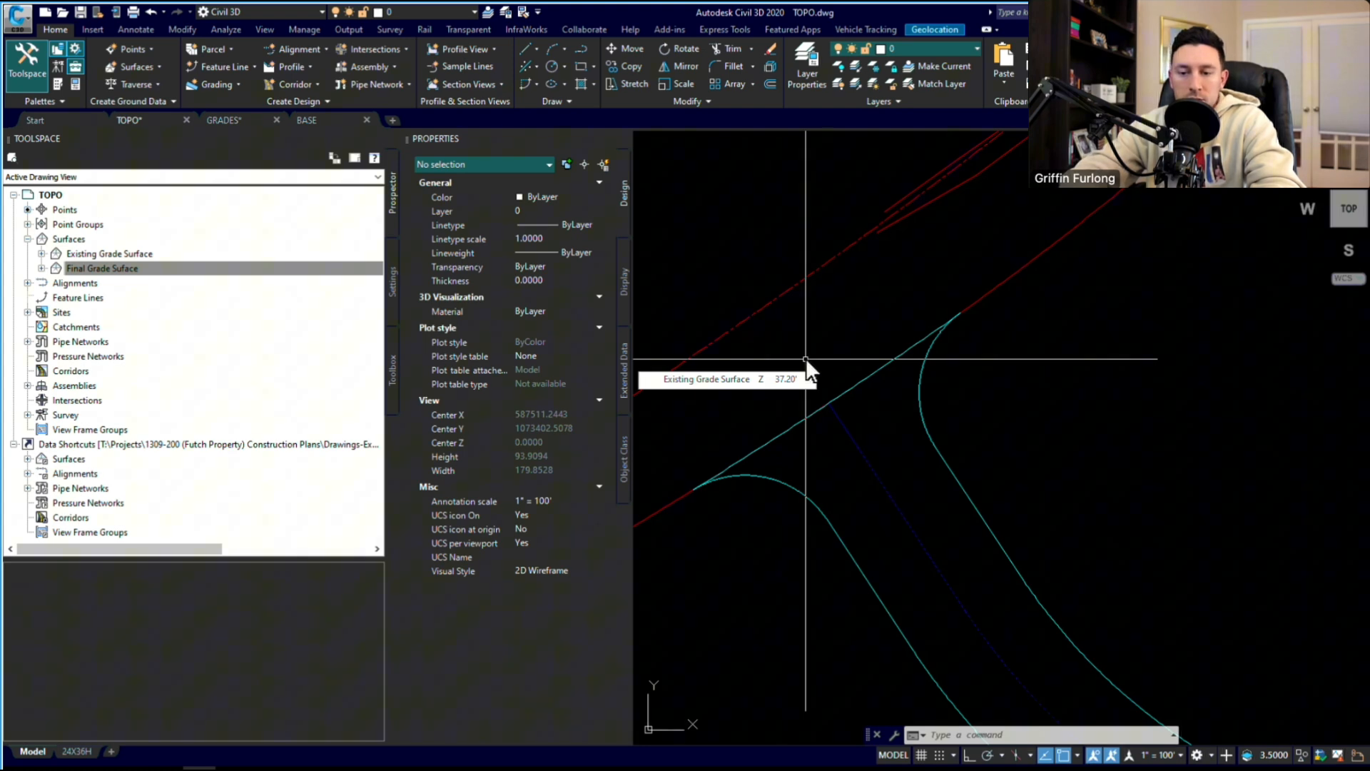
pyautogui.moveTo(861, 385)
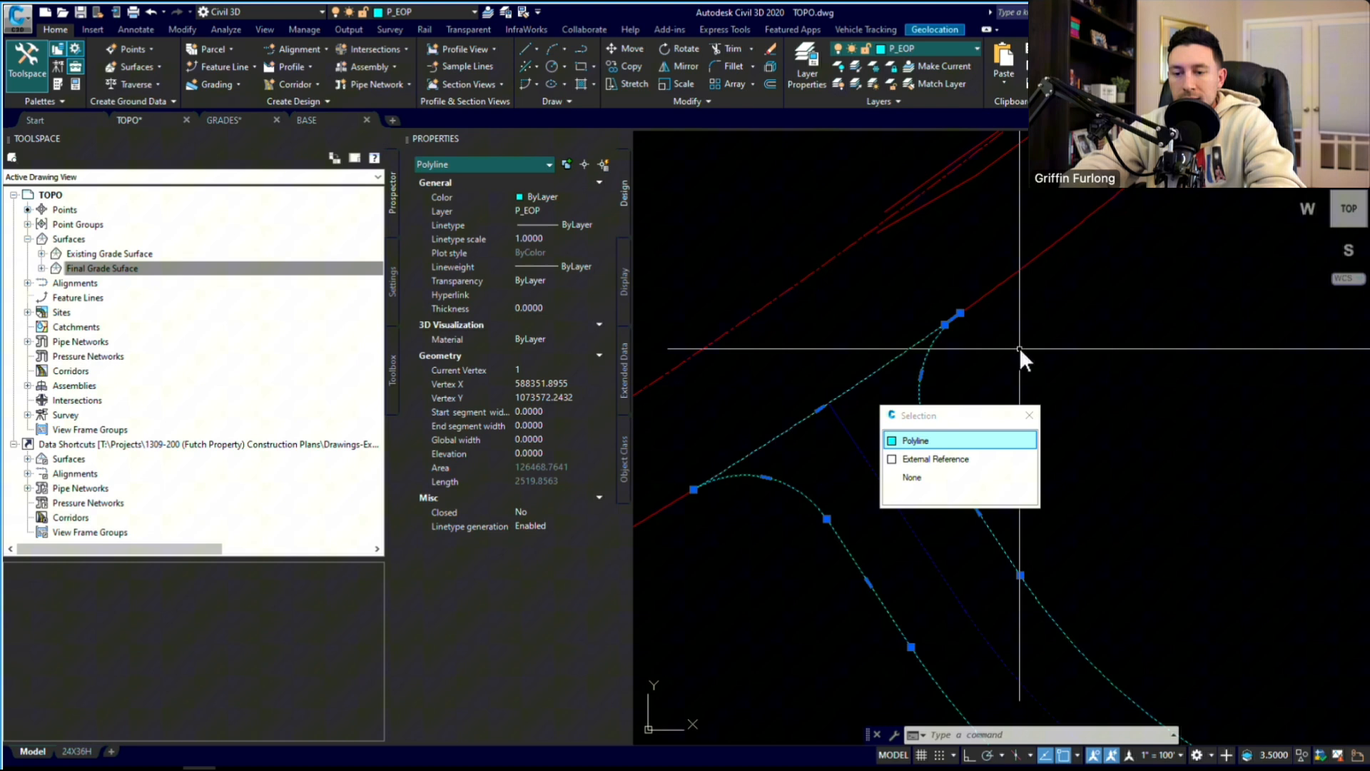
pyautogui.moveTo(1035, 378)
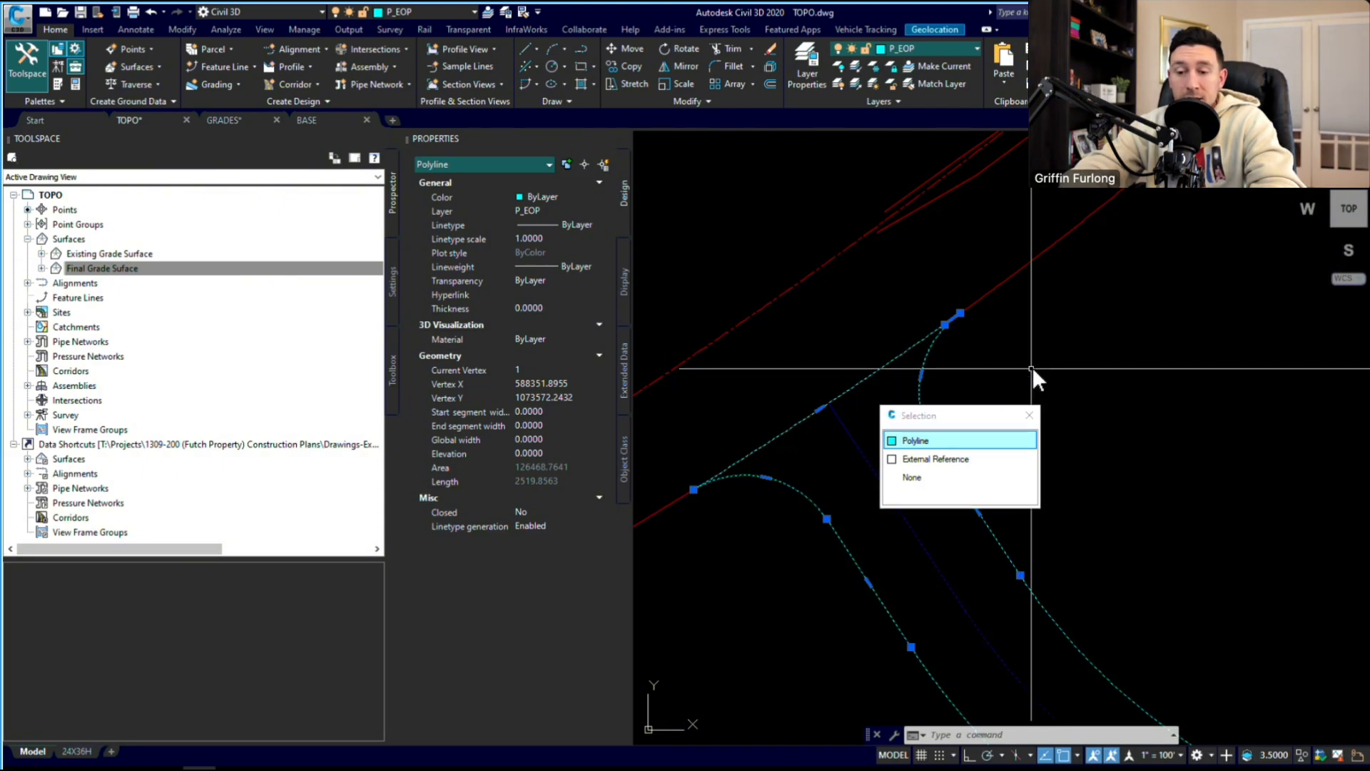
pyautogui.moveTo(905, 359)
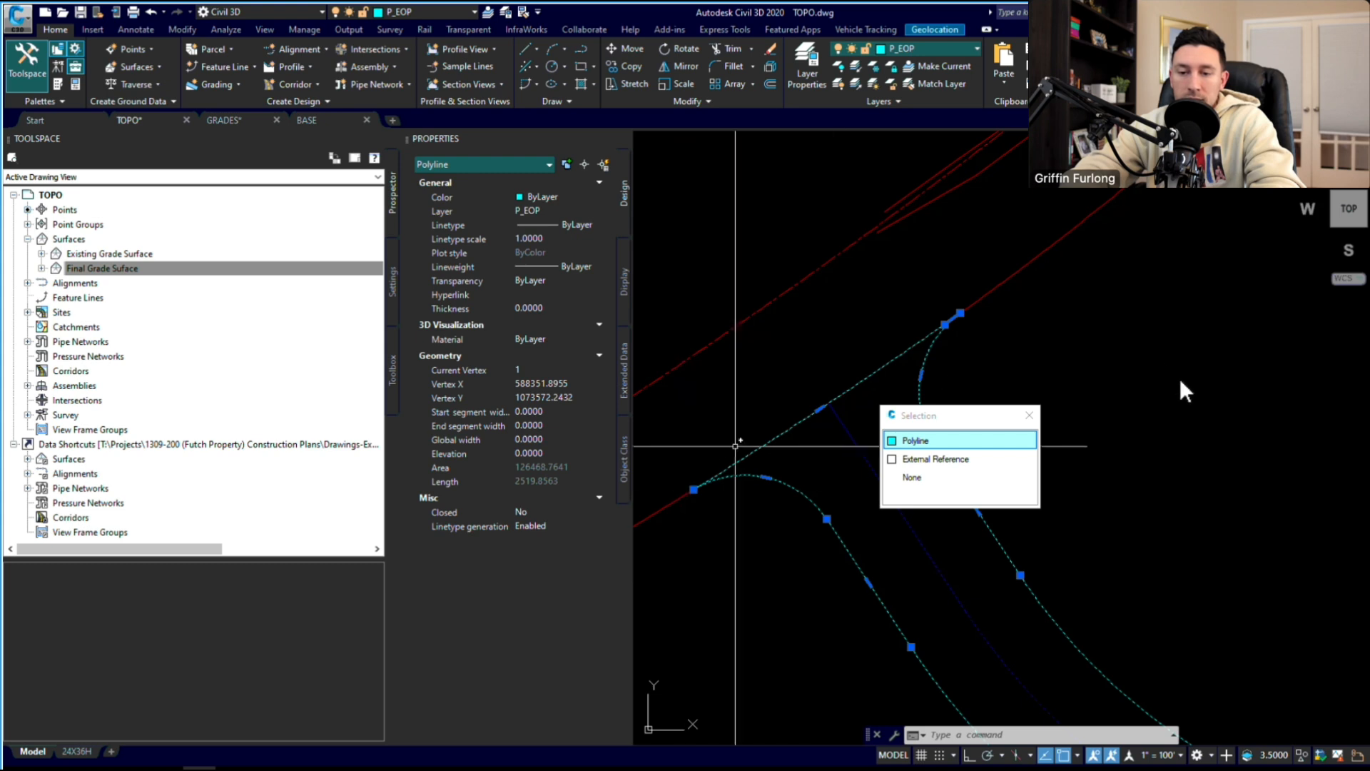
pyautogui.moveTo(1119, 657)
pyautogui.write('BREAK')
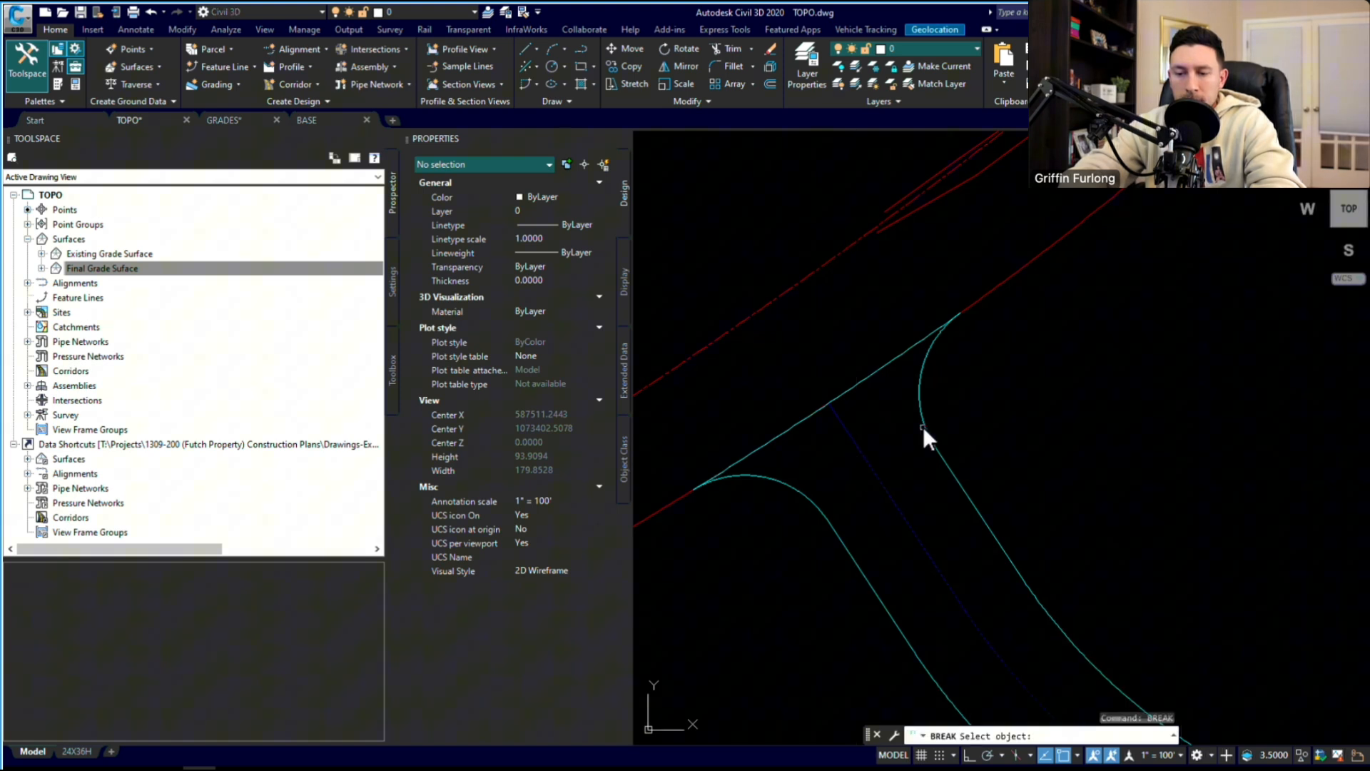
# - Break the P_EOP polyline at the lower and upper curb-return endpoints
pyautogui.click(926, 428)
pyautogui.write('f')
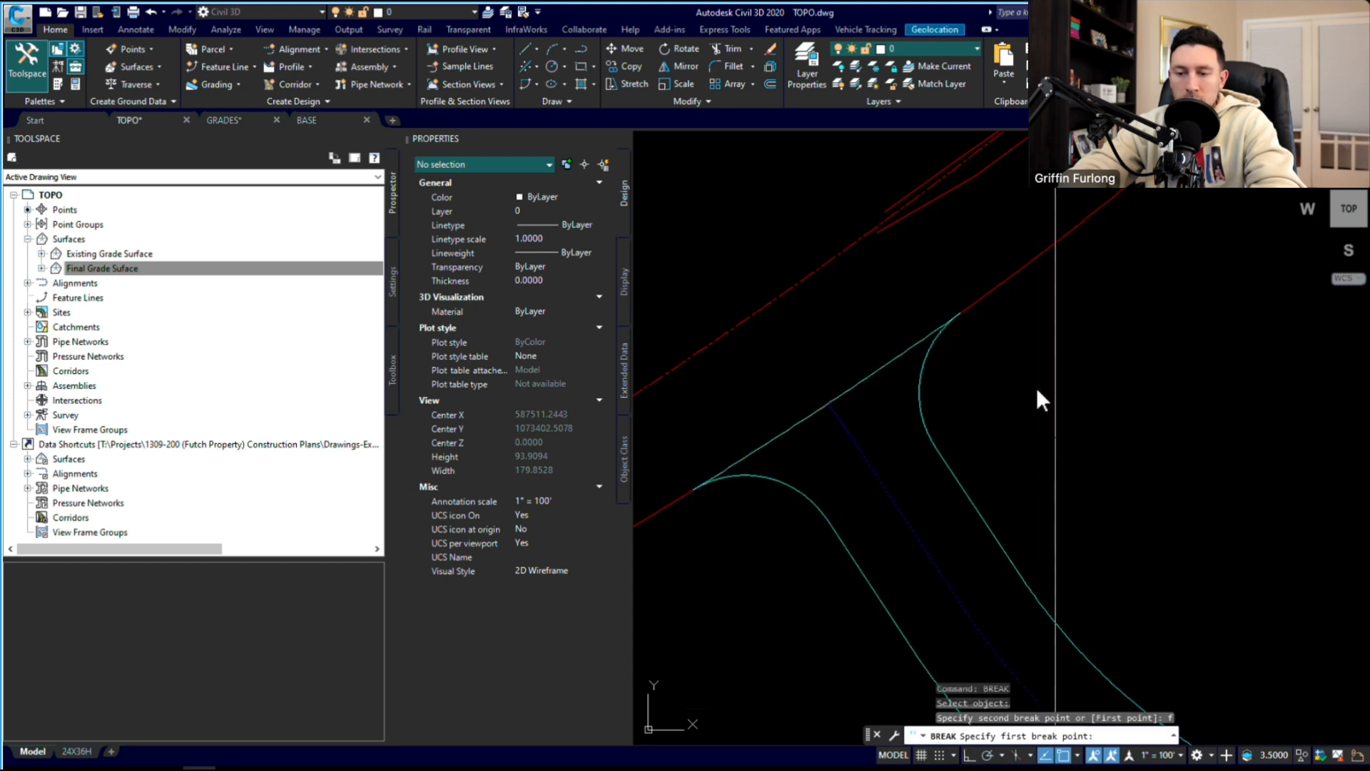
pyautogui.moveTo(694, 487)
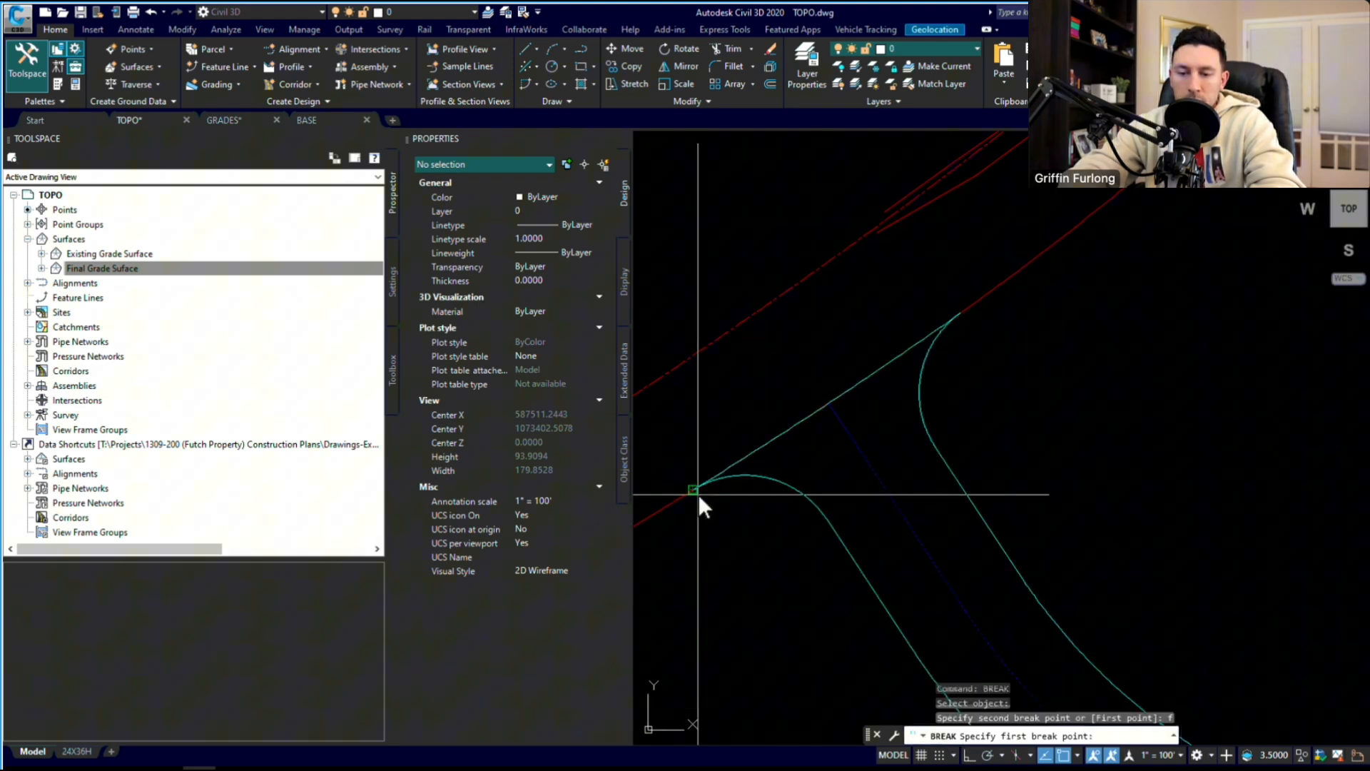
pyautogui.click(693, 487)
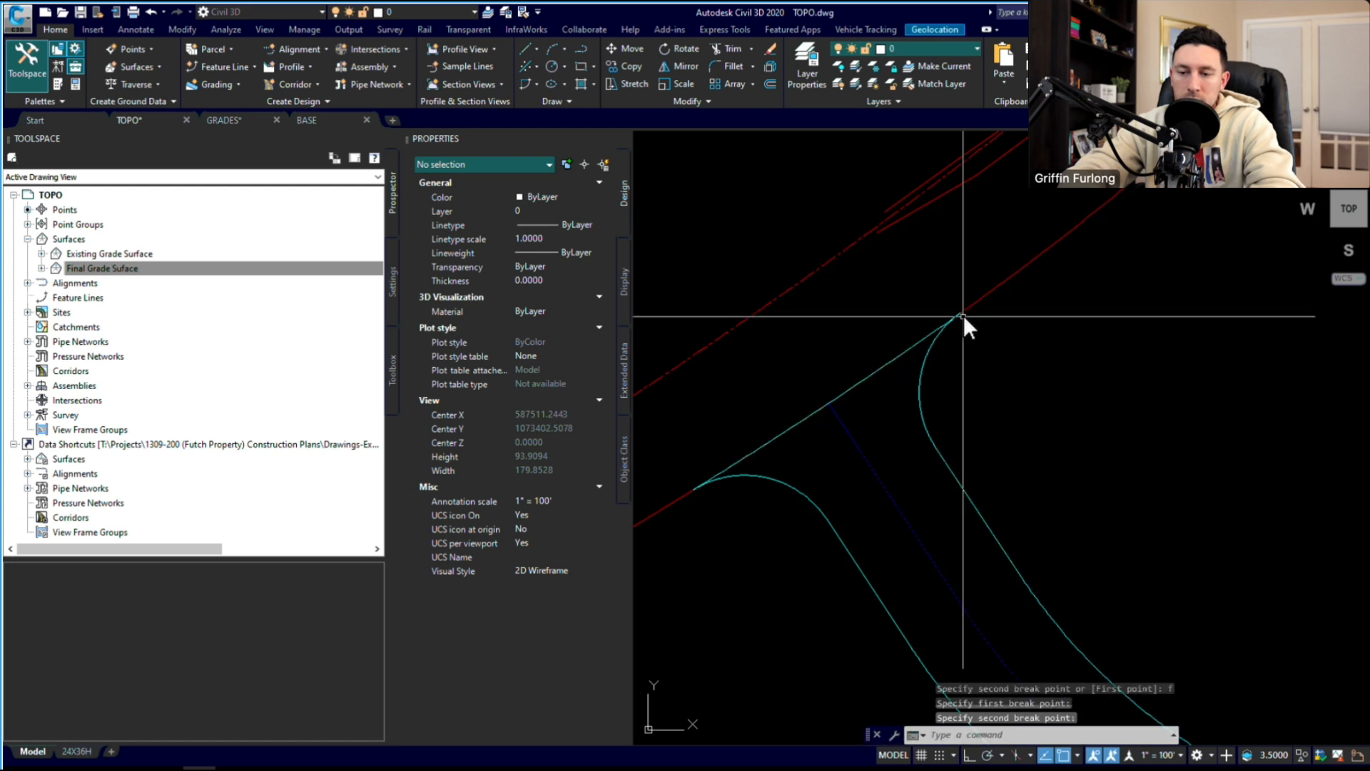
pyautogui.click(948, 326)
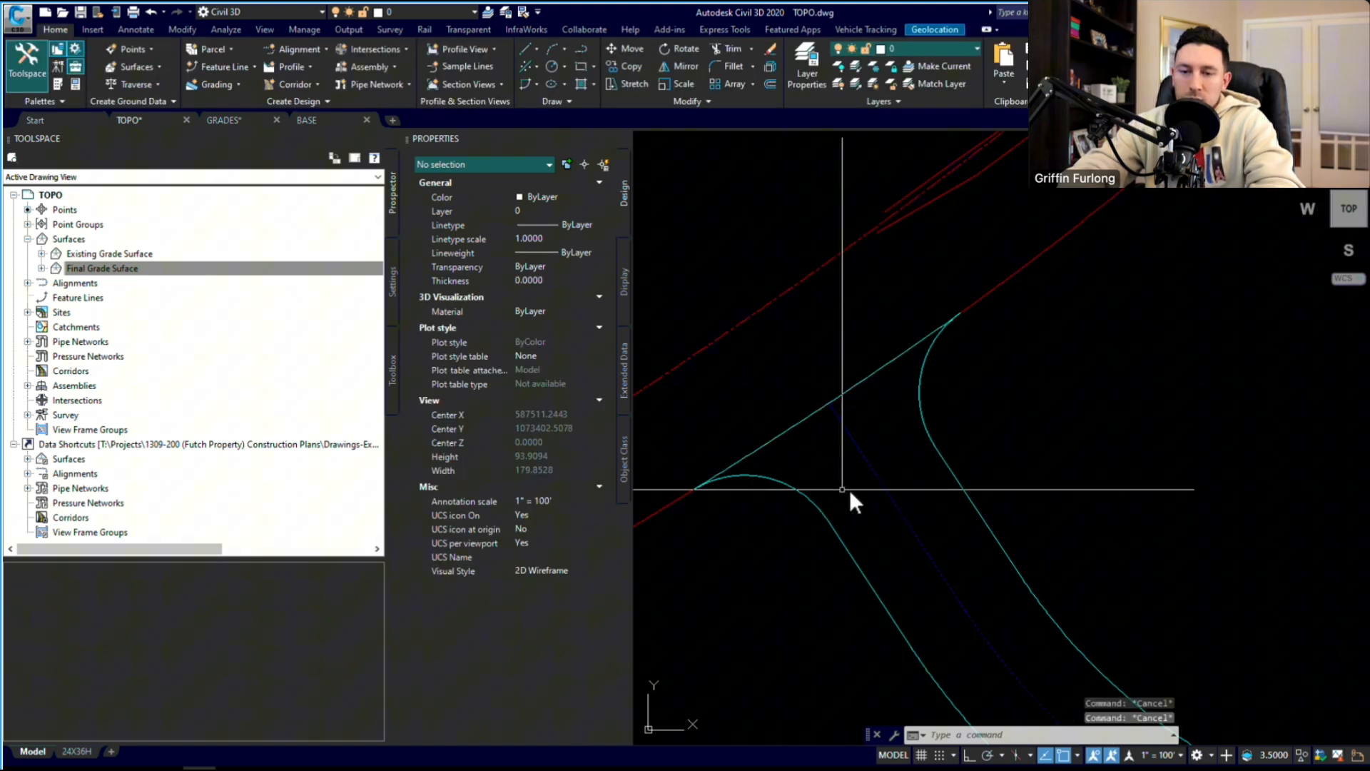
pyautogui.moveTo(764, 484)
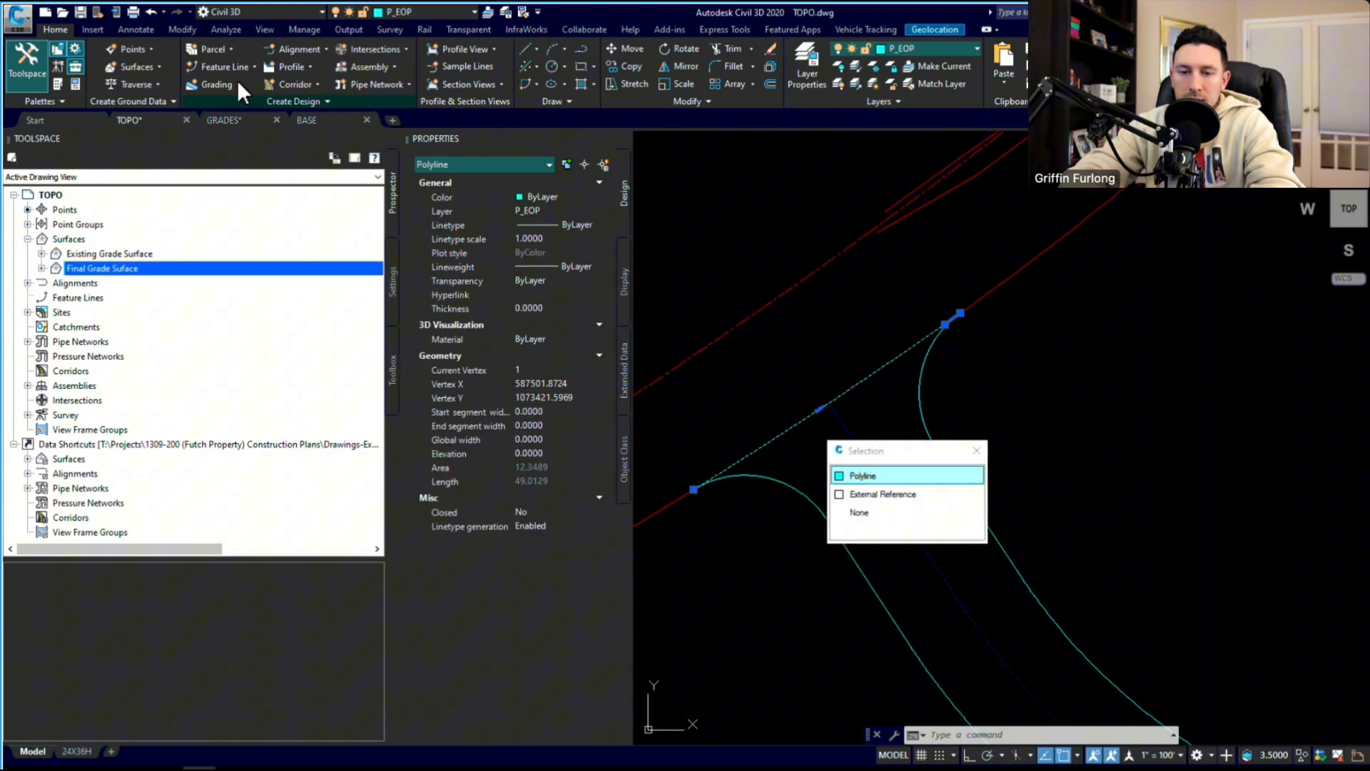
# - Convert the straight edge-of-pavement piece into a Site 1 feature line, erasing the polyline
pyautogui.click(227, 66)
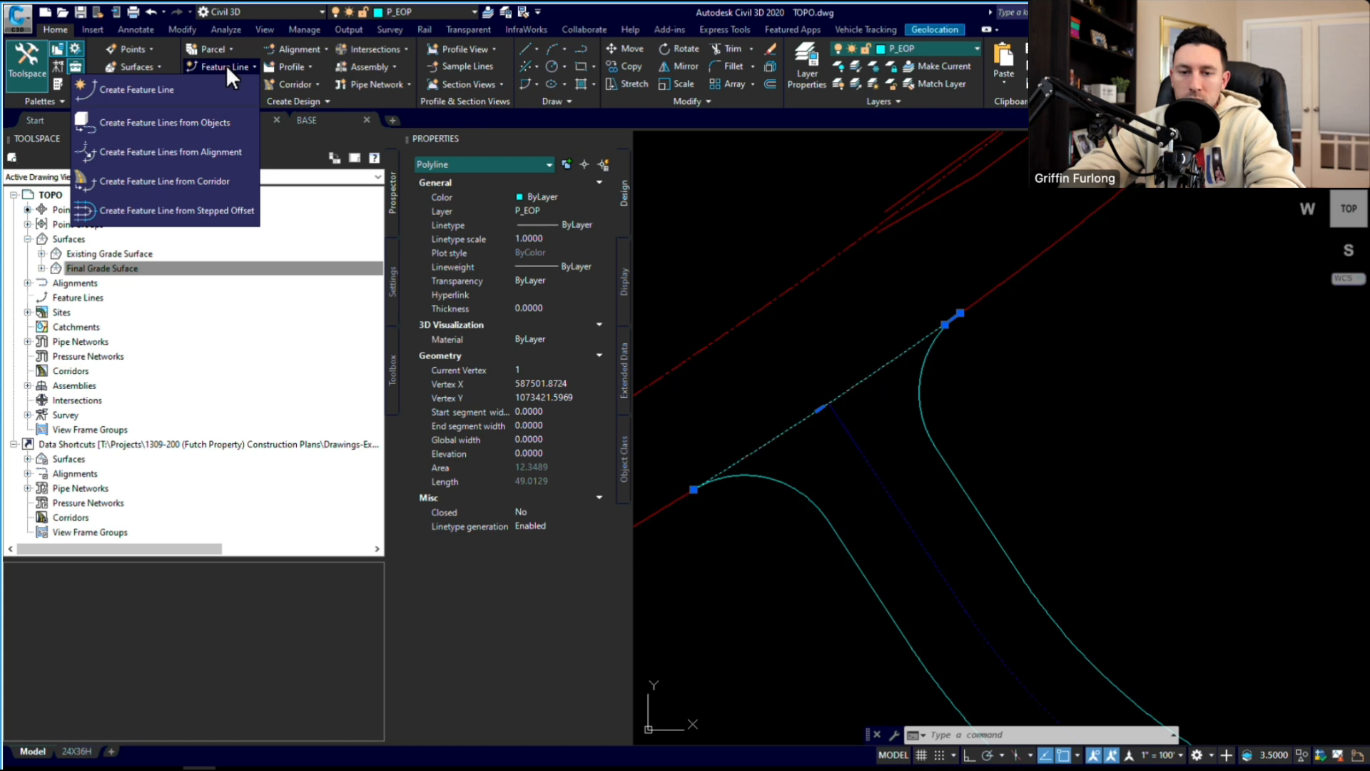
pyautogui.click(164, 121)
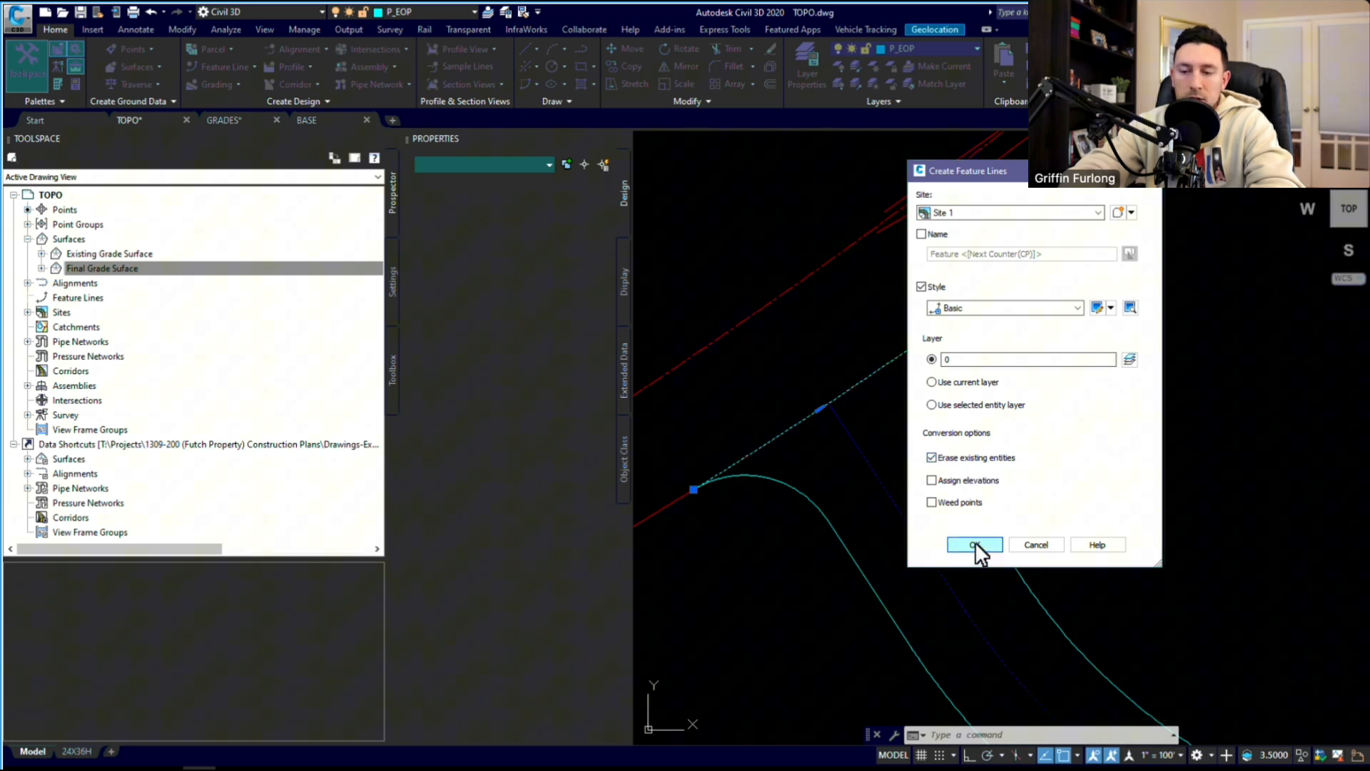
pyautogui.click(974, 545)
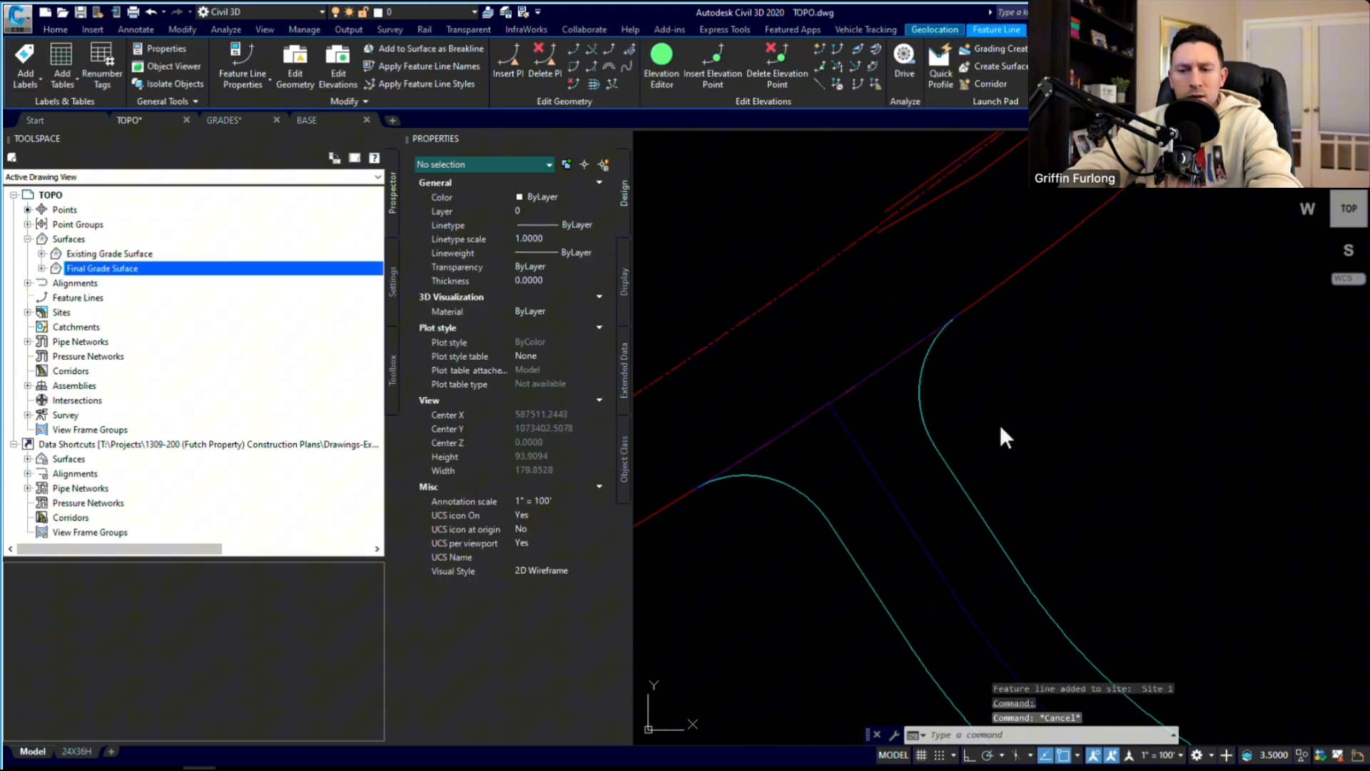
pyautogui.click(55, 29)
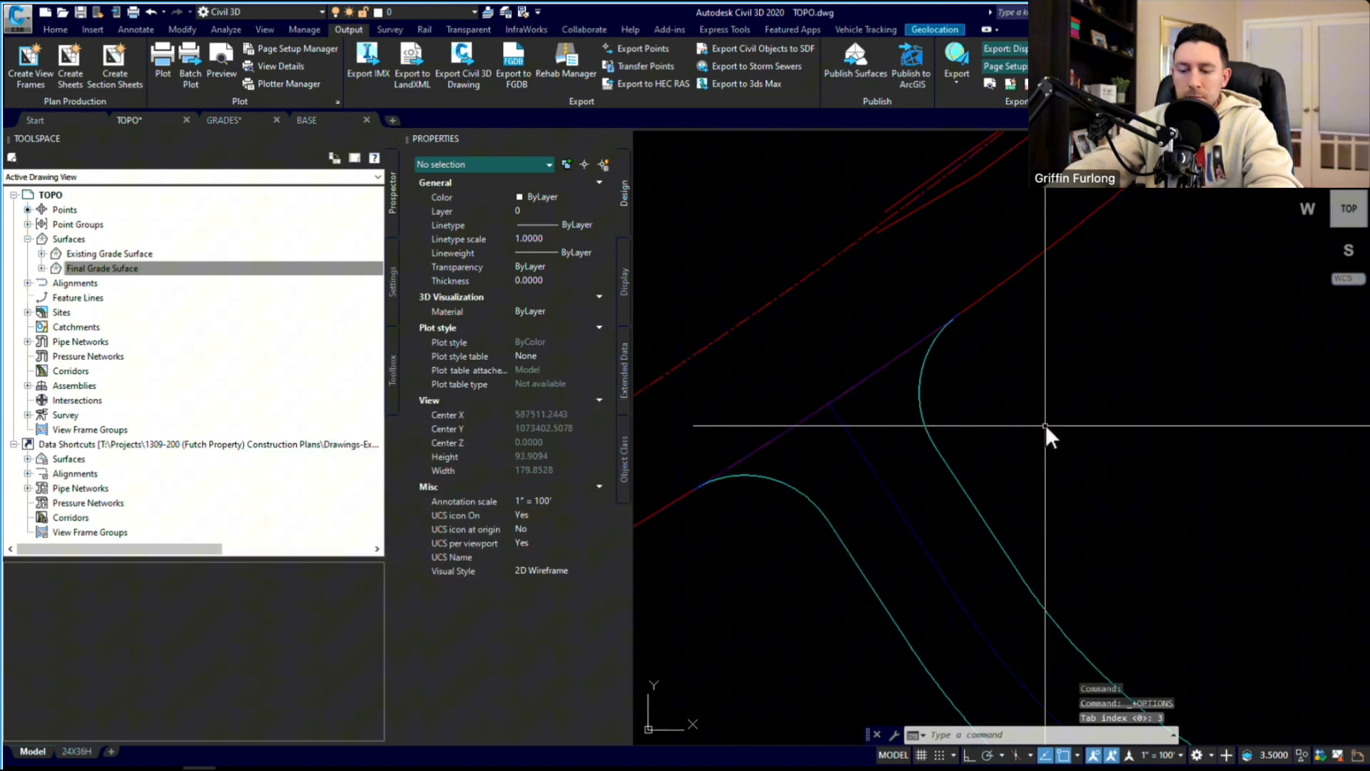
# - Set the model space background to gray colour 252 in Options
pyautogui.write('option')
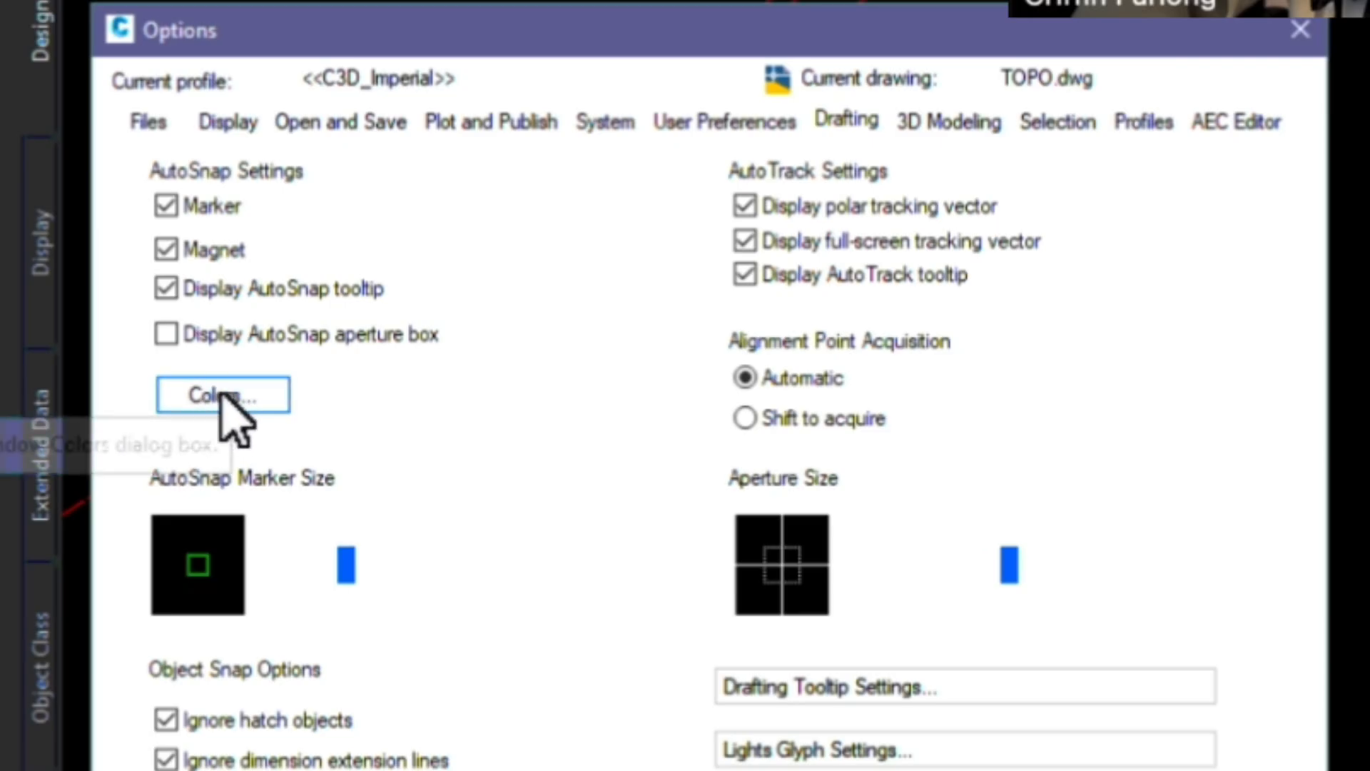
pyautogui.click(222, 395)
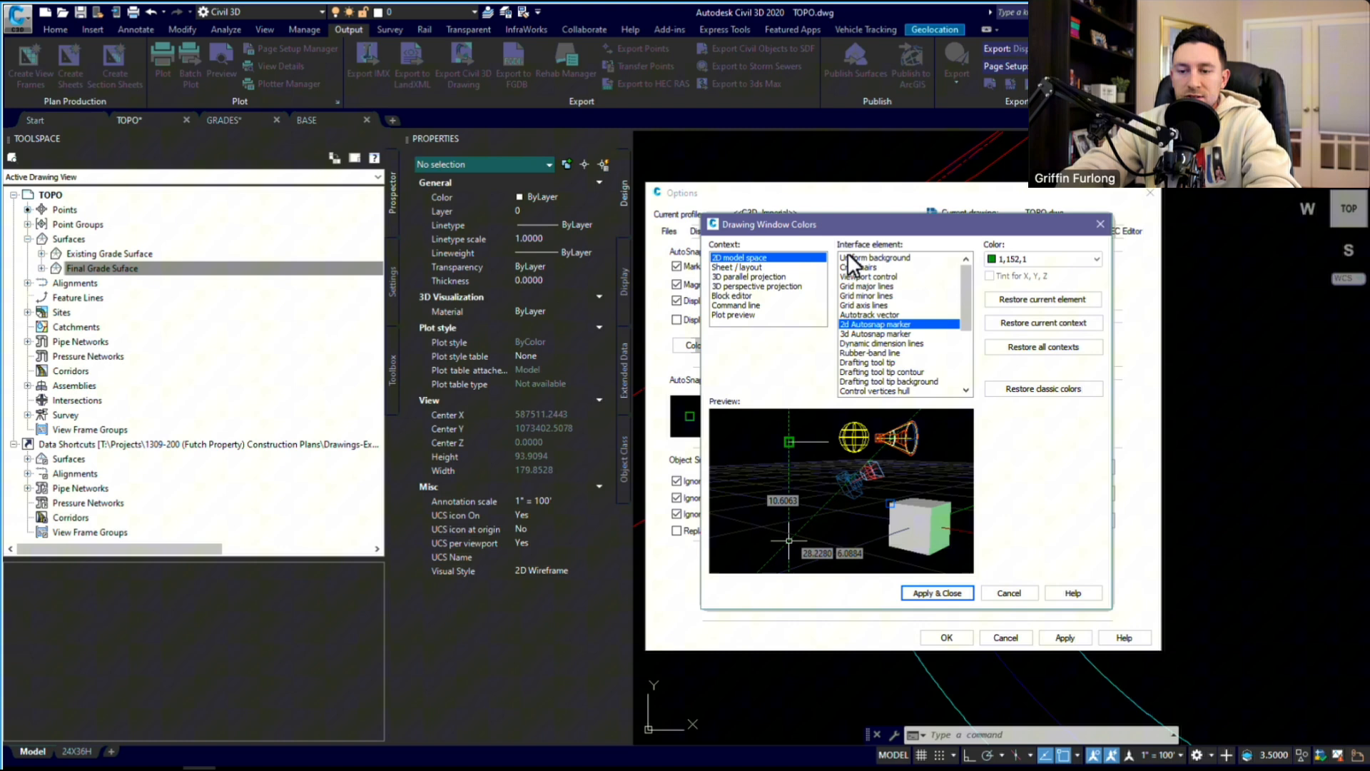
pyautogui.click(874, 257)
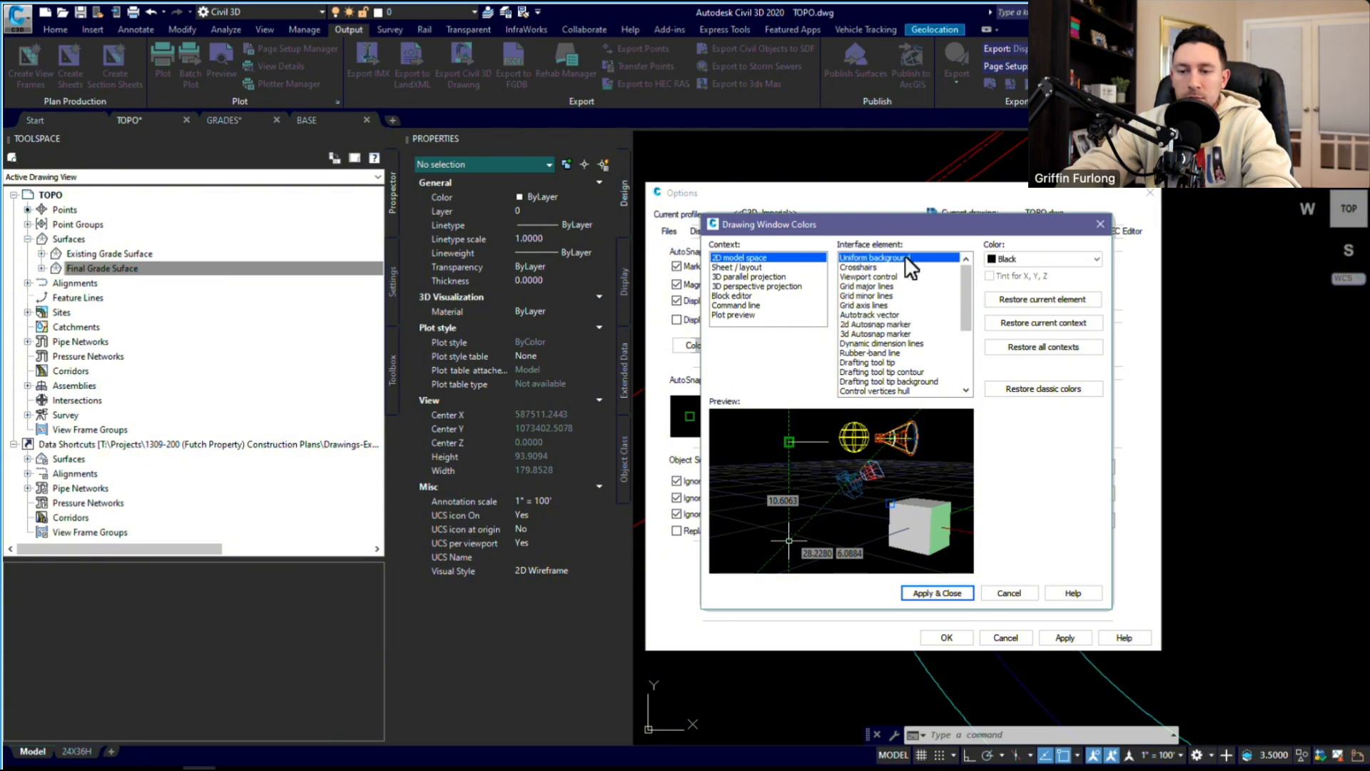
pyautogui.click(1094, 258)
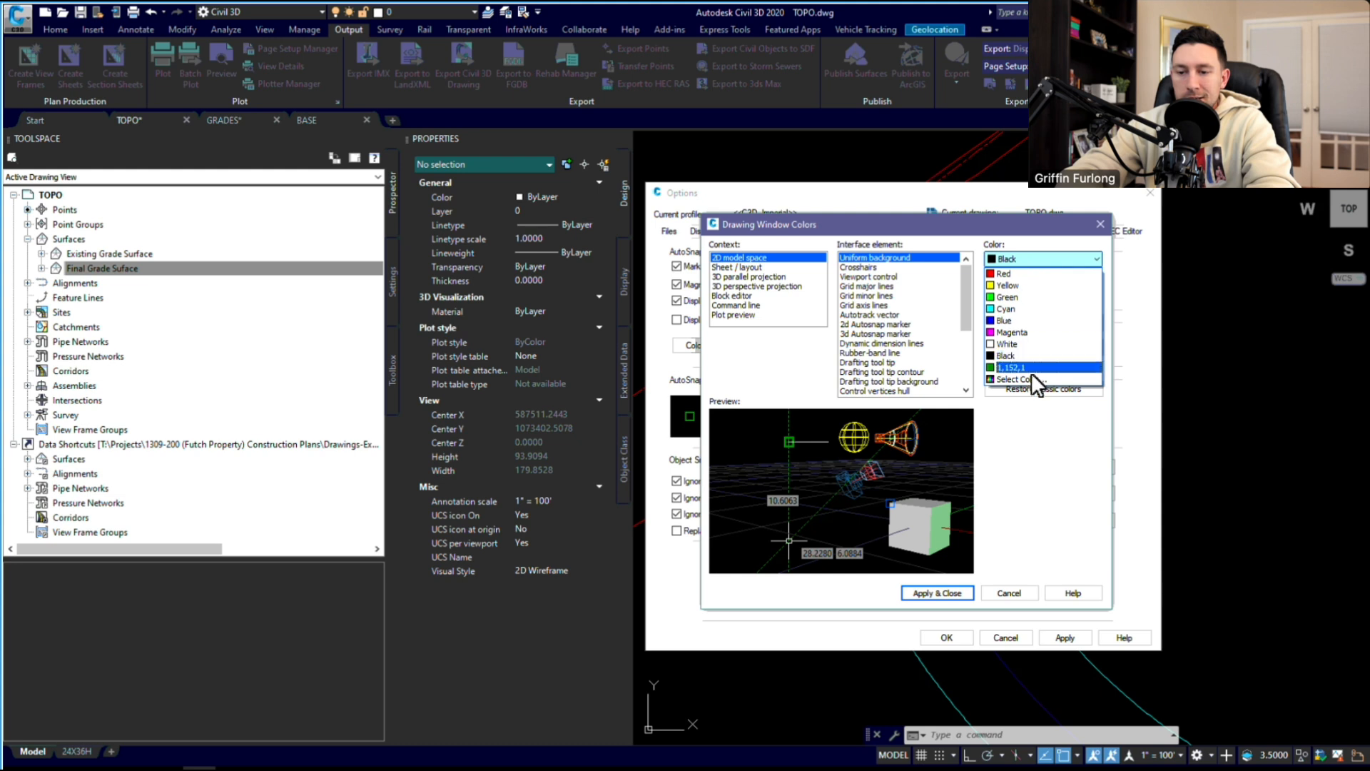
pyautogui.click(1035, 378)
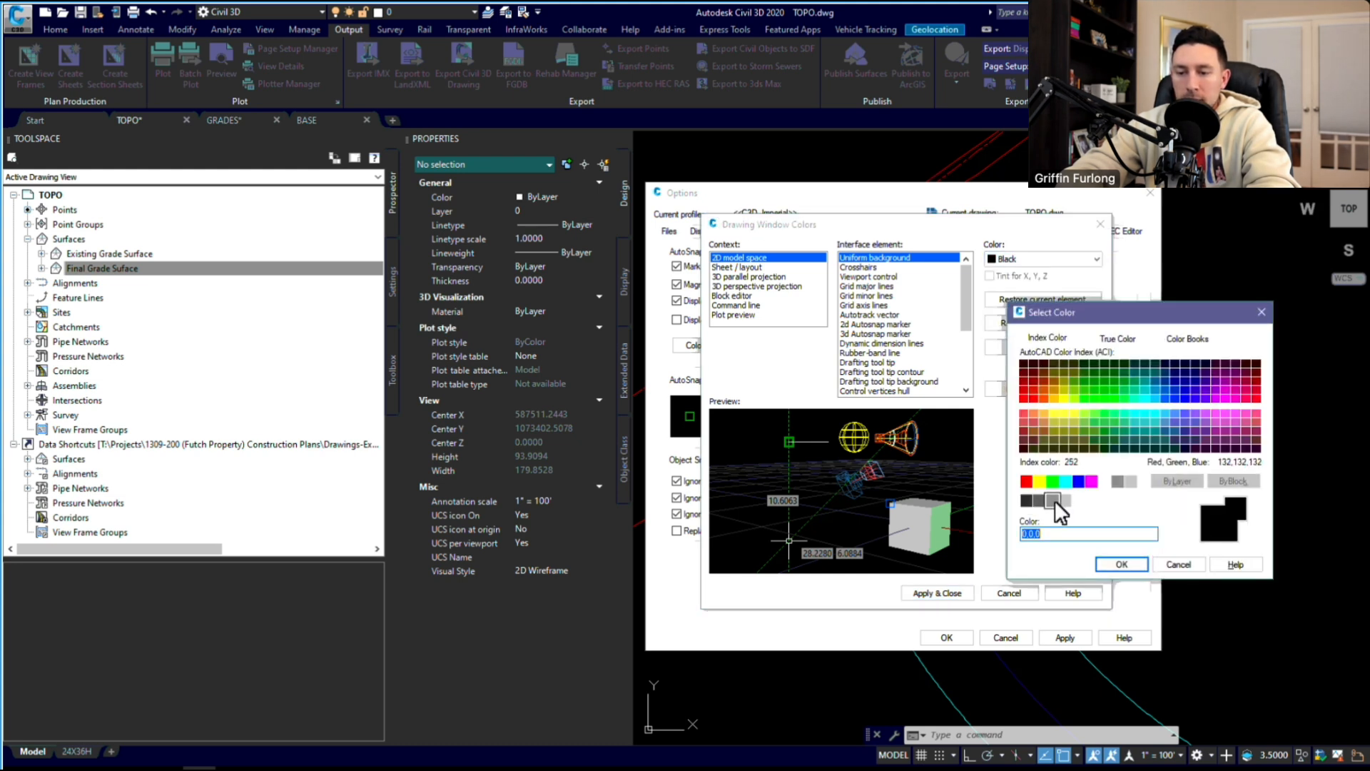
pyautogui.click(1121, 563)
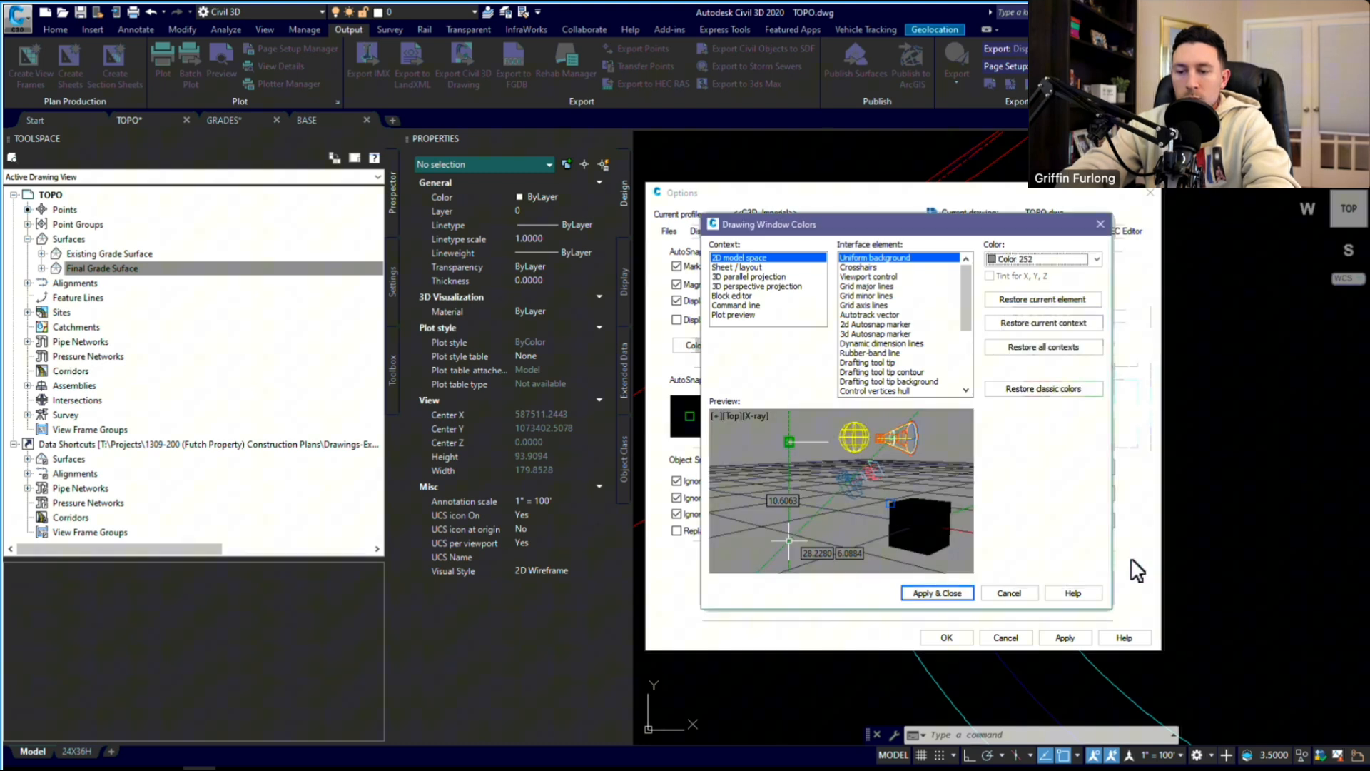
pyautogui.click(935, 592)
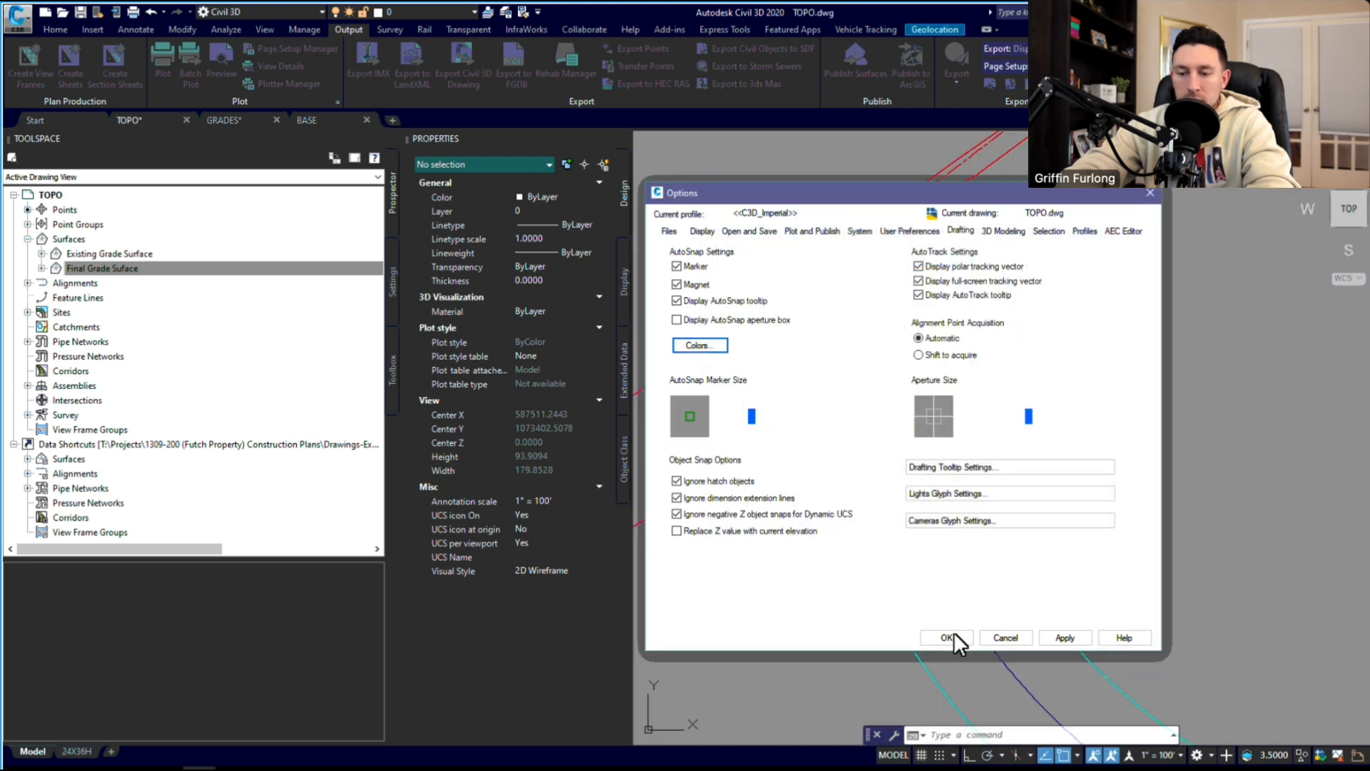
pyautogui.click(947, 638)
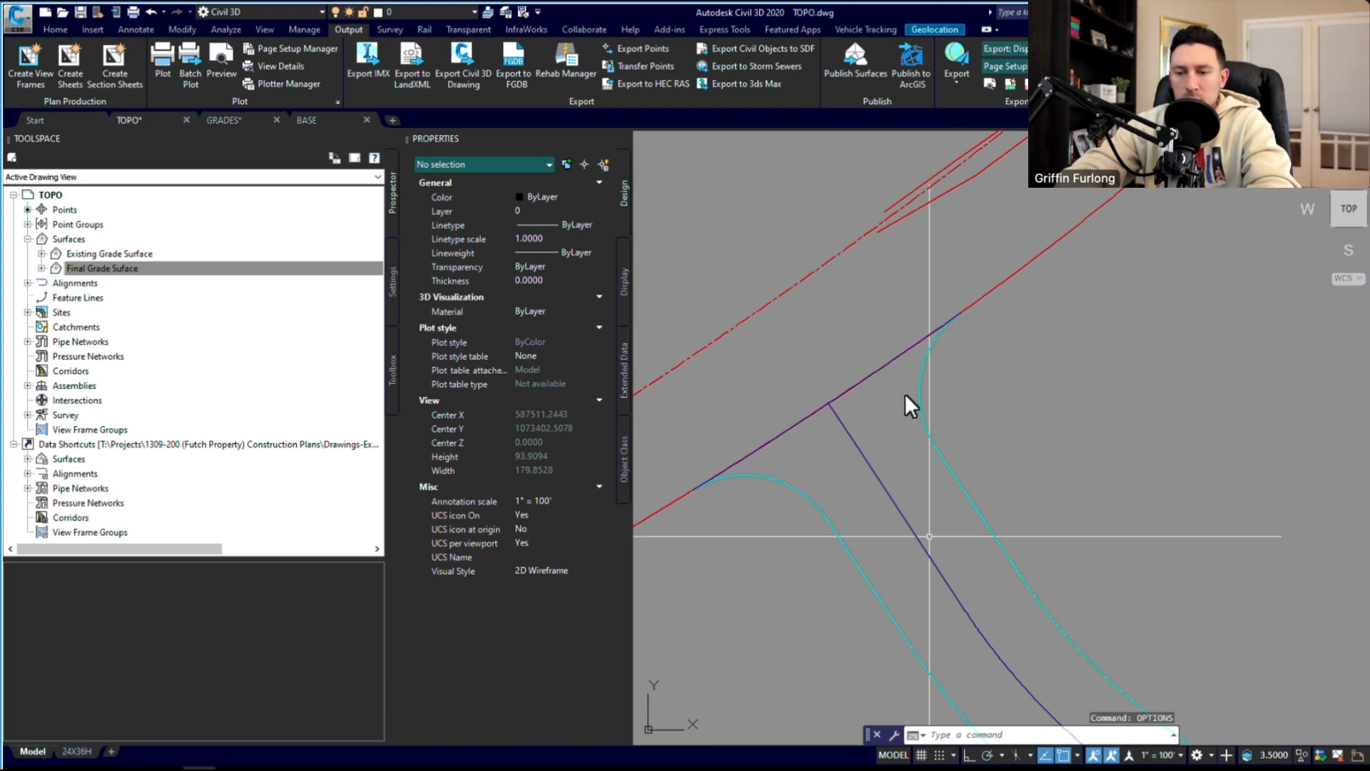
# - Select the lot feature line at the road edge to view its properties
pyautogui.click(54, 29)
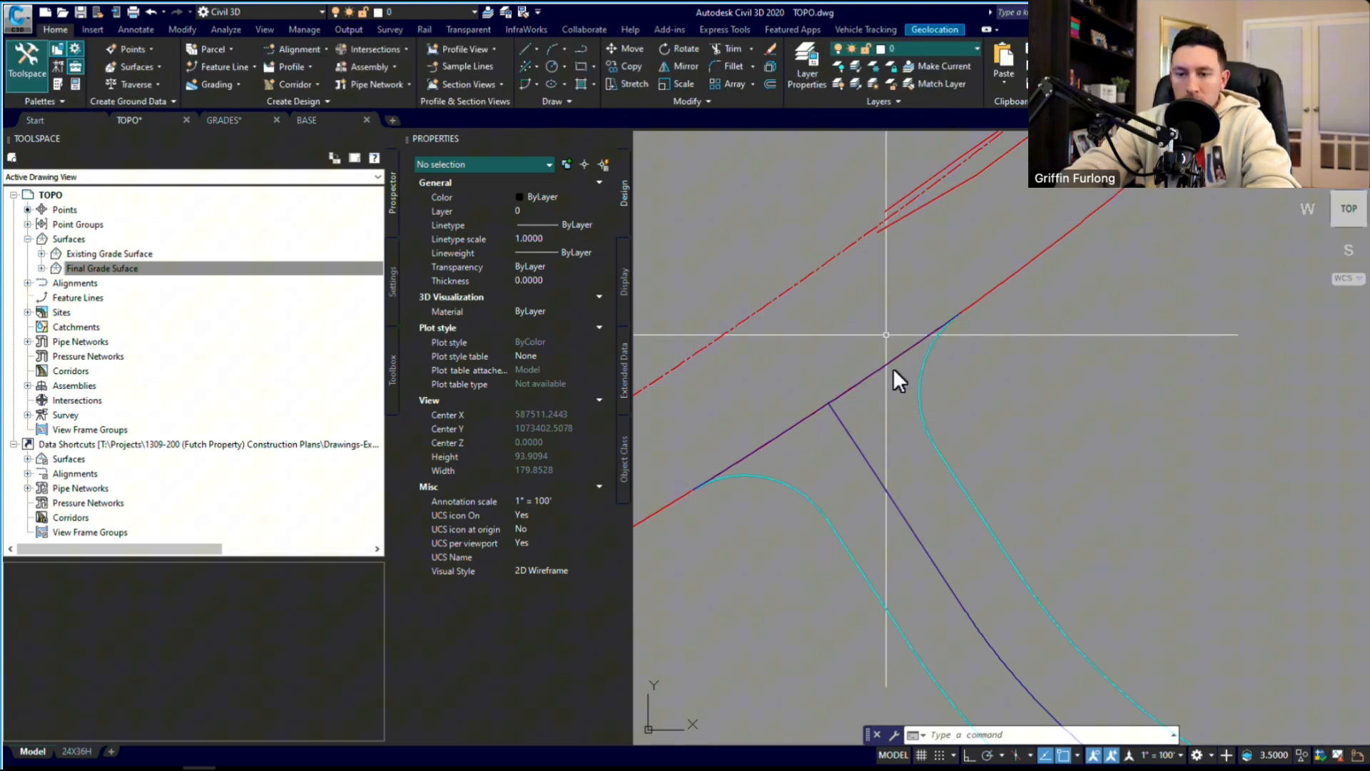
pyautogui.click(883, 362)
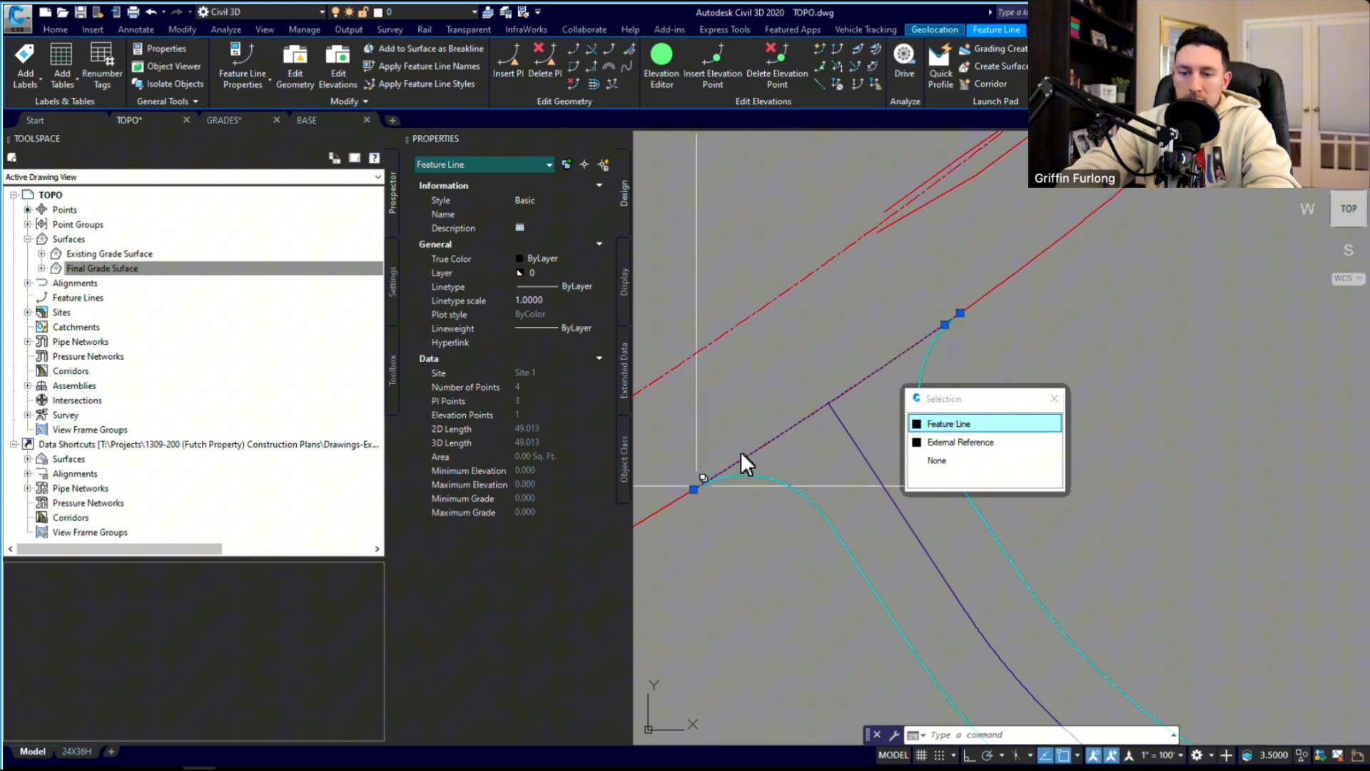
pyautogui.moveTo(780, 424)
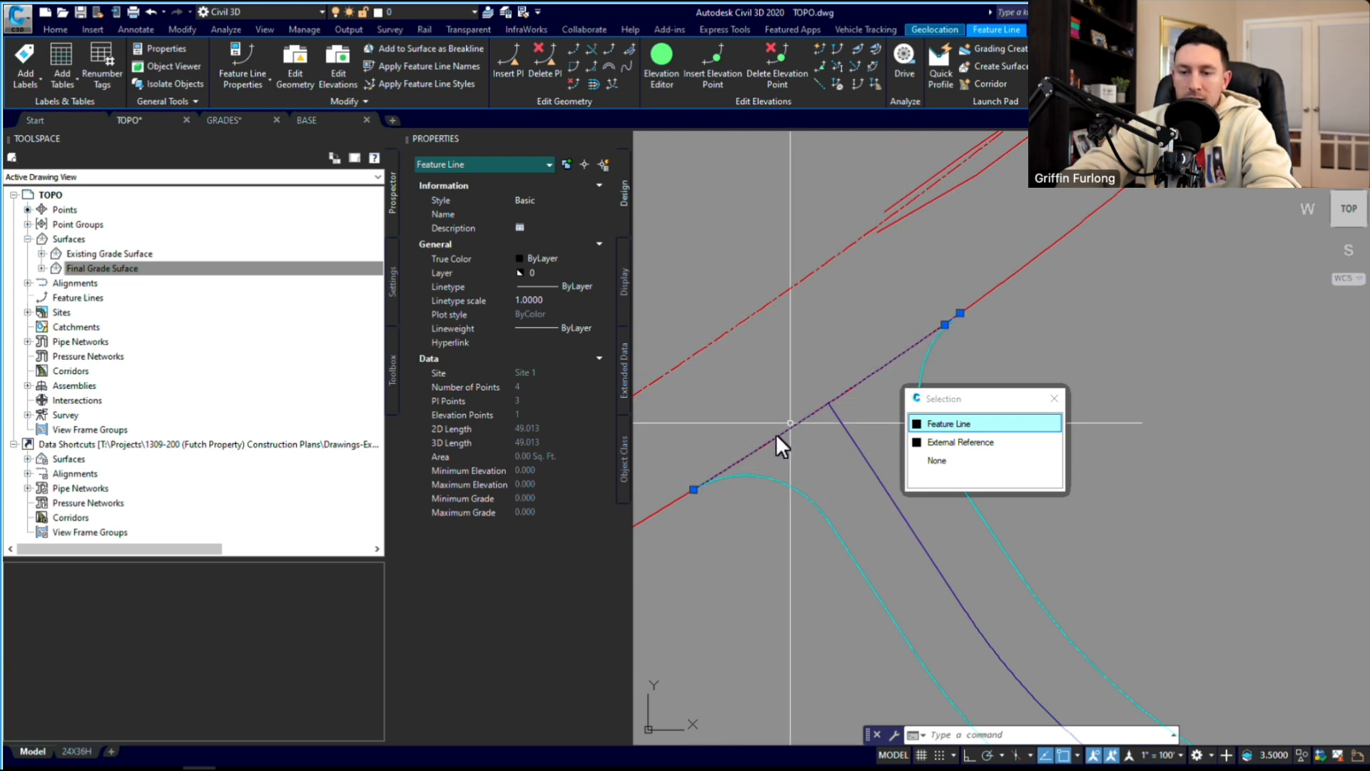
pyautogui.moveTo(817, 389)
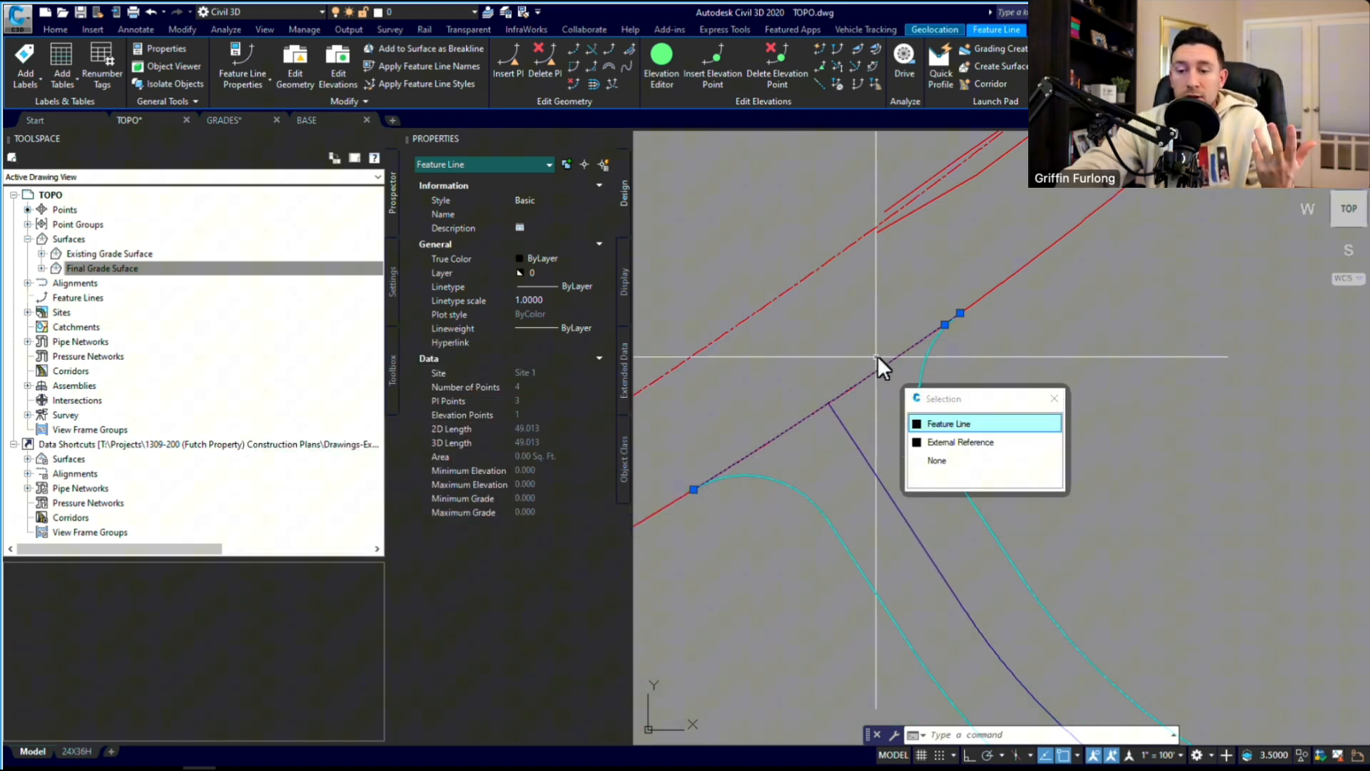
pyautogui.moveTo(694, 498)
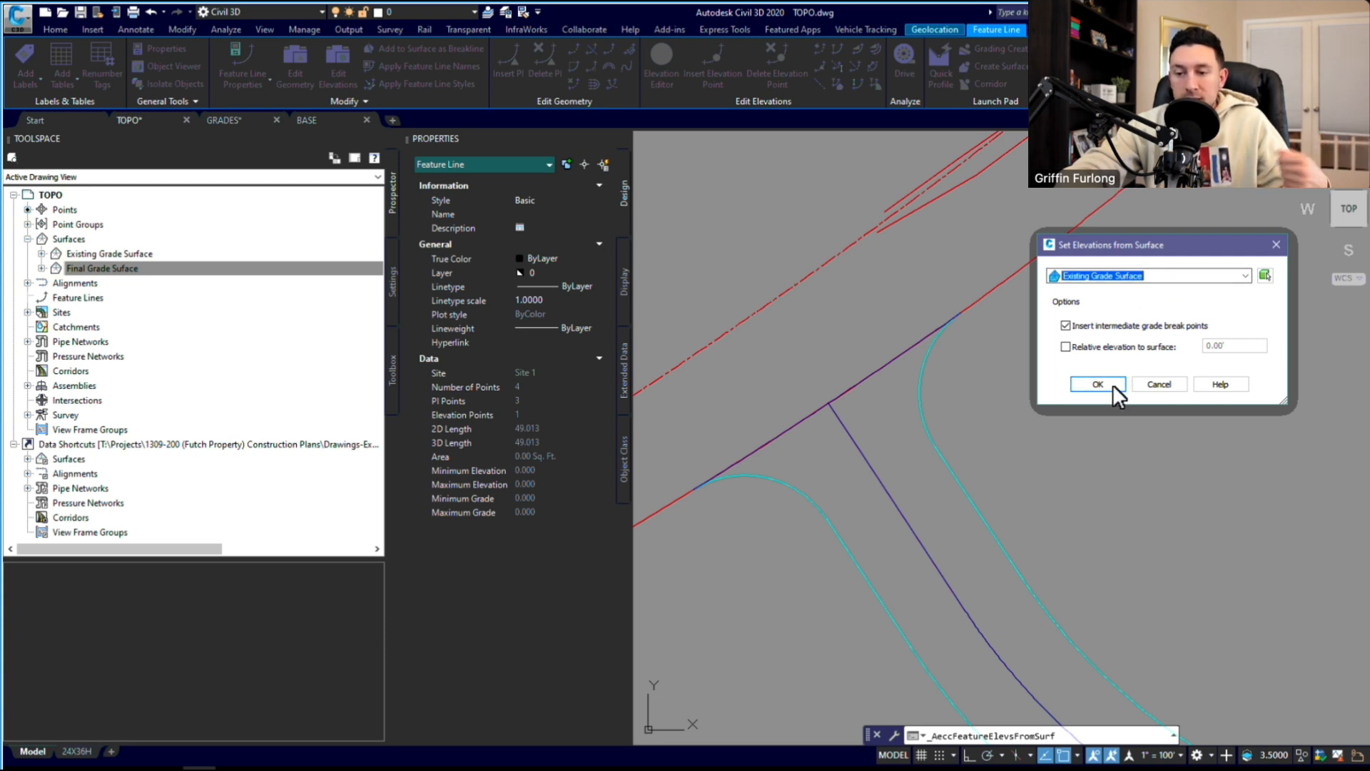
# - Apply Existing Grade Surface elevations to the lot feature line, giving seven points
pyautogui.click(1097, 384)
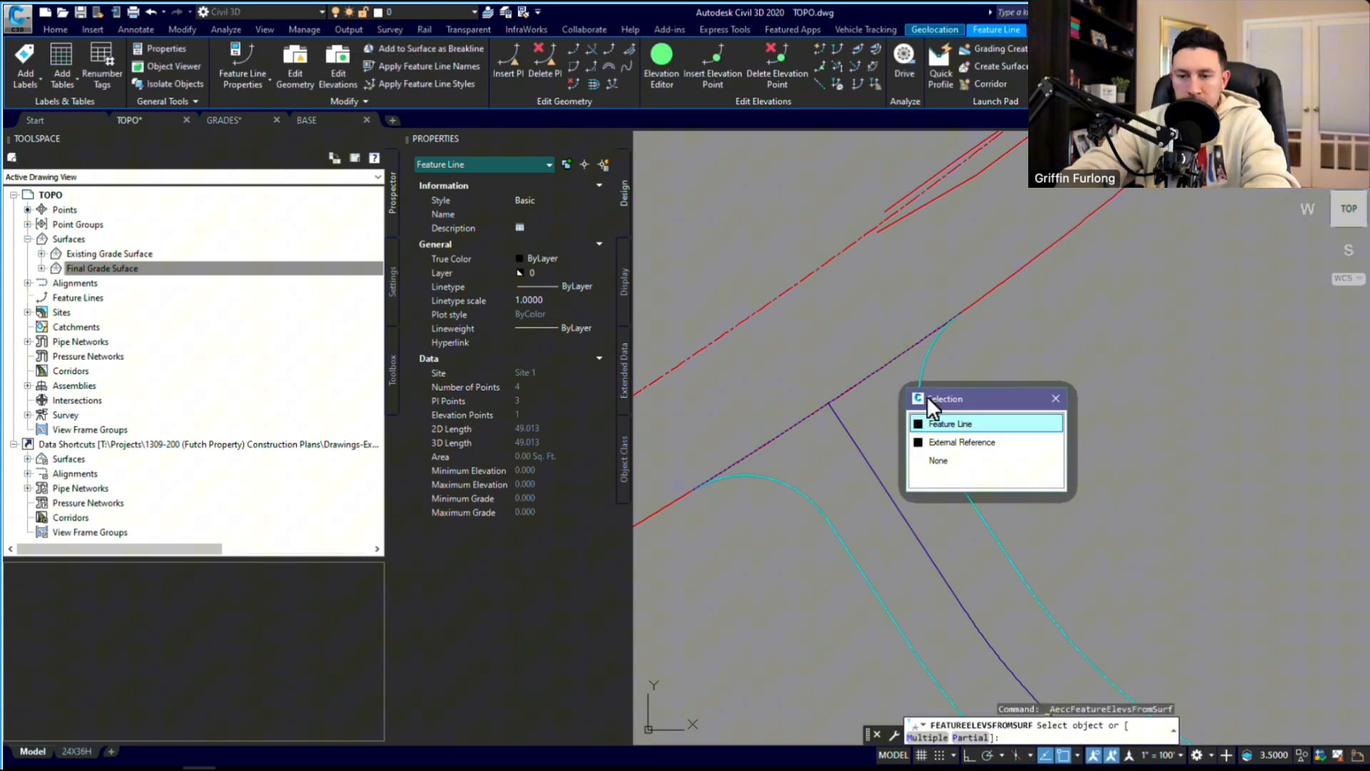
pyautogui.click(950, 423)
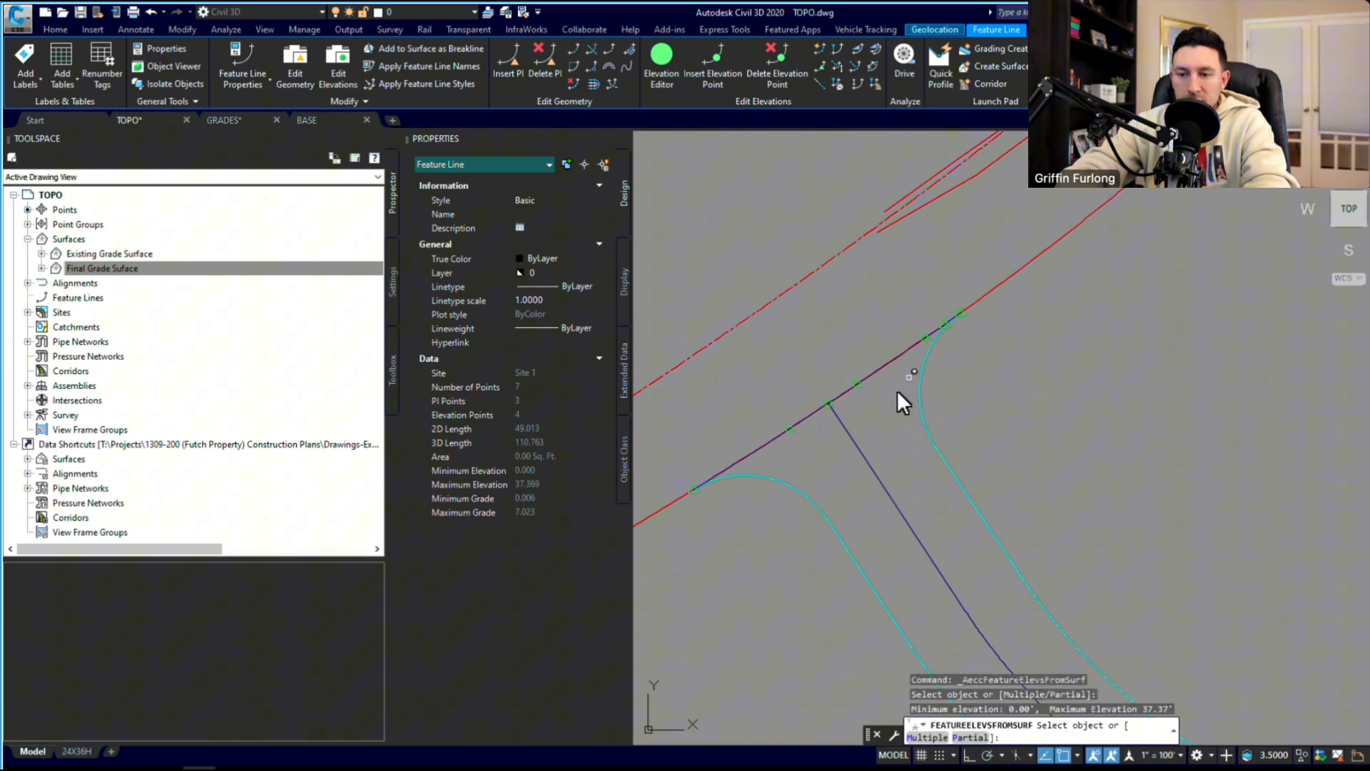
pyautogui.moveTo(935, 349)
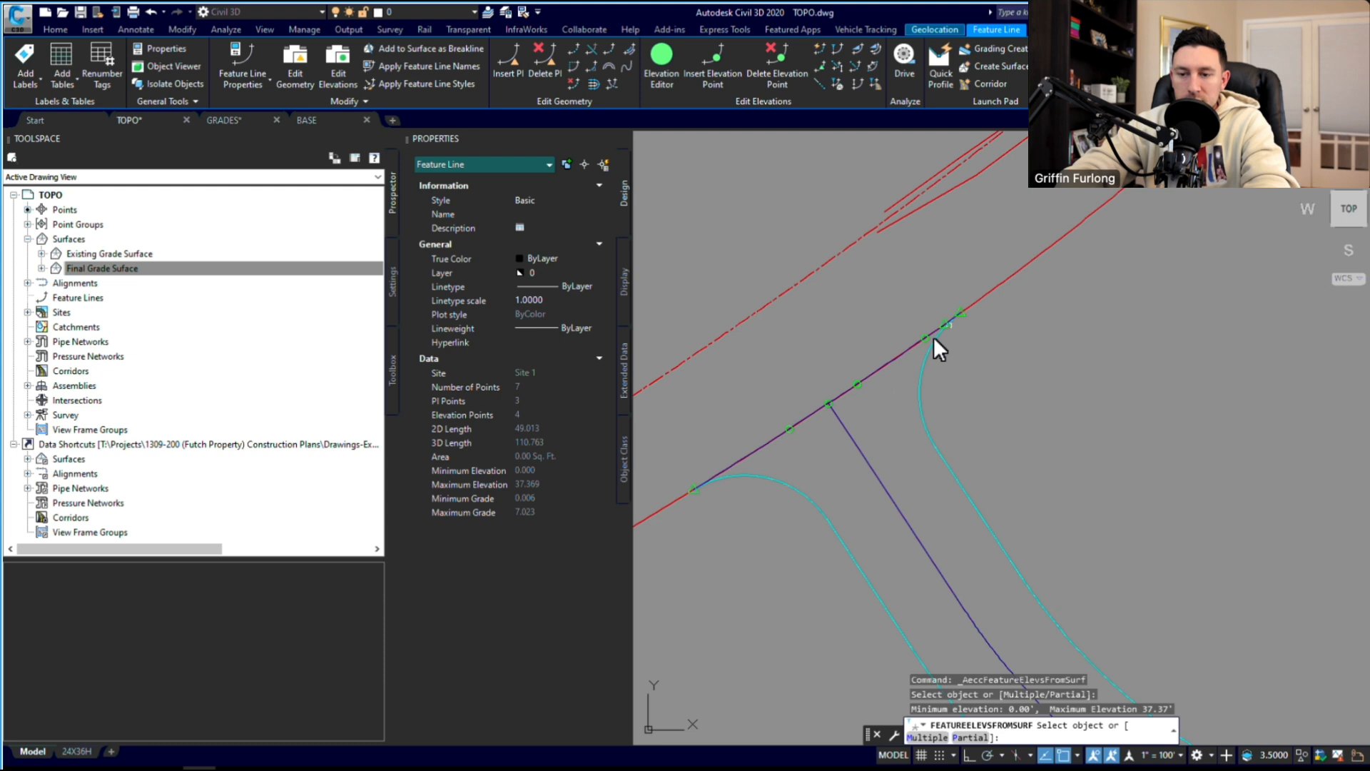
pyautogui.moveTo(903, 416)
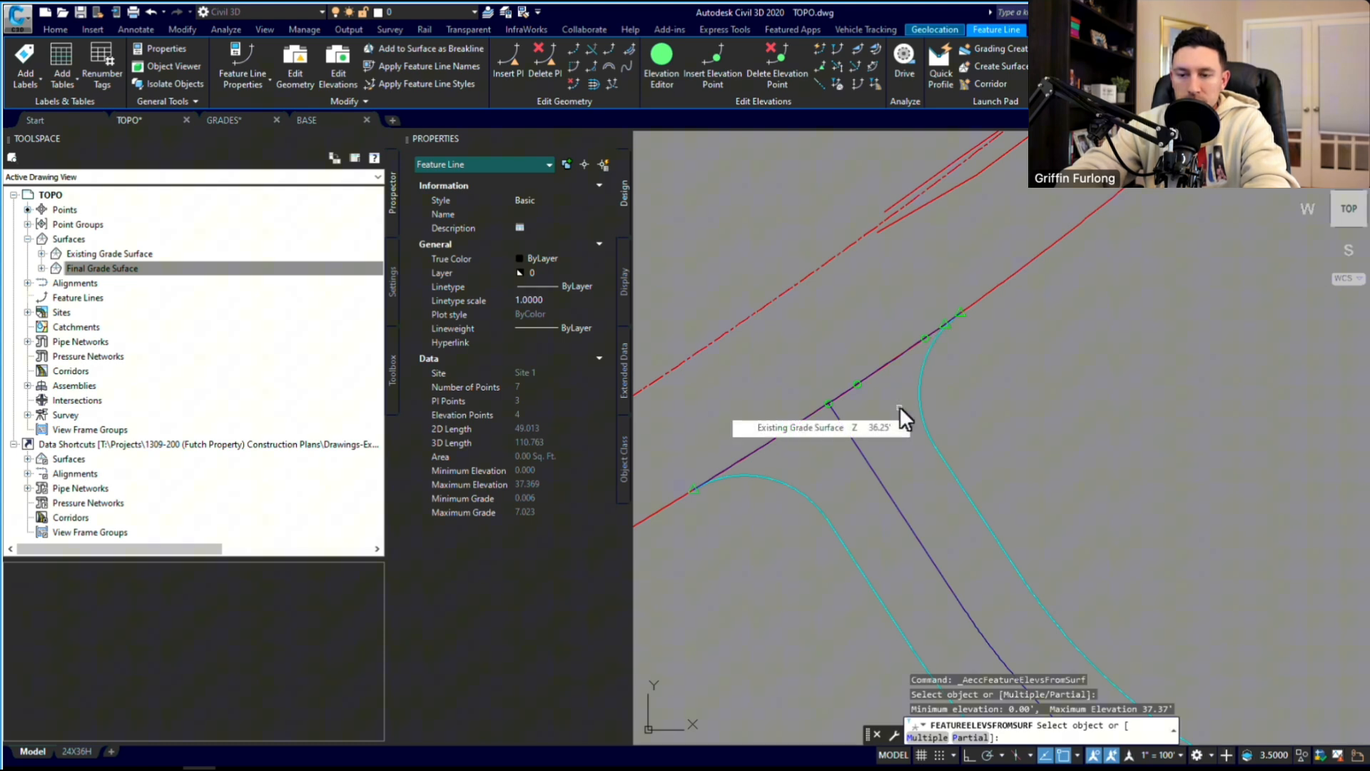
pyautogui.click(856, 384)
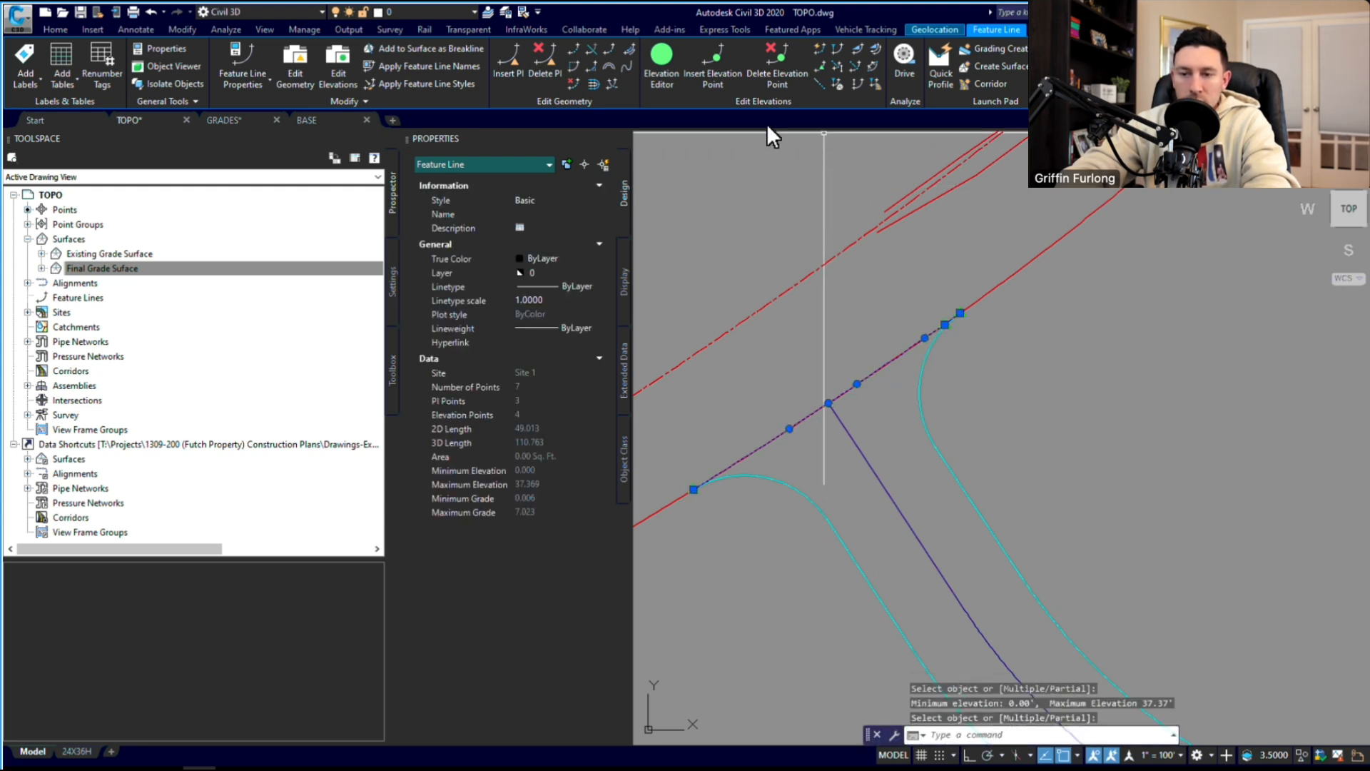
pyautogui.click(662, 66)
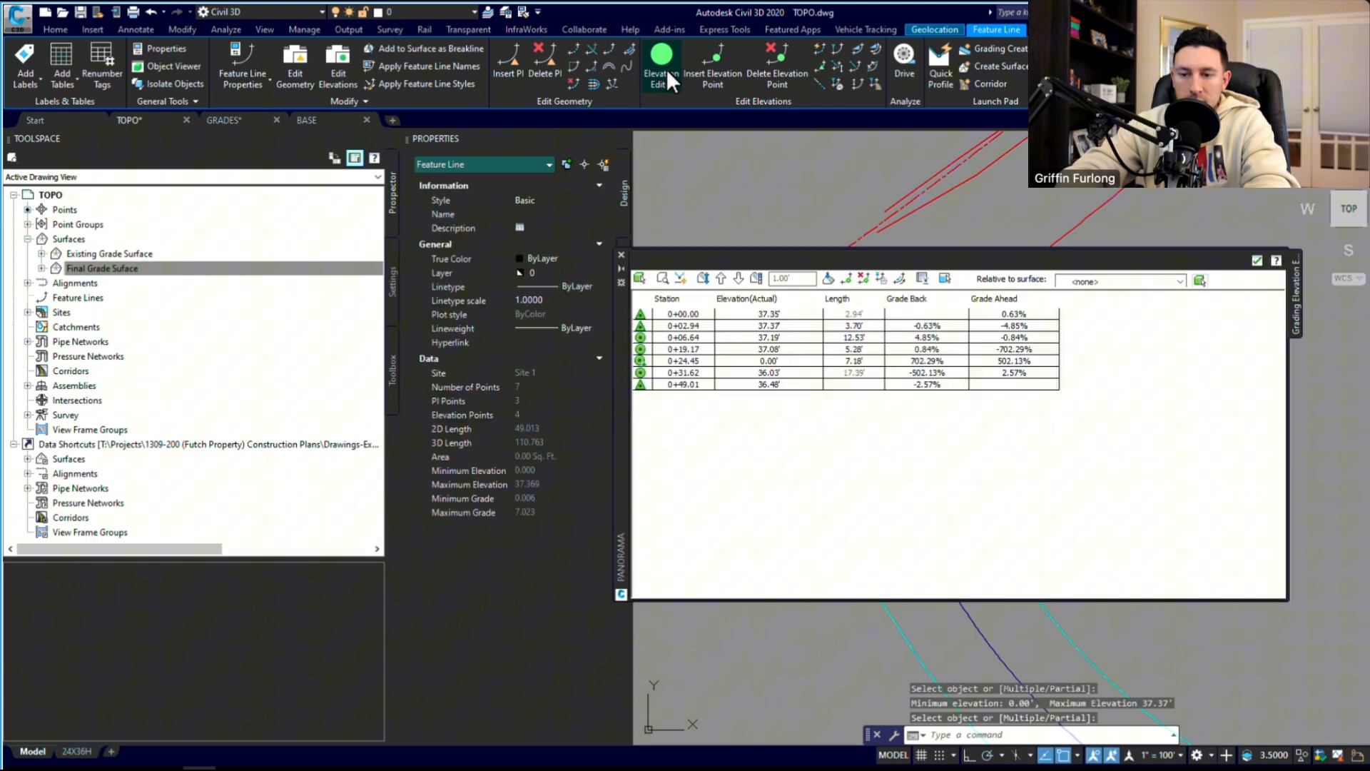
pyautogui.click(661, 65)
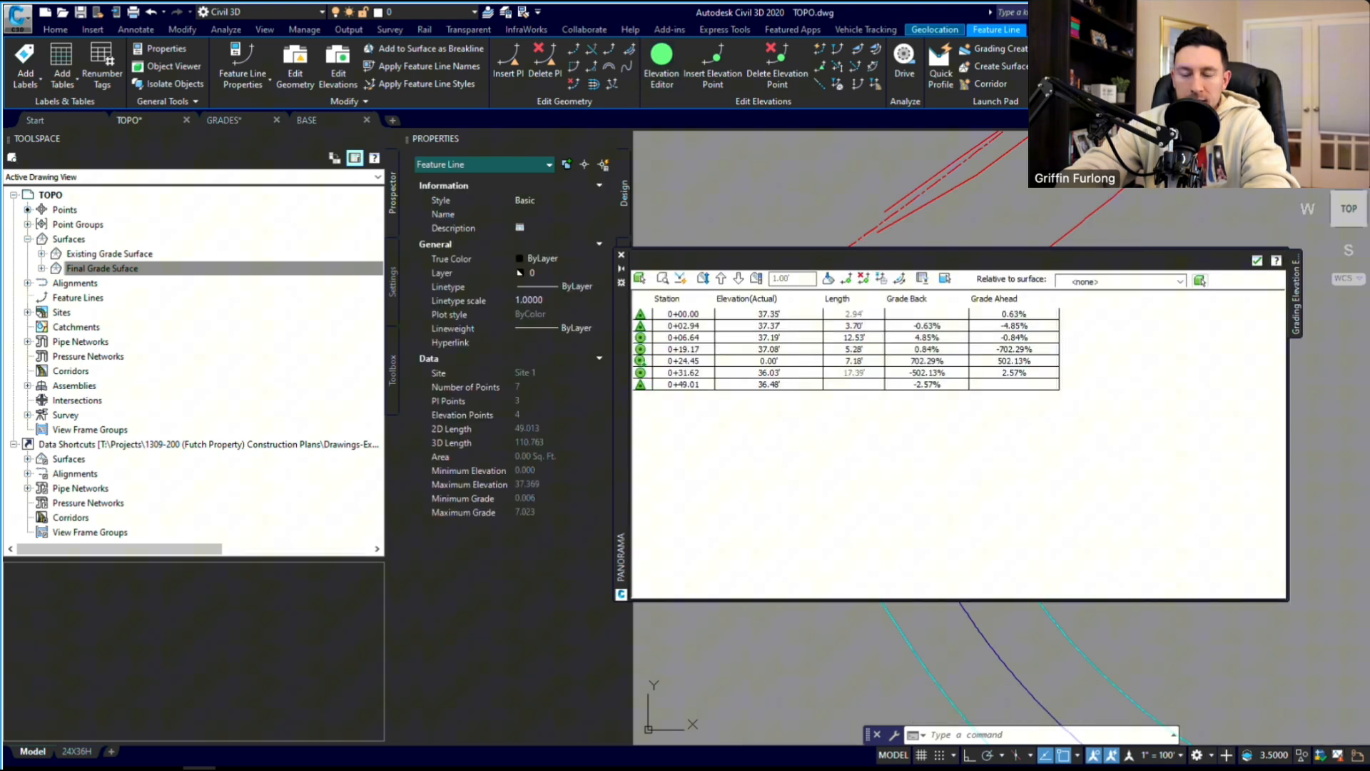
pyautogui.click(686, 360)
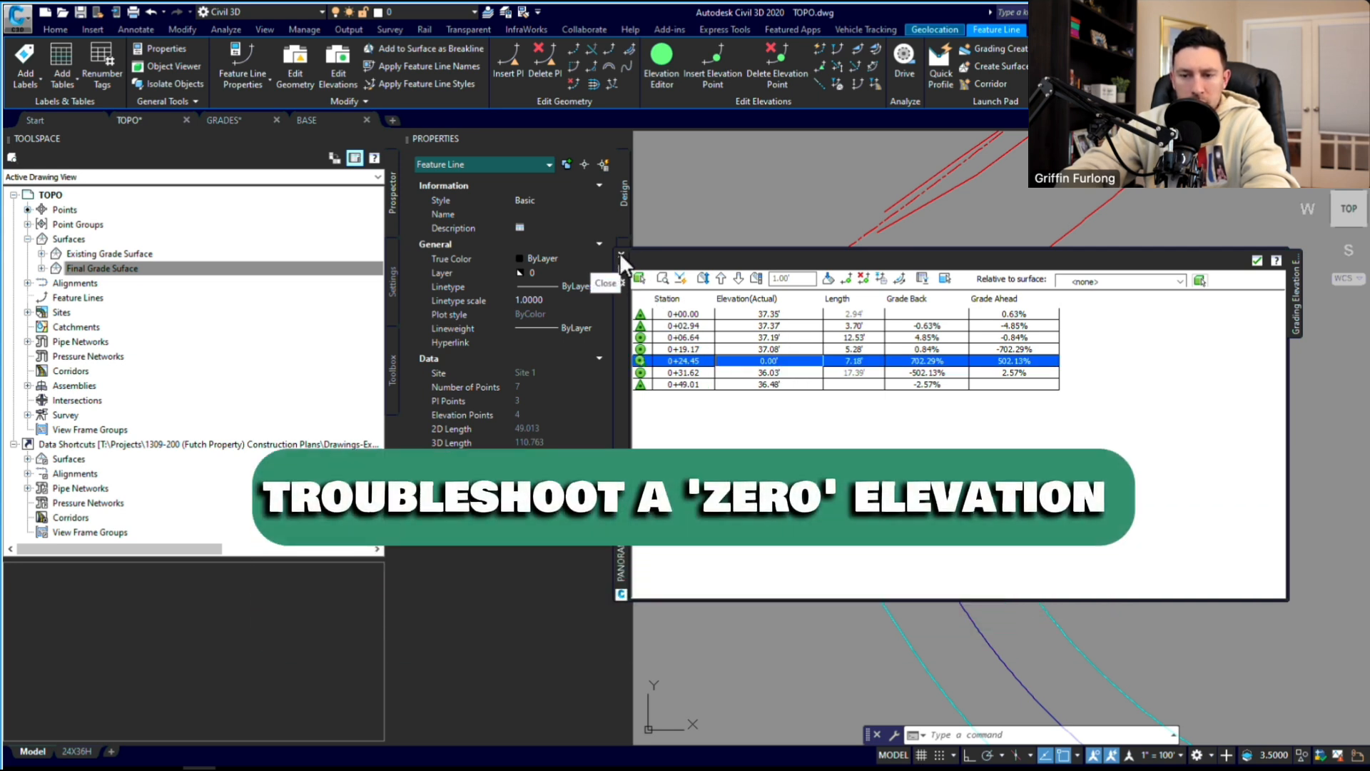
pyautogui.click(606, 284)
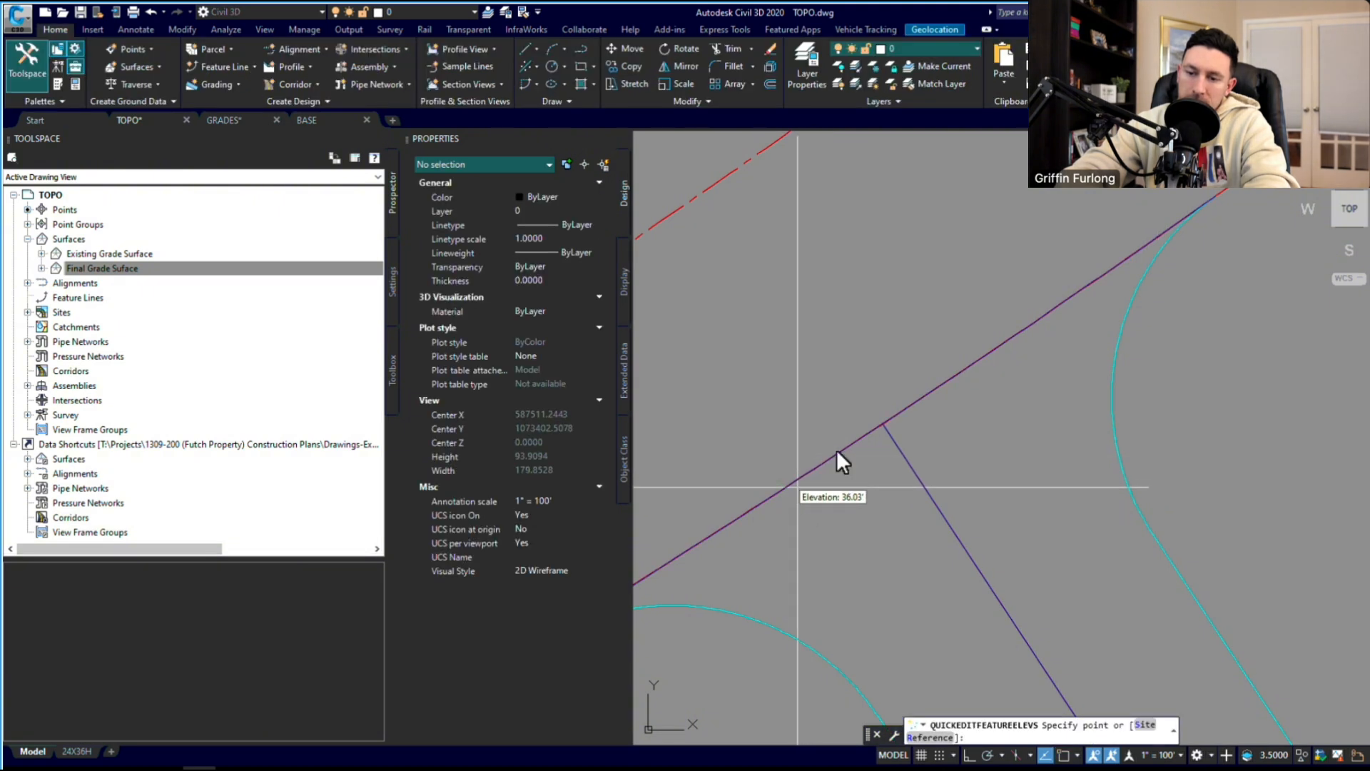
pyautogui.moveTo(940, 400)
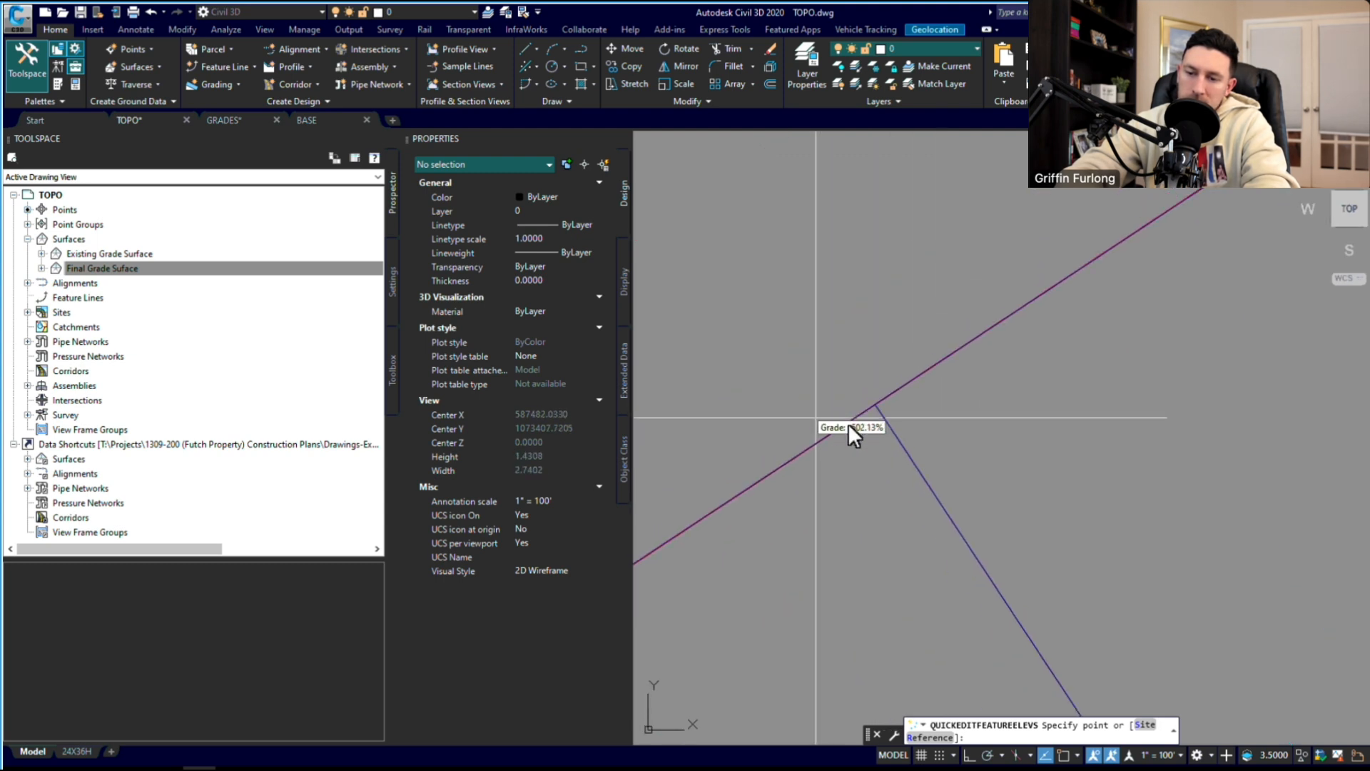
# - Locate the 0.00 vertex at the lot line junction and select the feature line there
pyautogui.press('Escape')
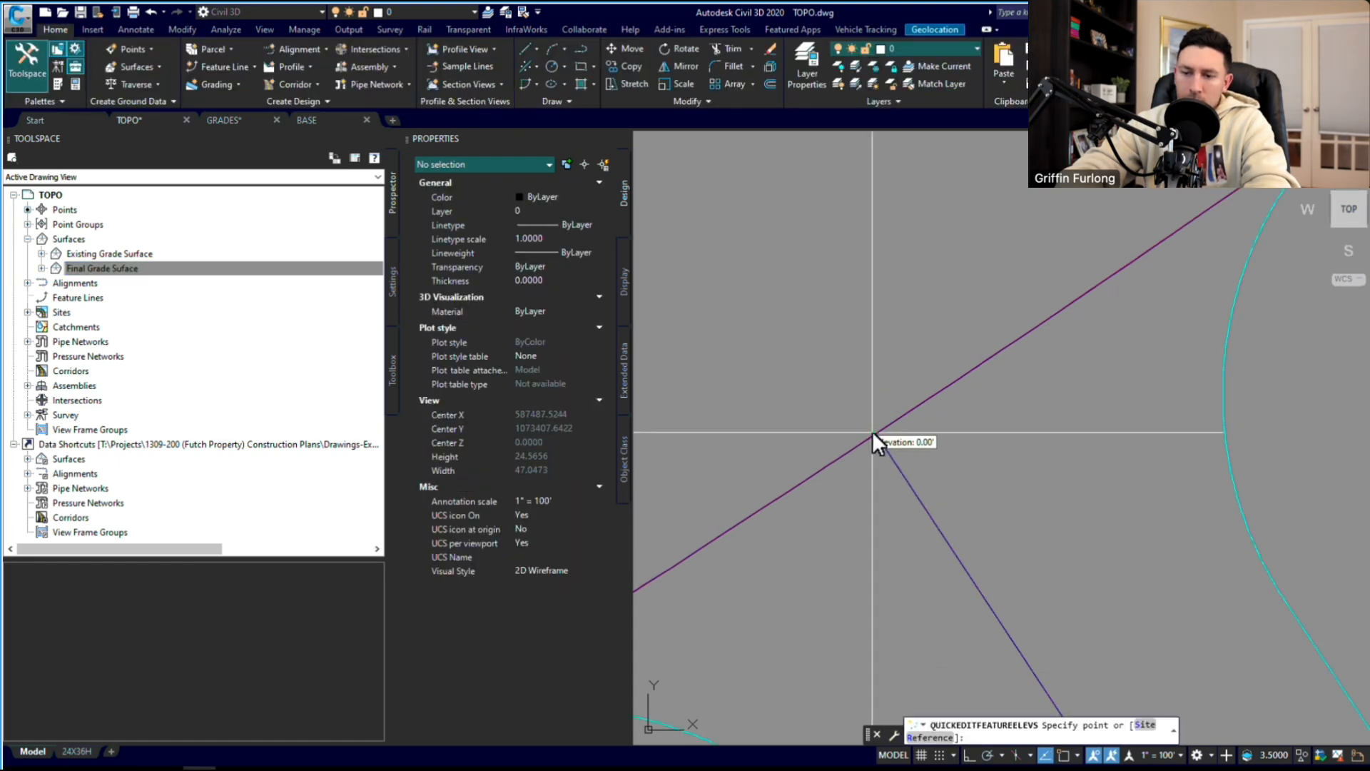
pyautogui.click(873, 435)
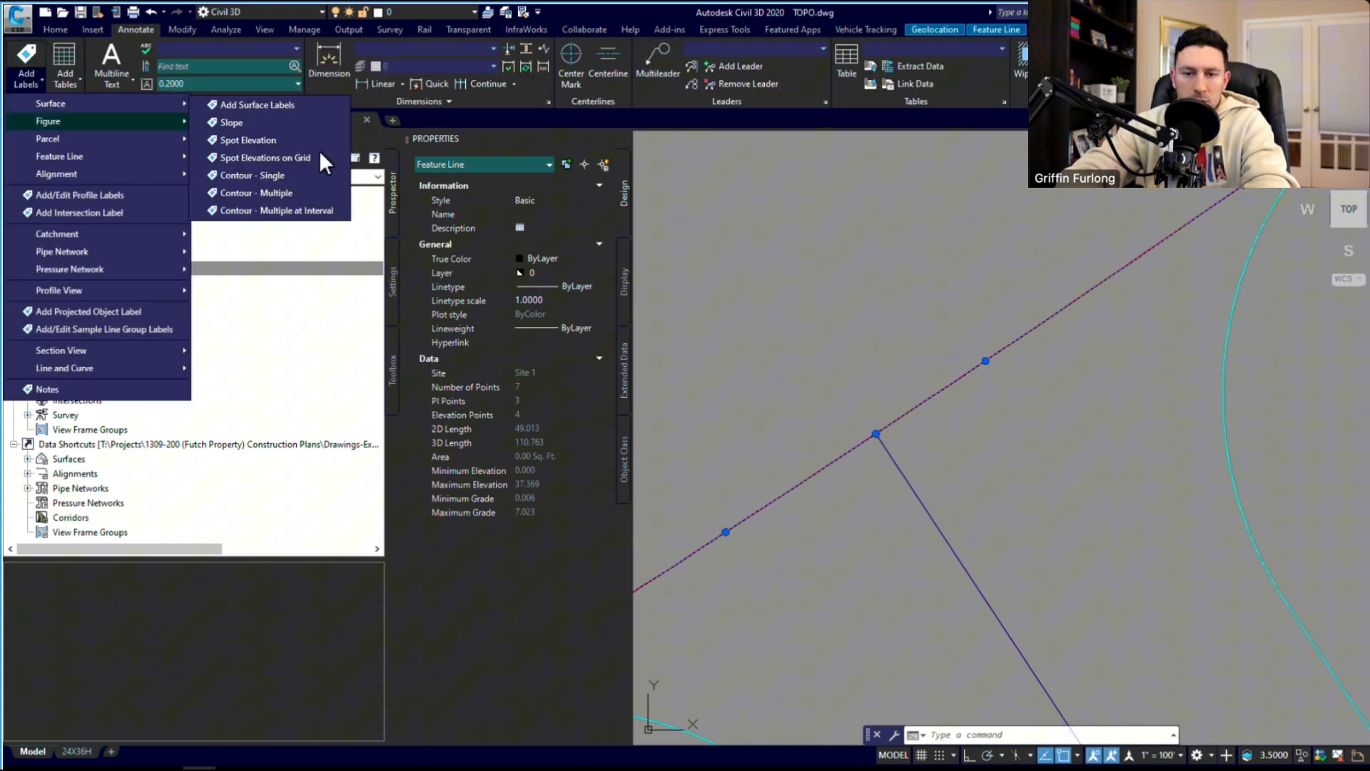
# - Label the junction's Existing Grade spot elevation and set that vertex to 36.63
pyautogui.click(246, 140)
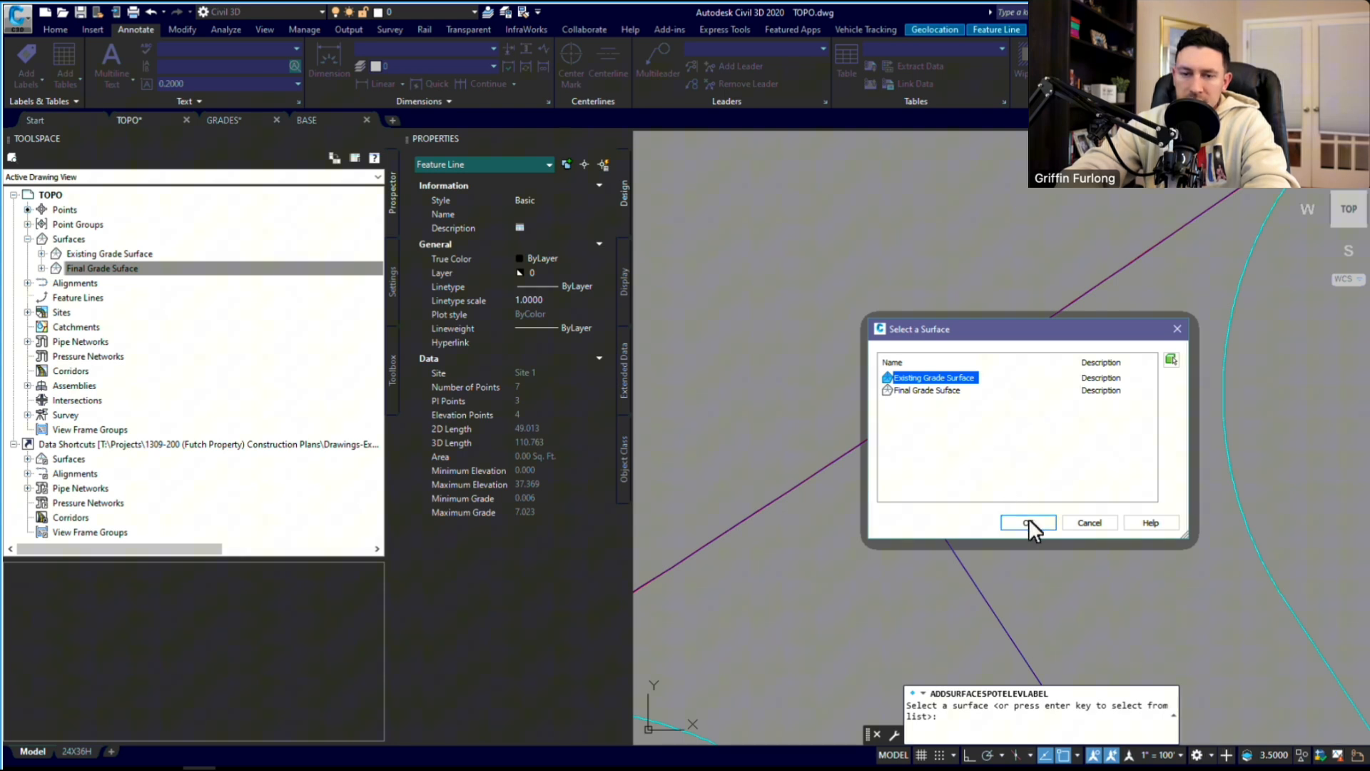
pyautogui.click(1028, 522)
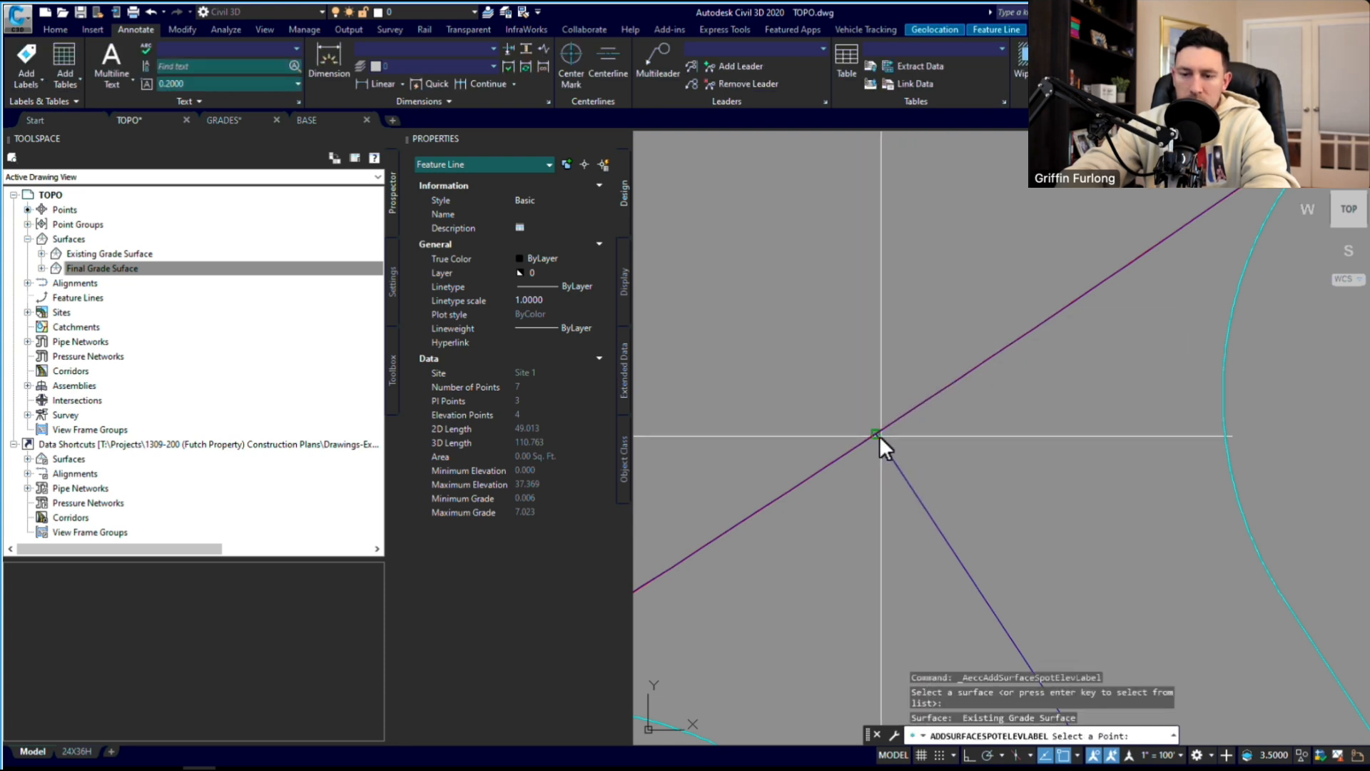
pyautogui.click(876, 434)
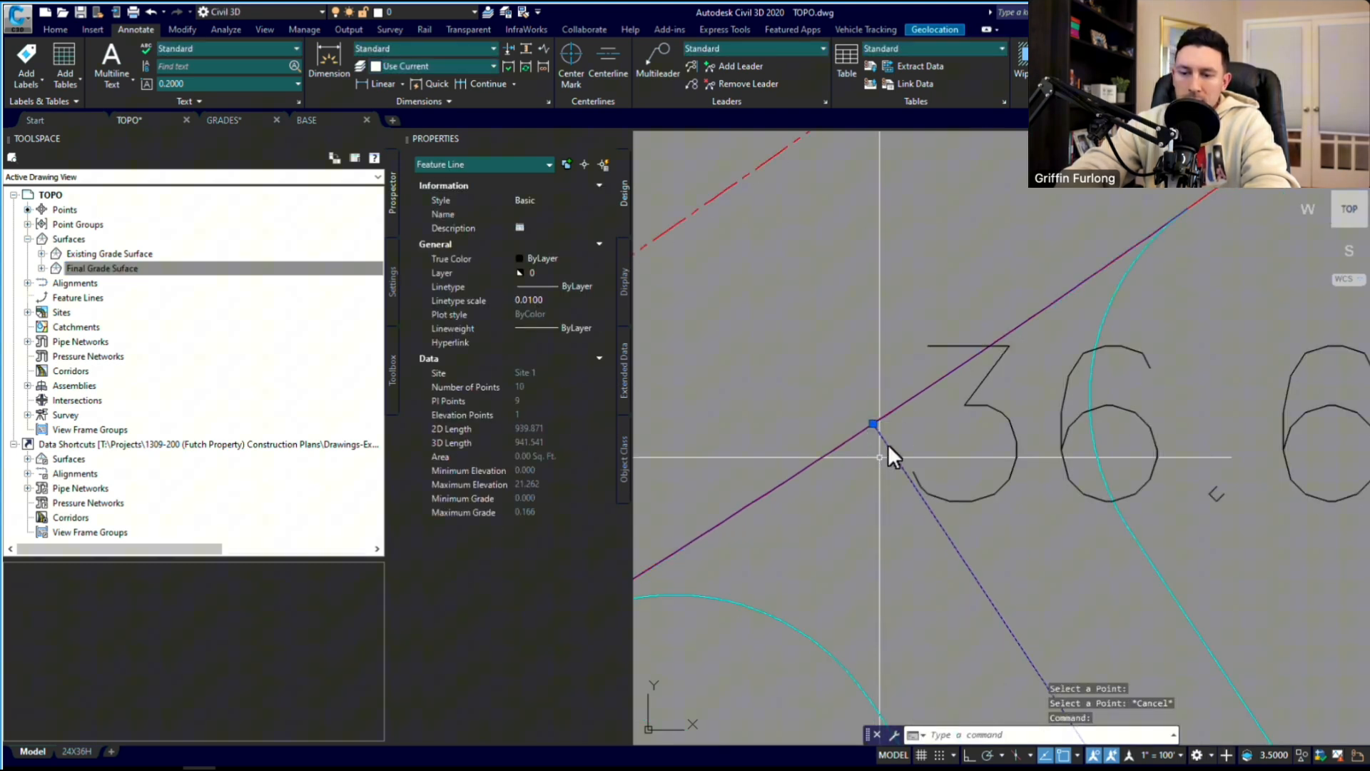
pyautogui.click(992, 29)
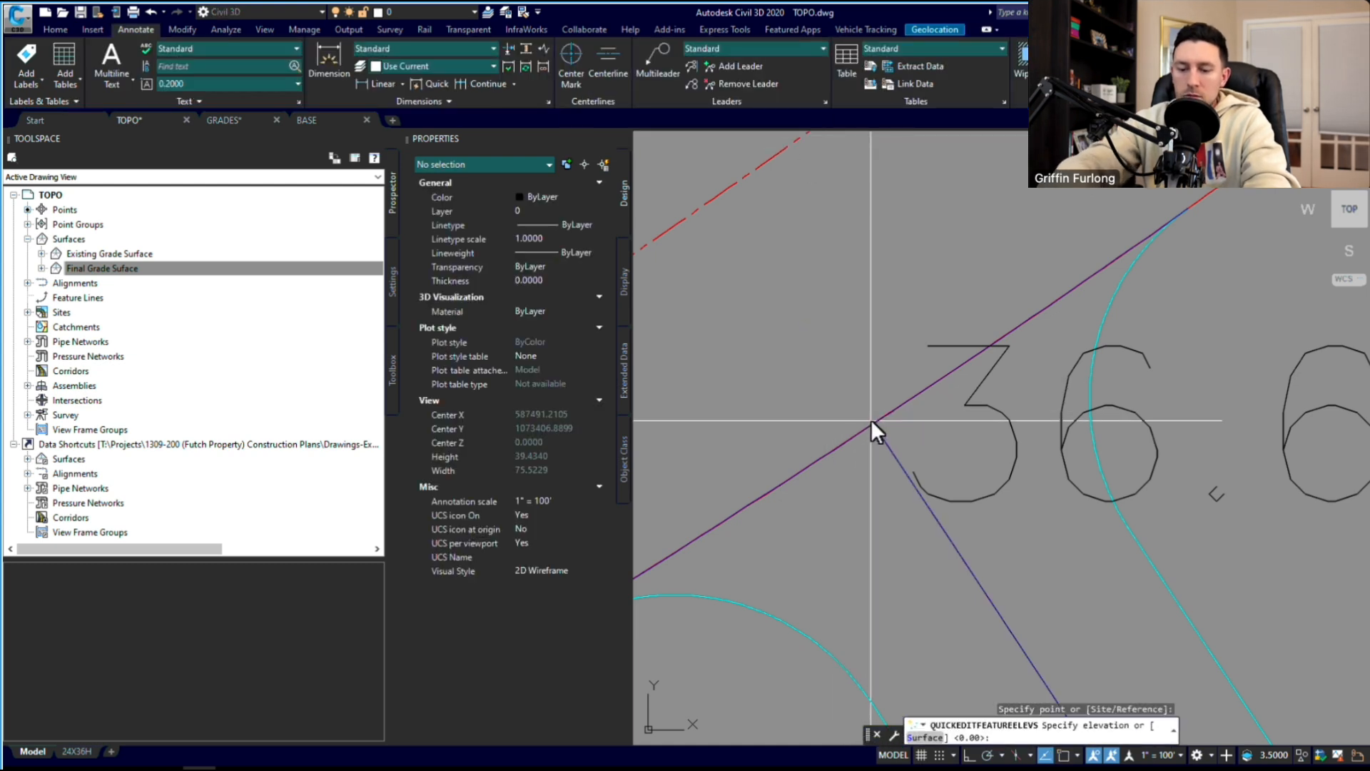
pyautogui.write('36.63')
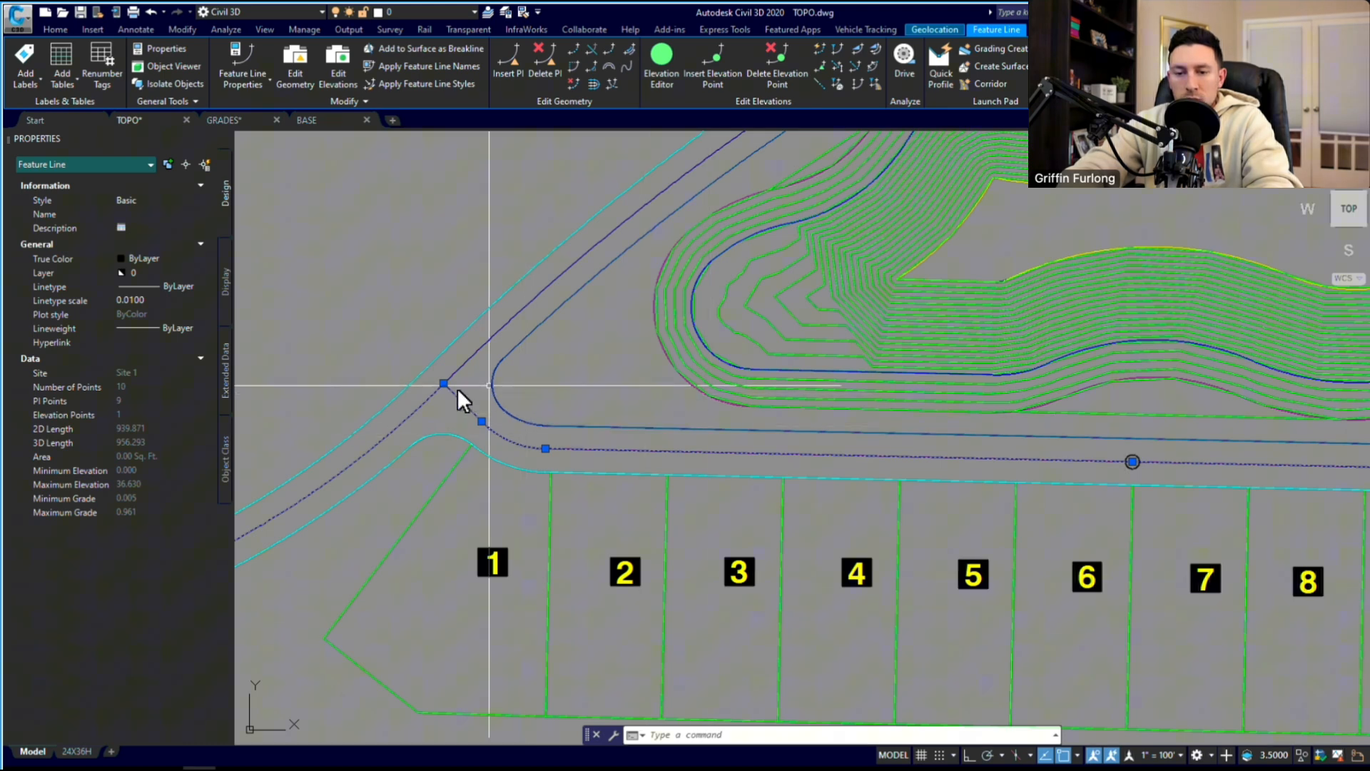
pyautogui.moveTo(638, 450)
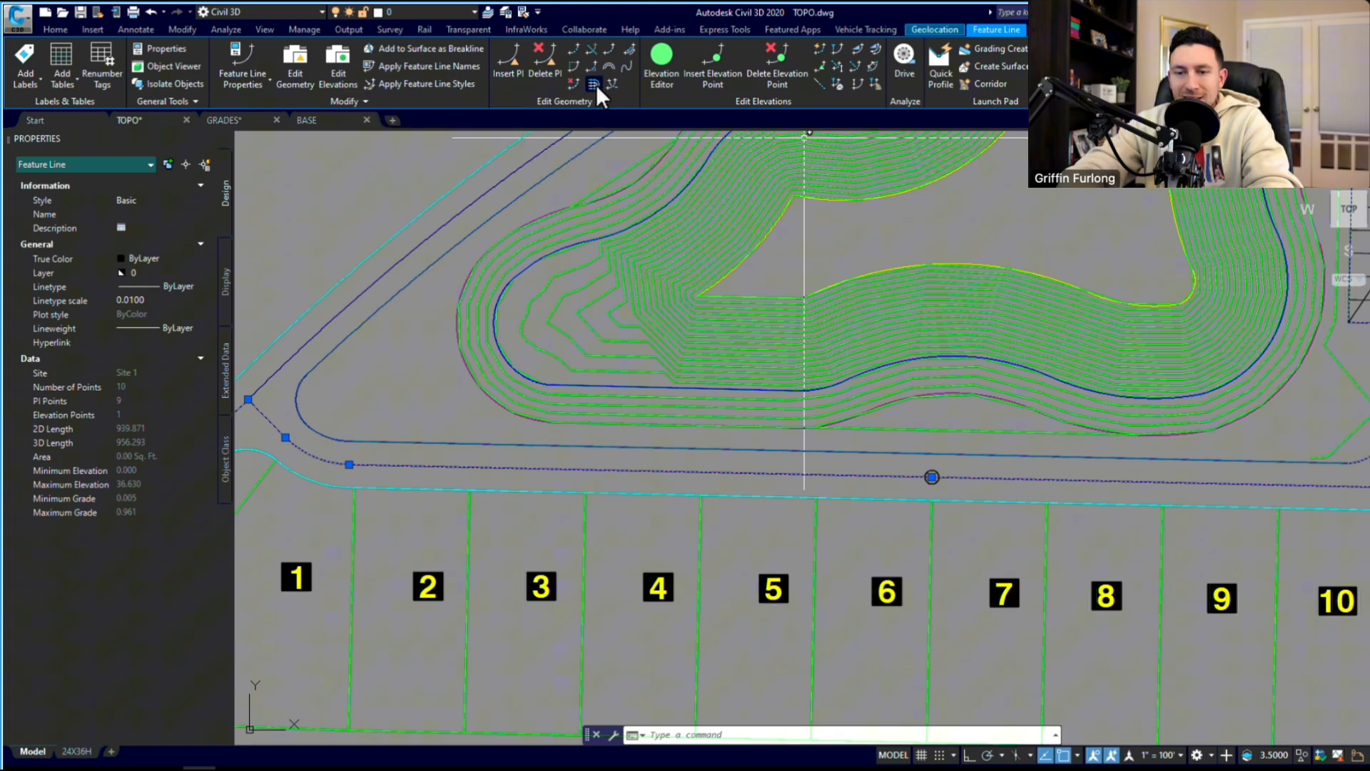
# - Offset the road-edge feature line 10 feet toward lots 1–10
pyautogui.click(592, 83)
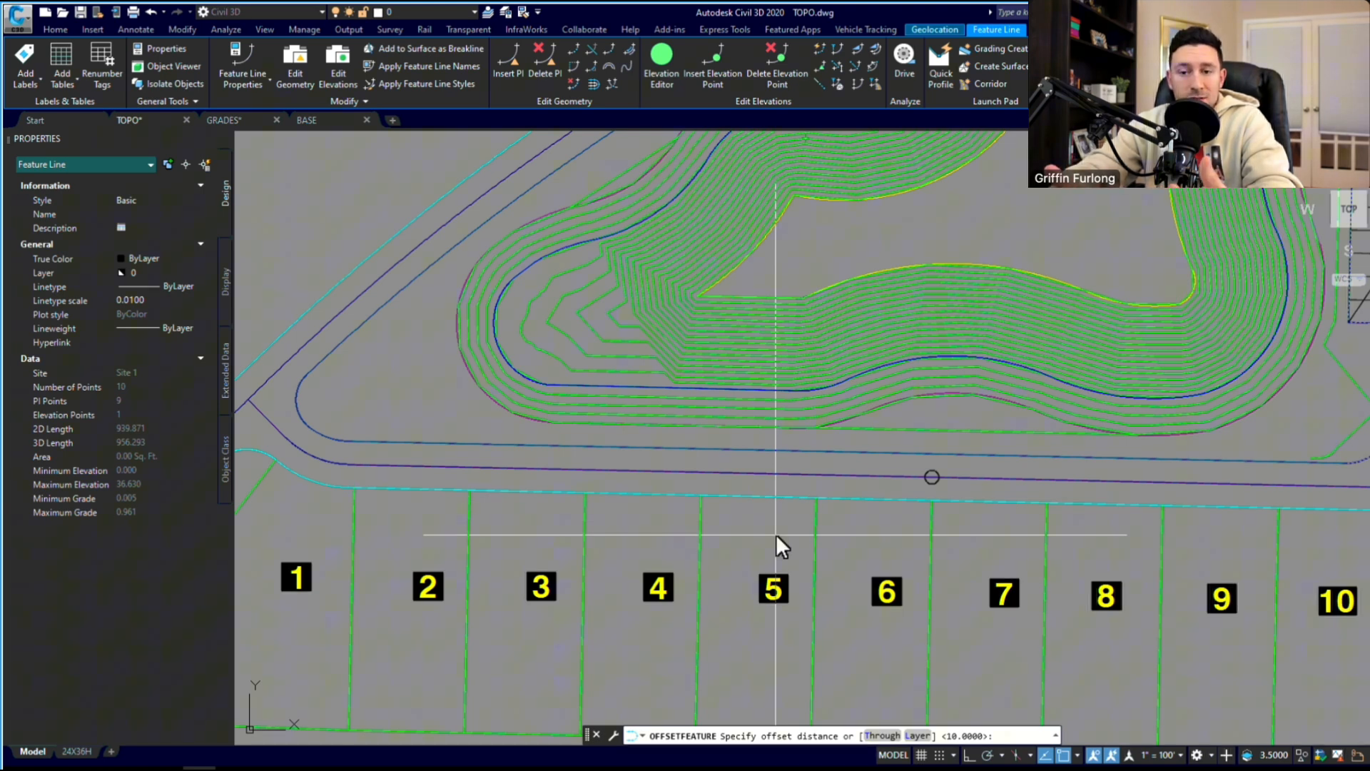
pyautogui.write('10')
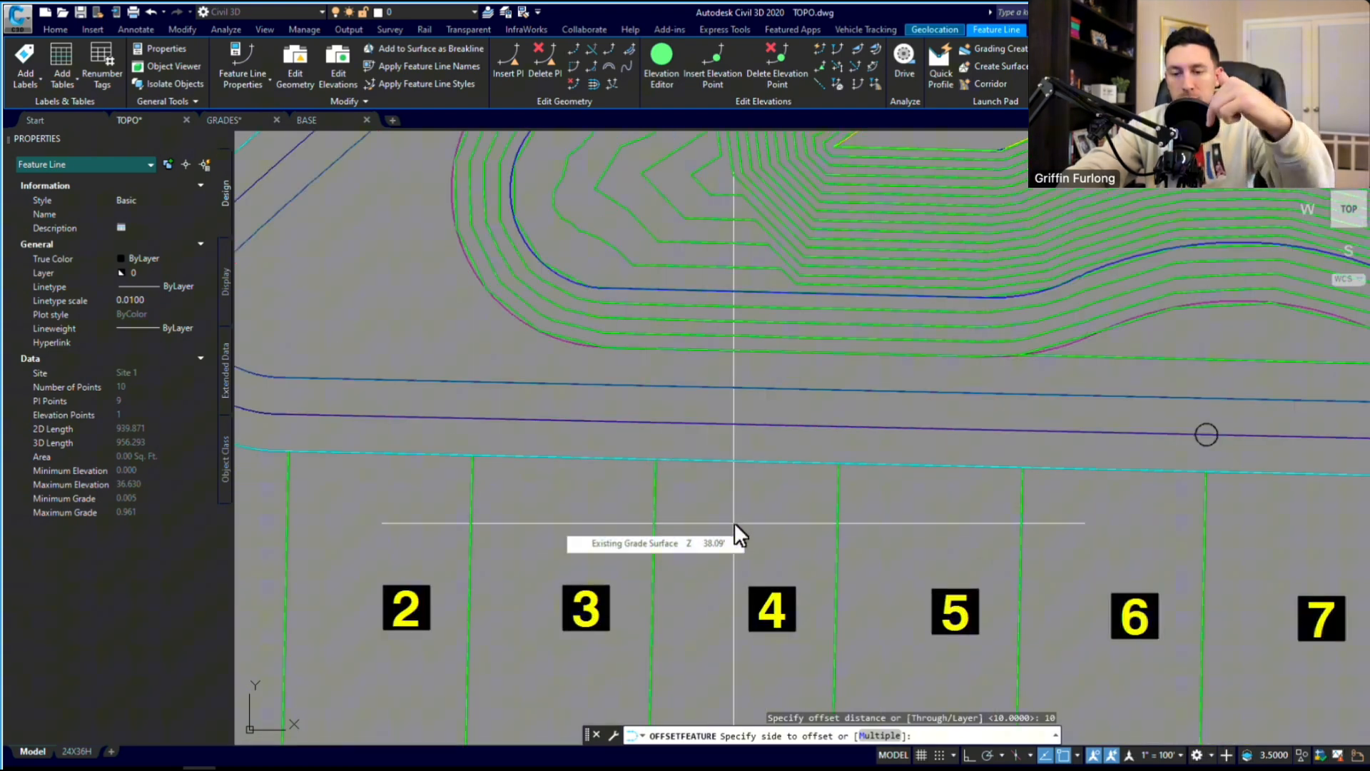
pyautogui.click(740, 525)
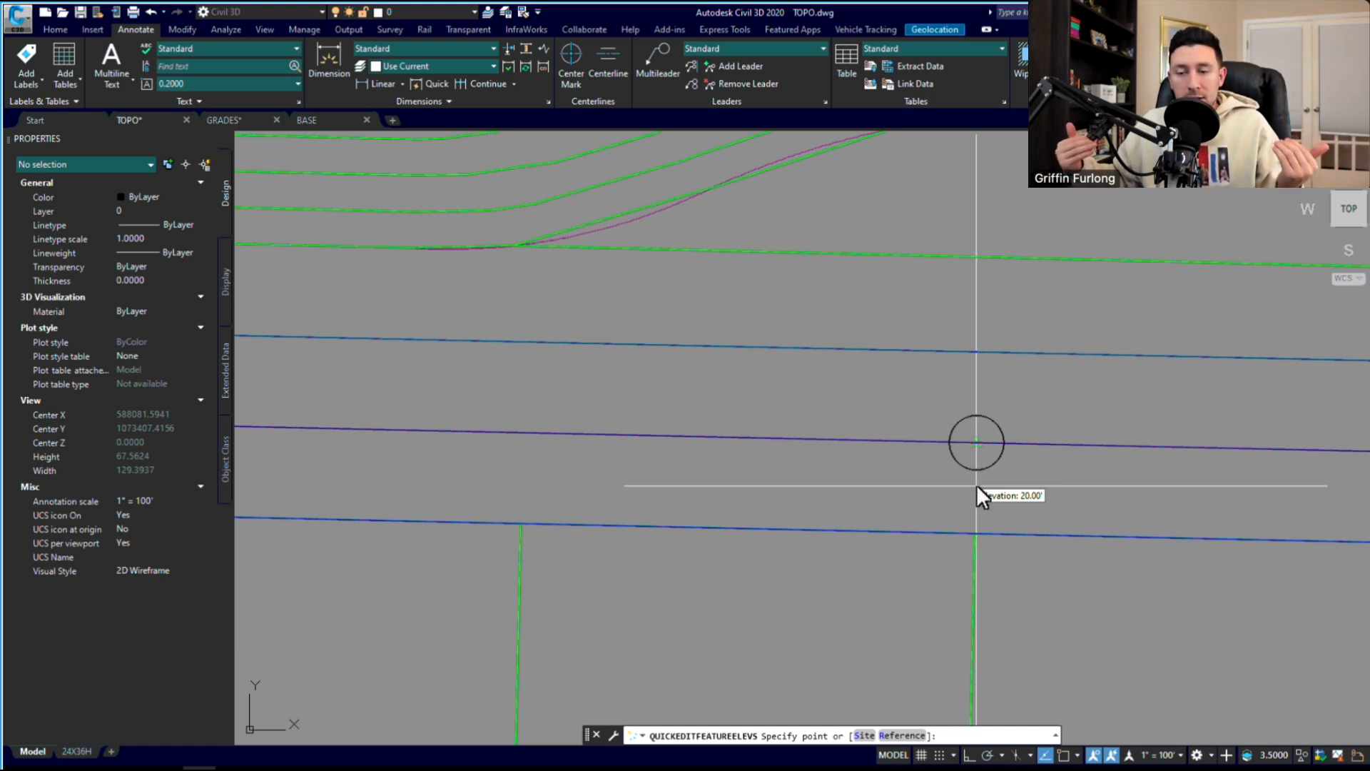
pyautogui.moveTo(1005, 480)
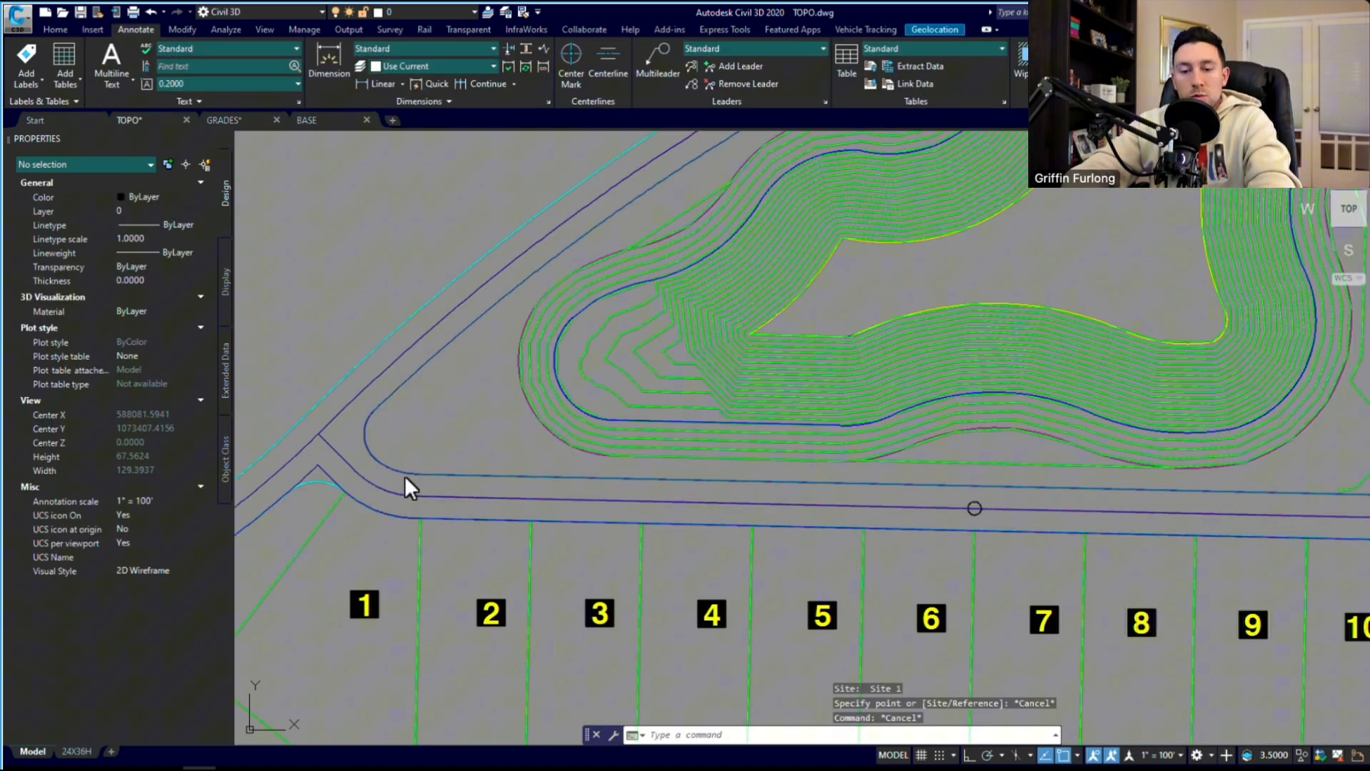
pyautogui.moveTo(339, 461)
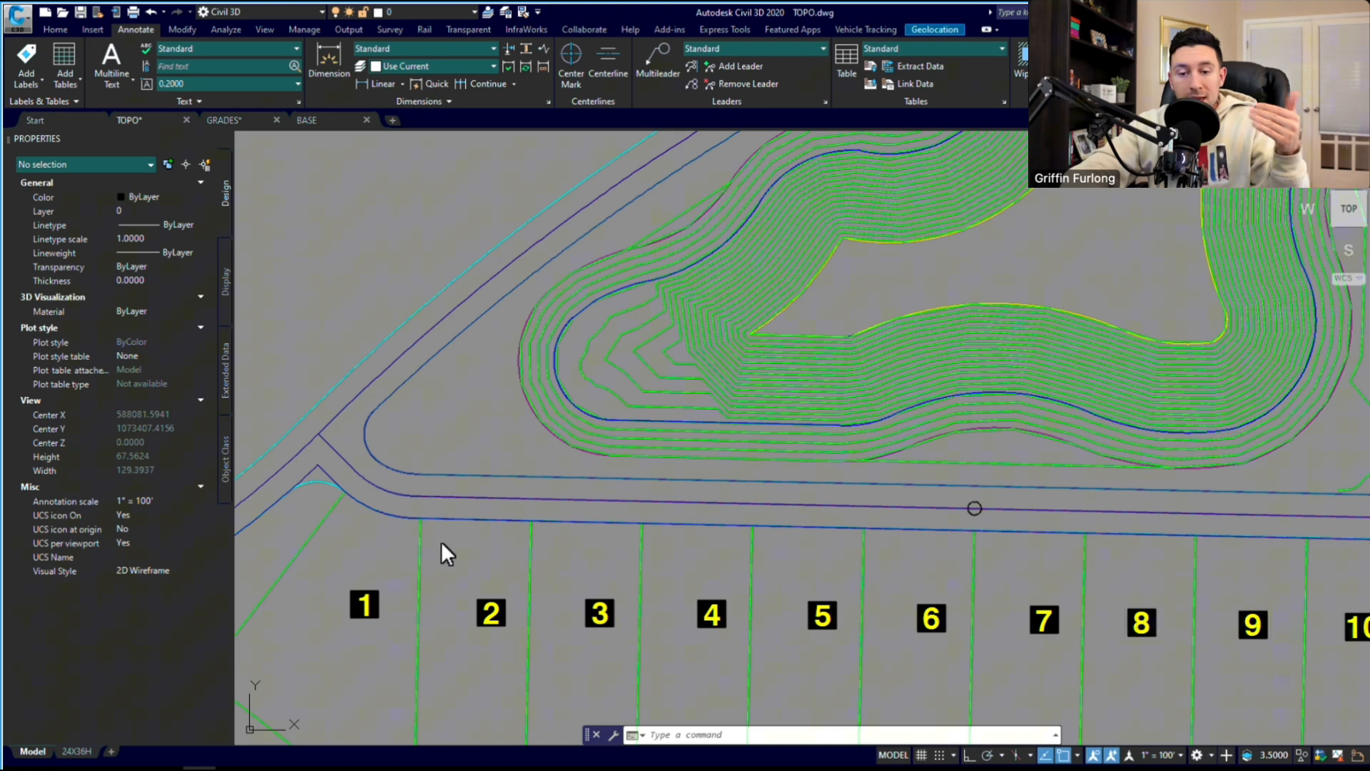
pyautogui.moveTo(463, 551)
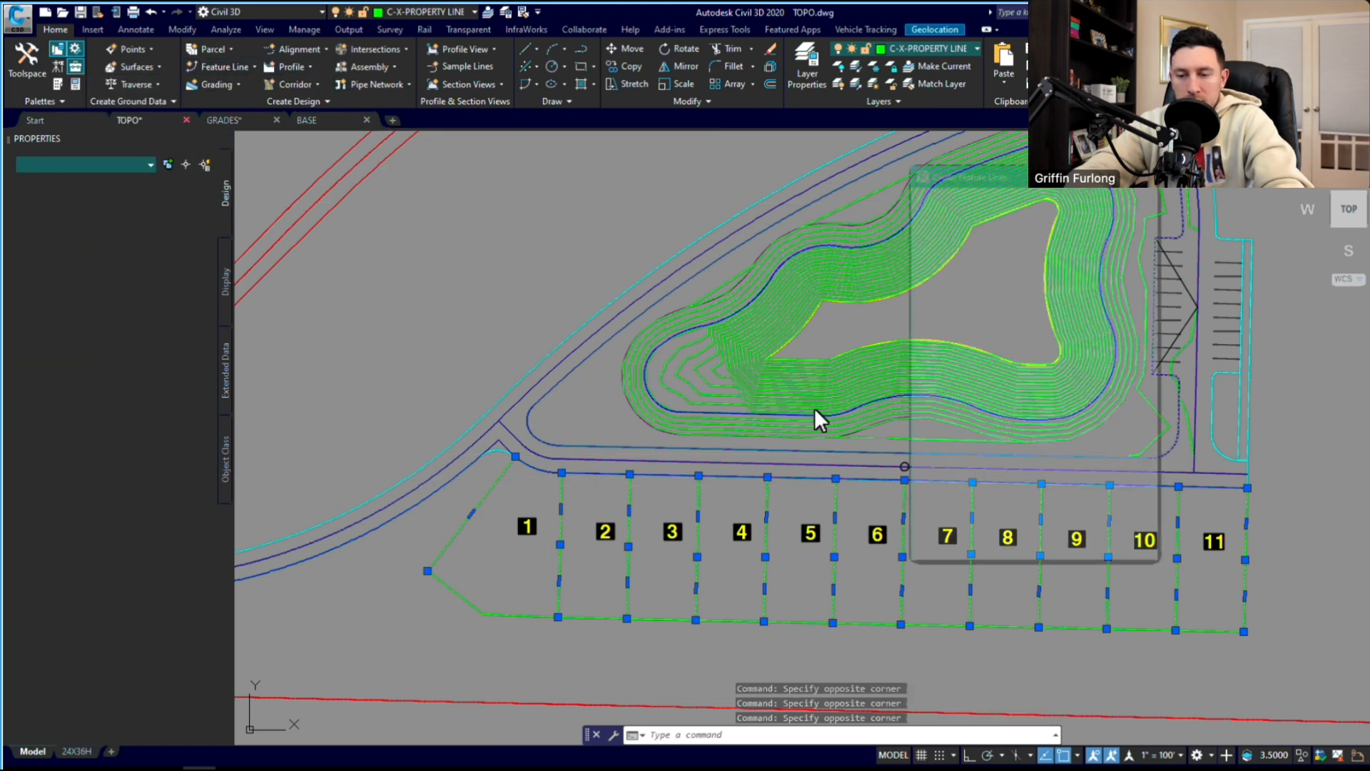
# - Convert the selected lot boundary lines into 12 feature lines in Site 1
pyautogui.click(224, 66)
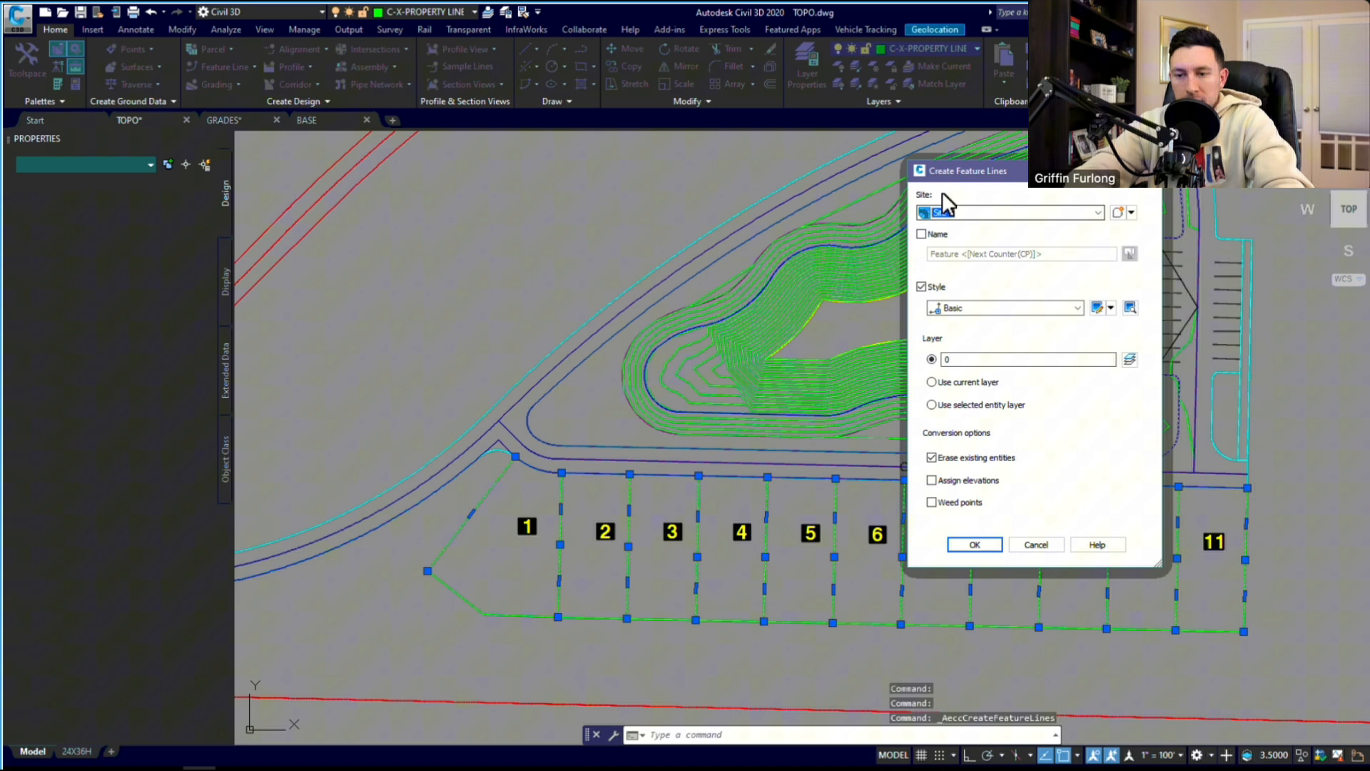
pyautogui.click(1009, 213)
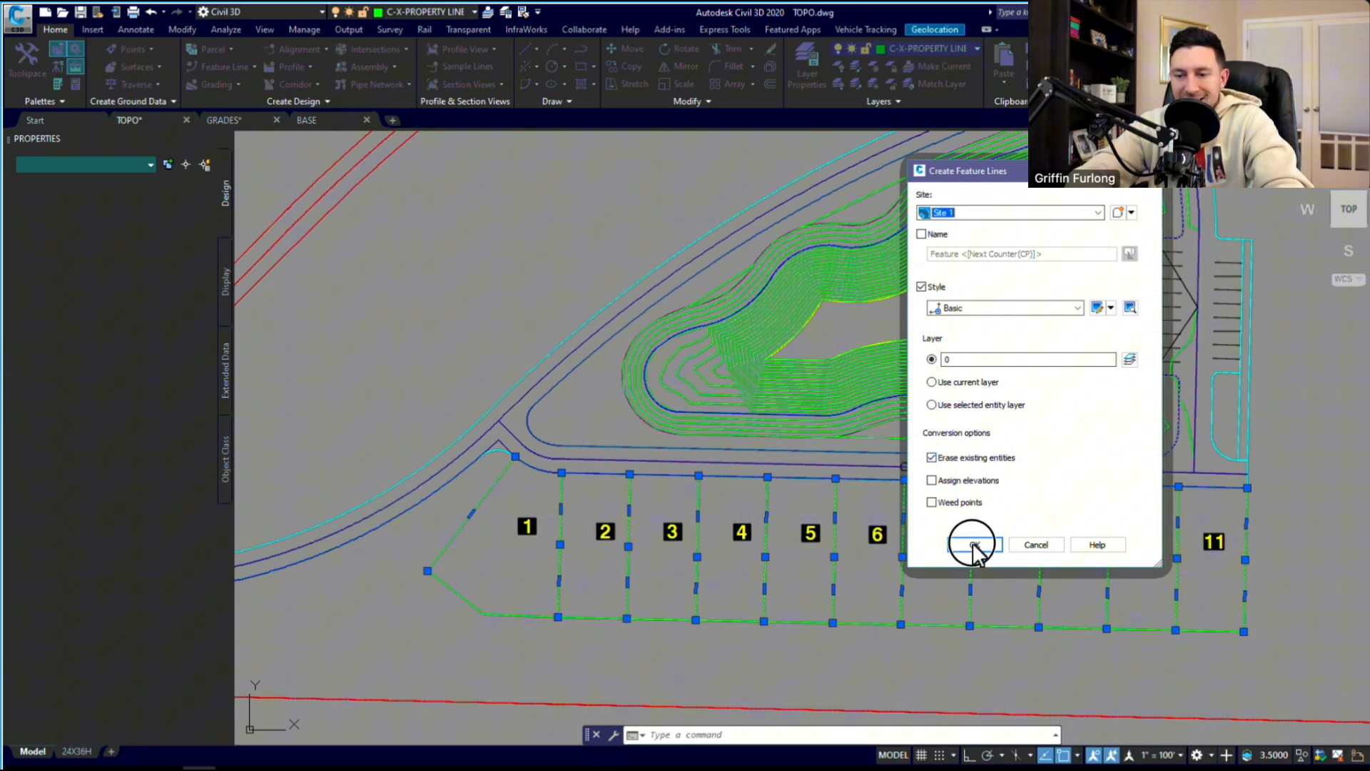
pyautogui.click(972, 544)
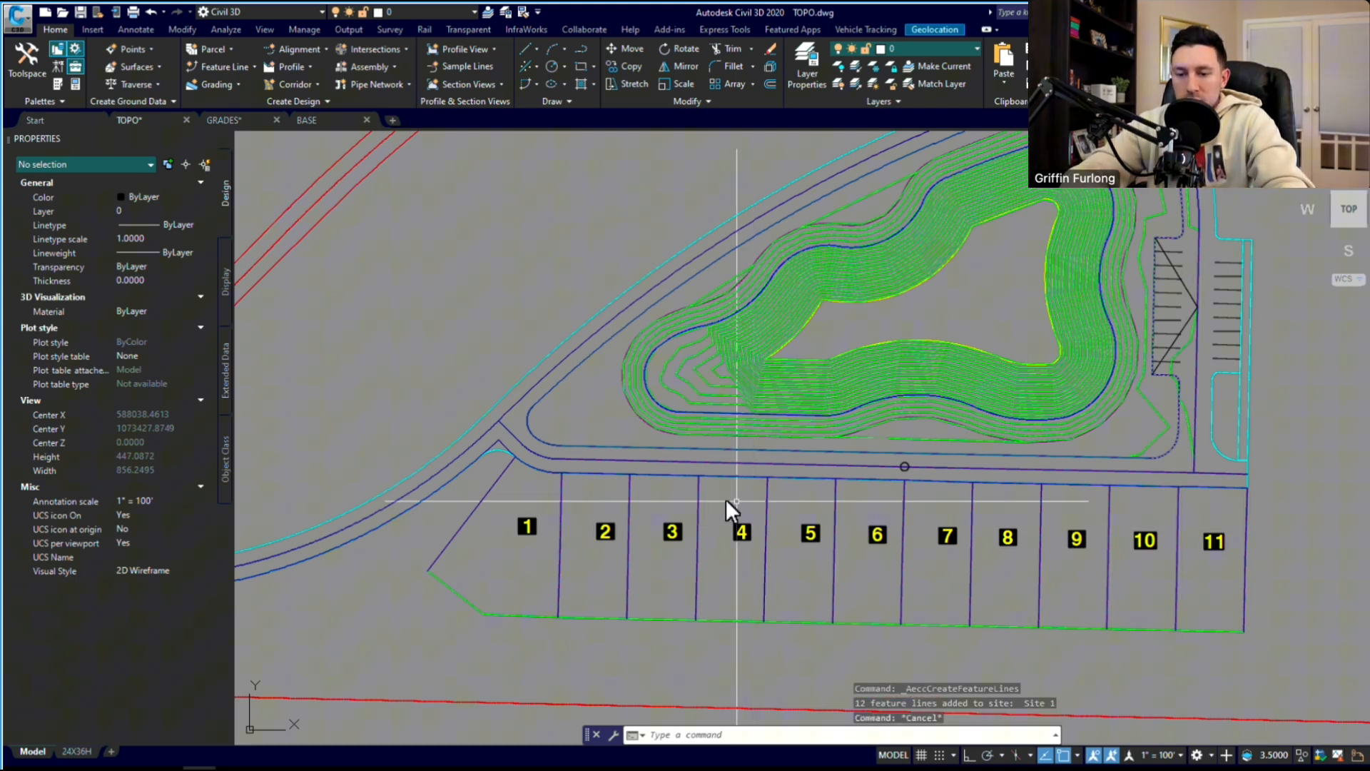
pyautogui.click(696, 531)
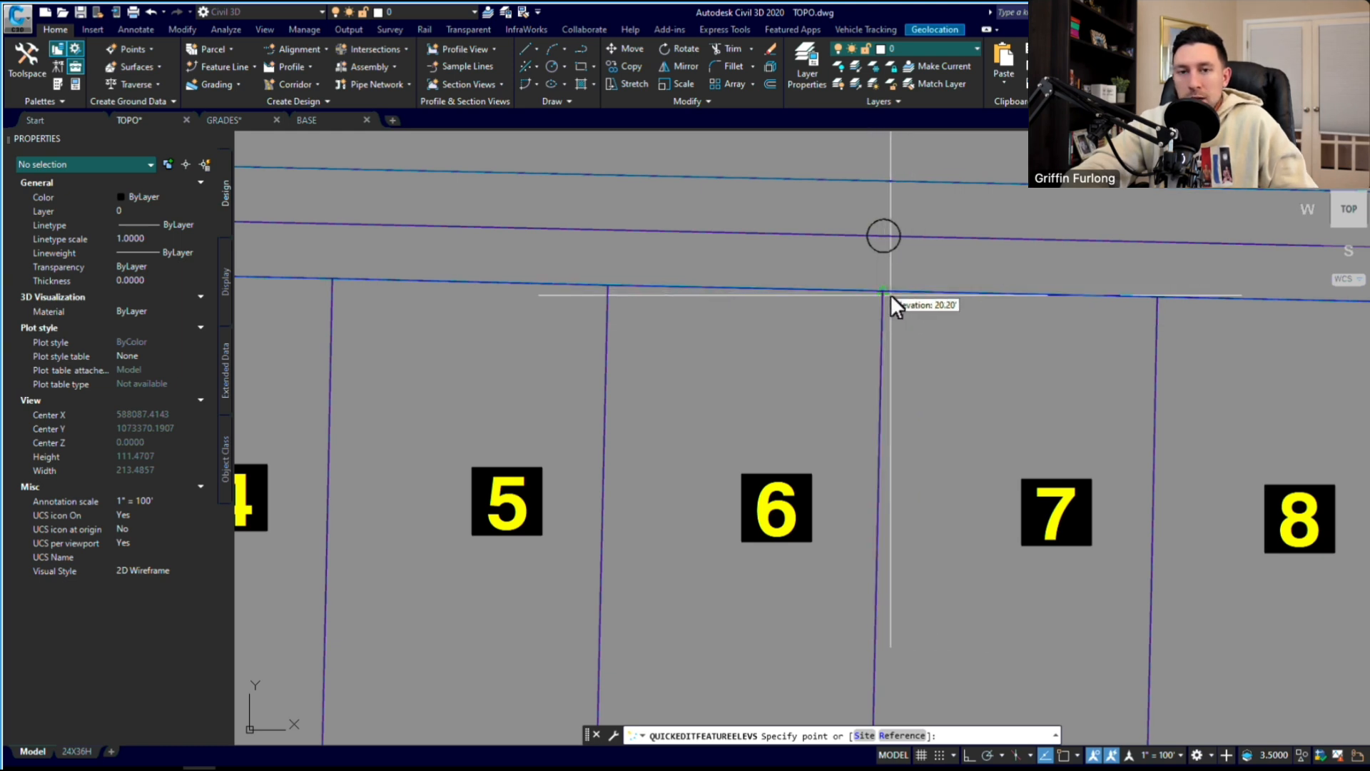
pyautogui.moveTo(898, 354)
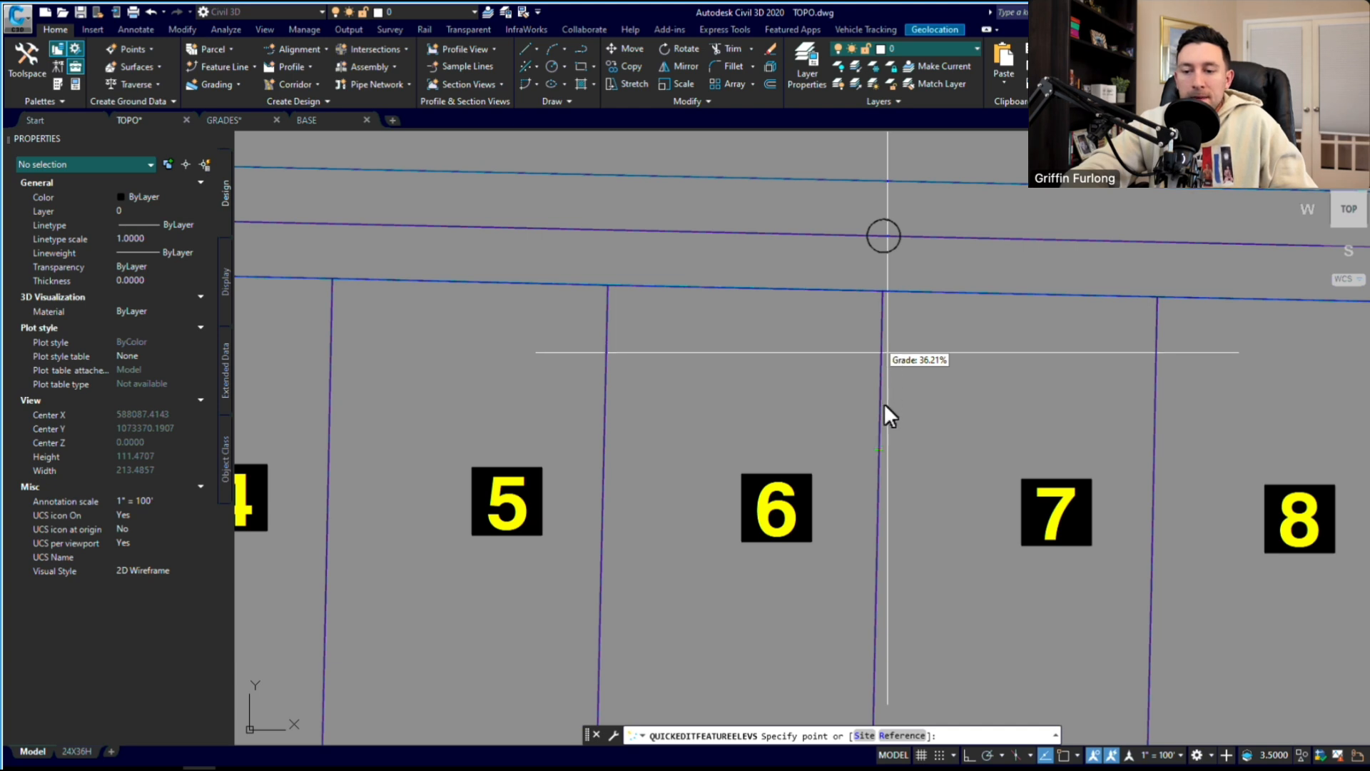
pyautogui.moveTo(892, 621)
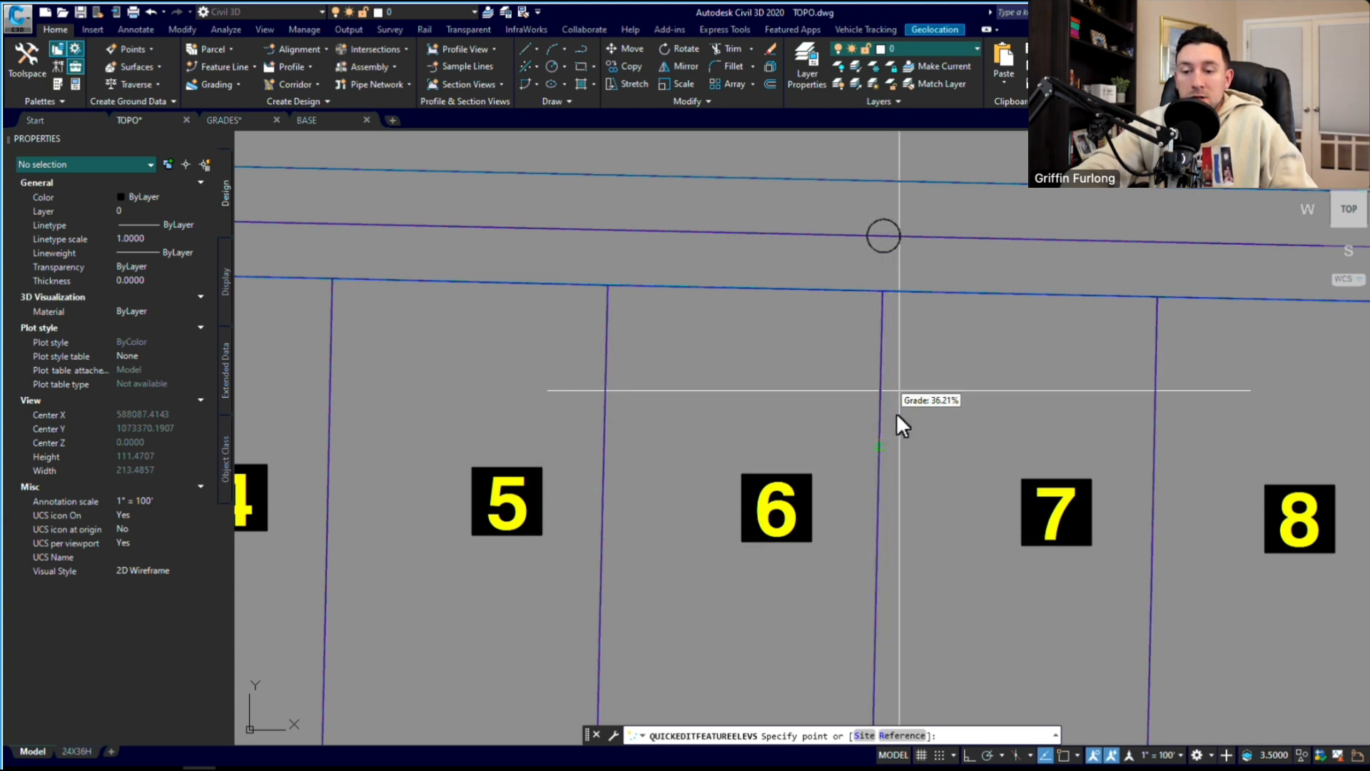
pyautogui.moveTo(891, 483)
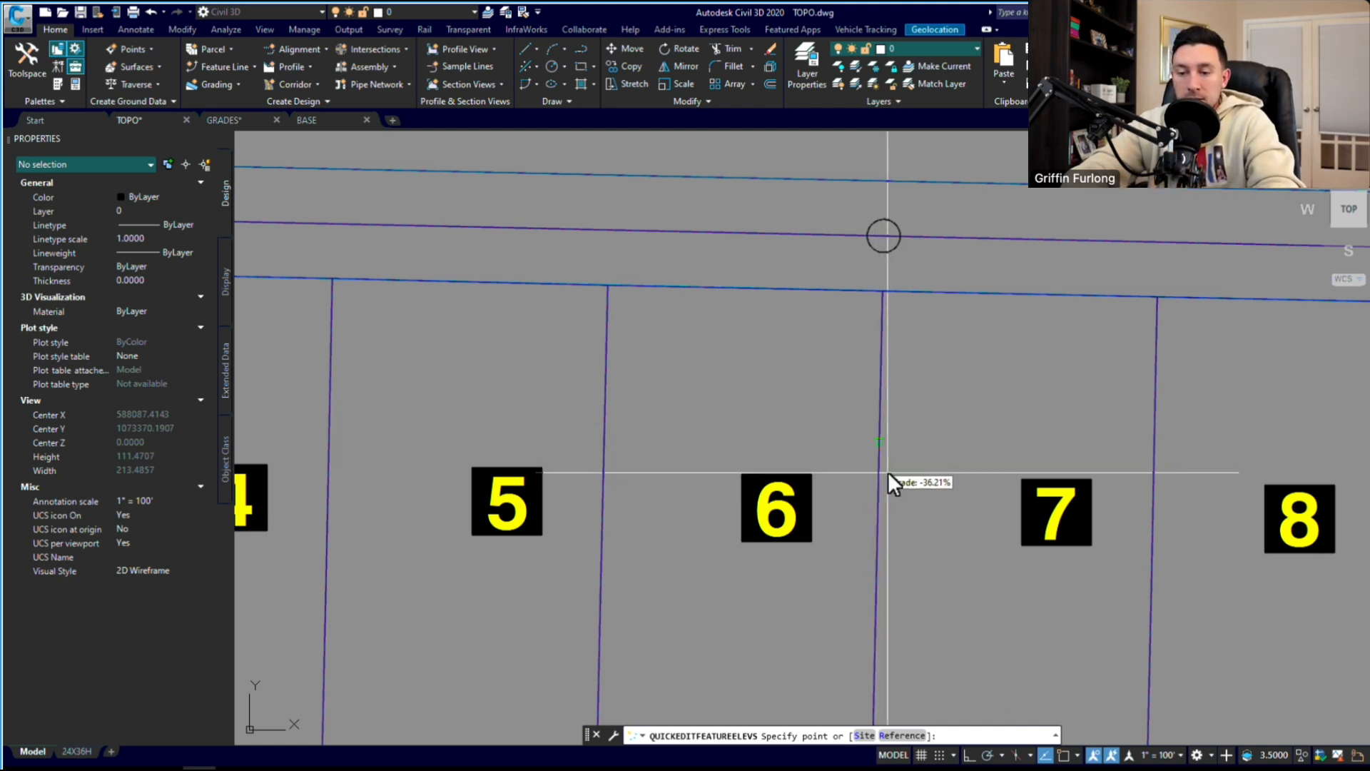
# - Enter a 1% grade along the lot 6 boundary feature line
pyautogui.write('1>: 1')
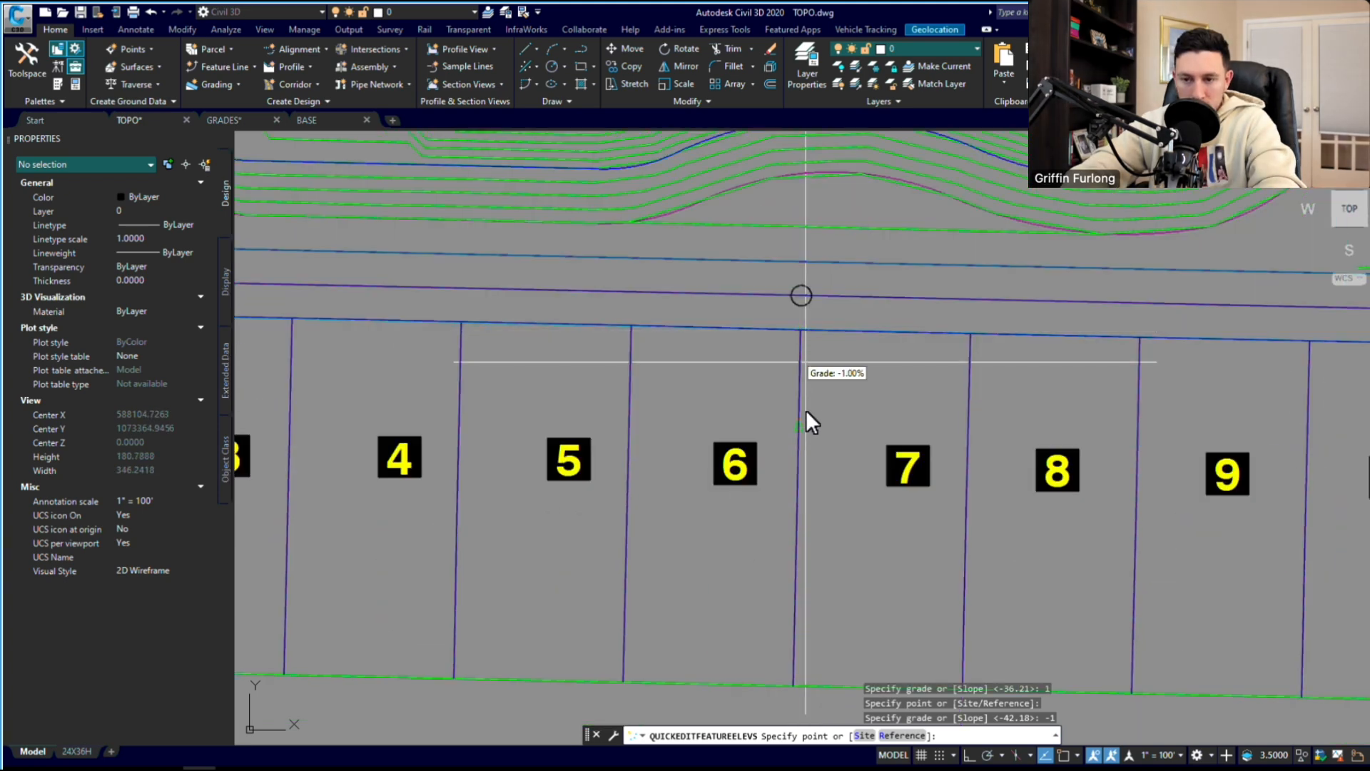
pyautogui.moveTo(799, 700)
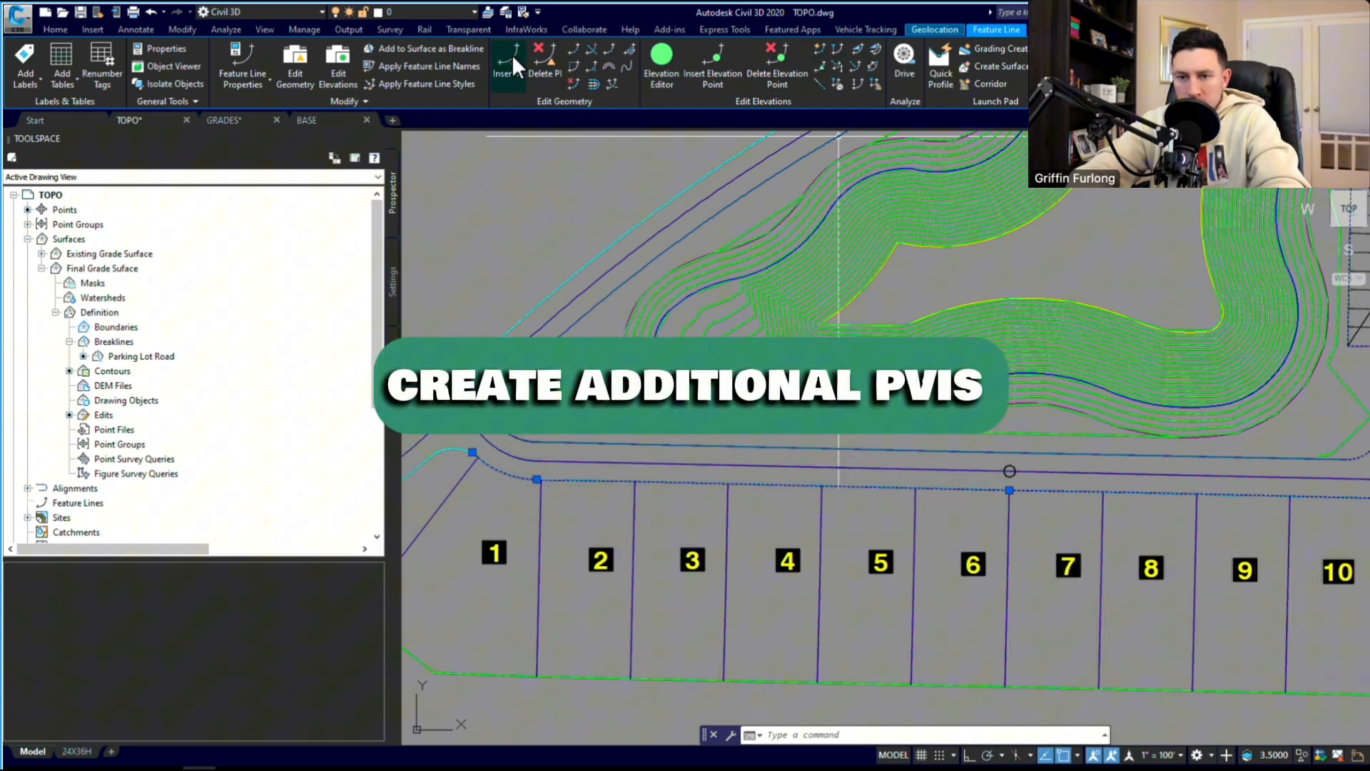
# - Add a vertex at a lot corner on the front line, then grade a side line at 1%
pyautogui.click(507, 65)
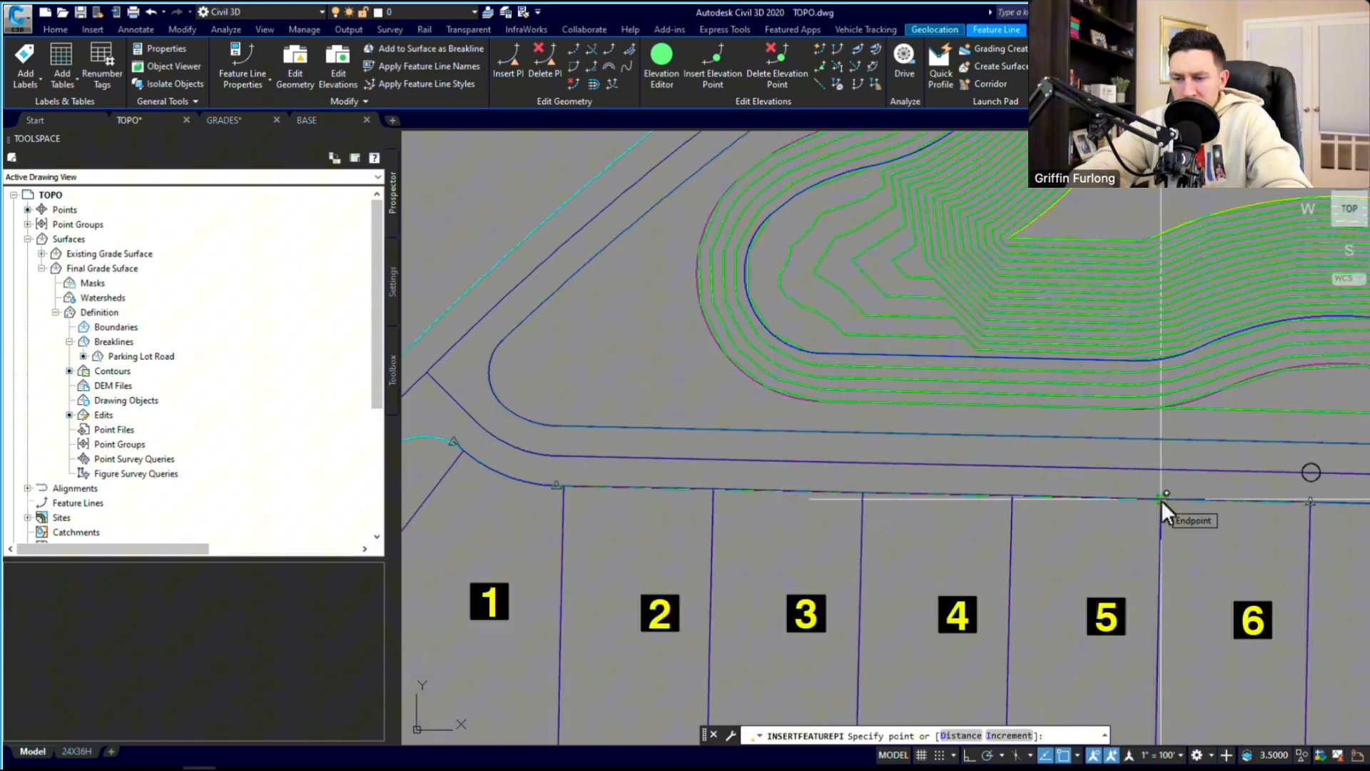
pyautogui.click(1167, 495)
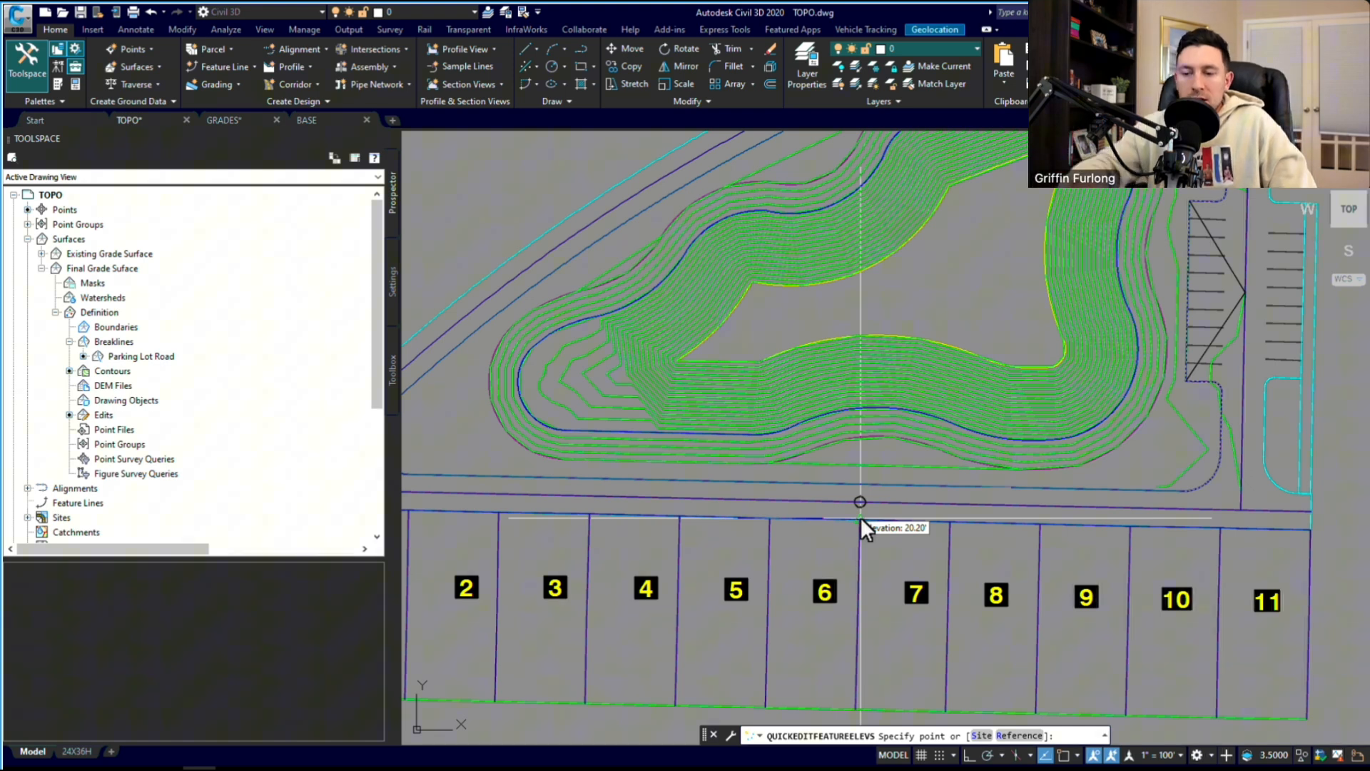
pyautogui.moveTo(994, 540)
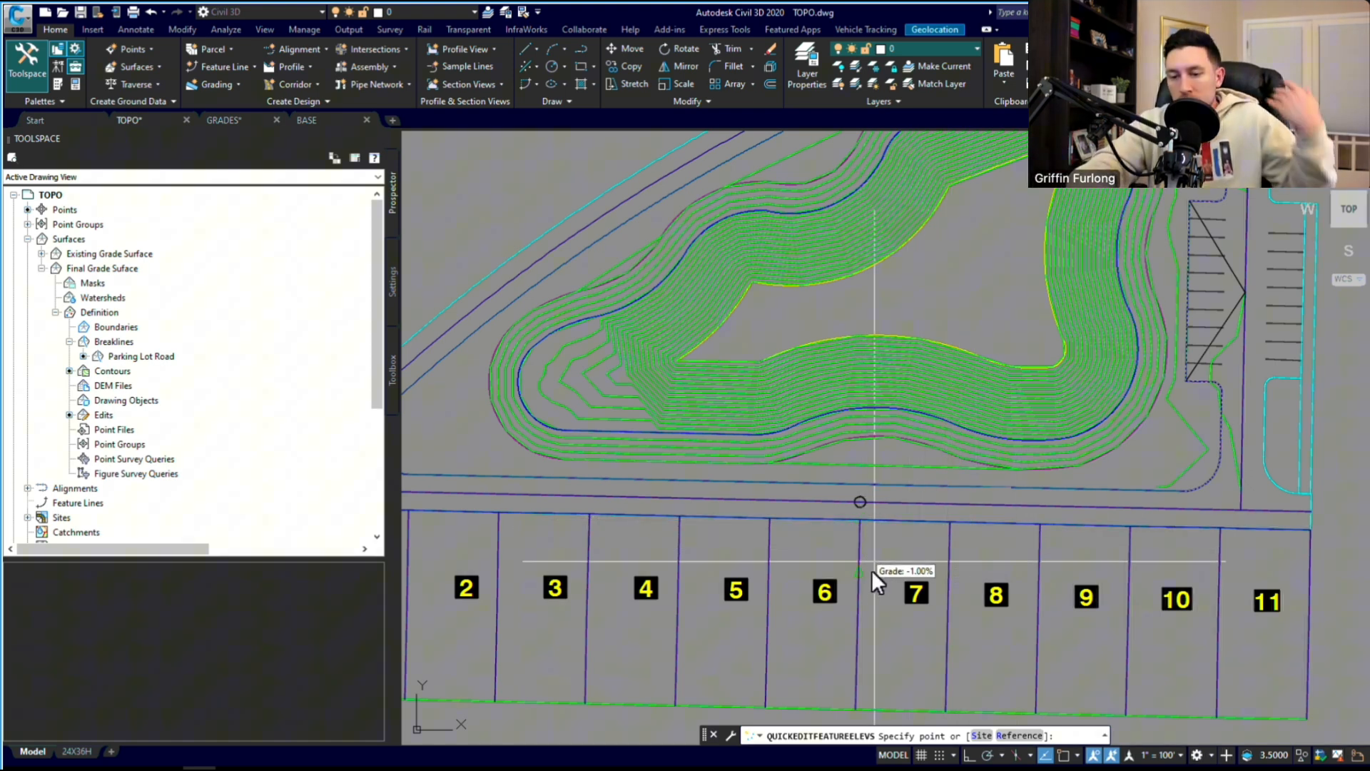
pyautogui.moveTo(957, 576)
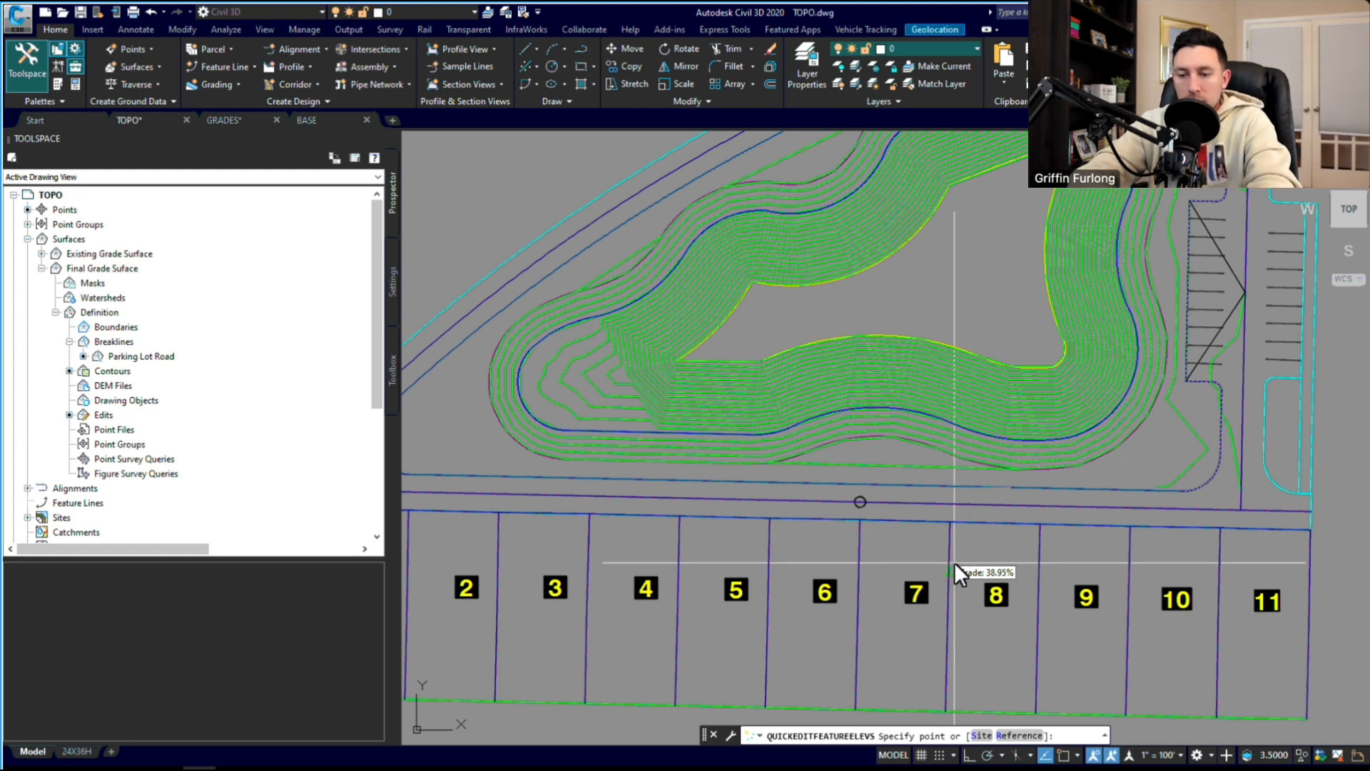
pyautogui.click(959, 571)
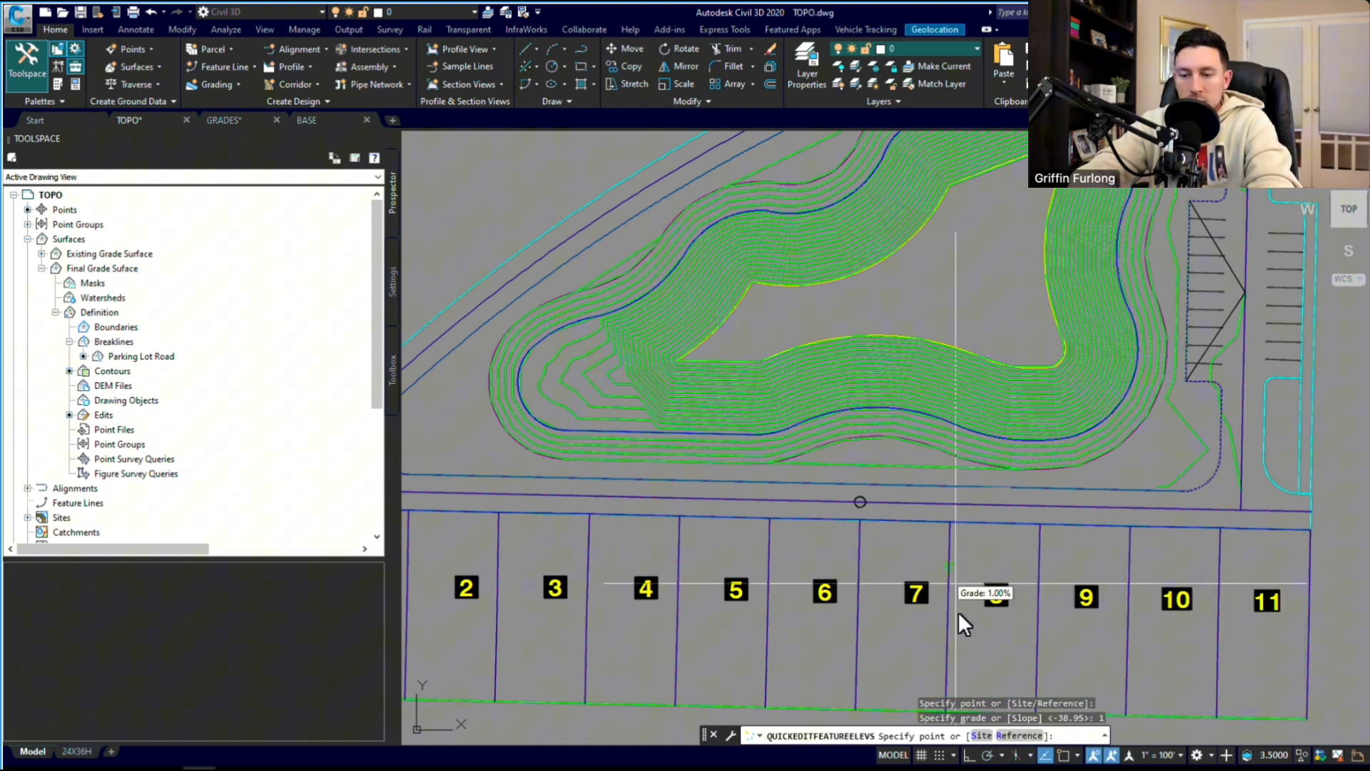
pyautogui.click(994, 596)
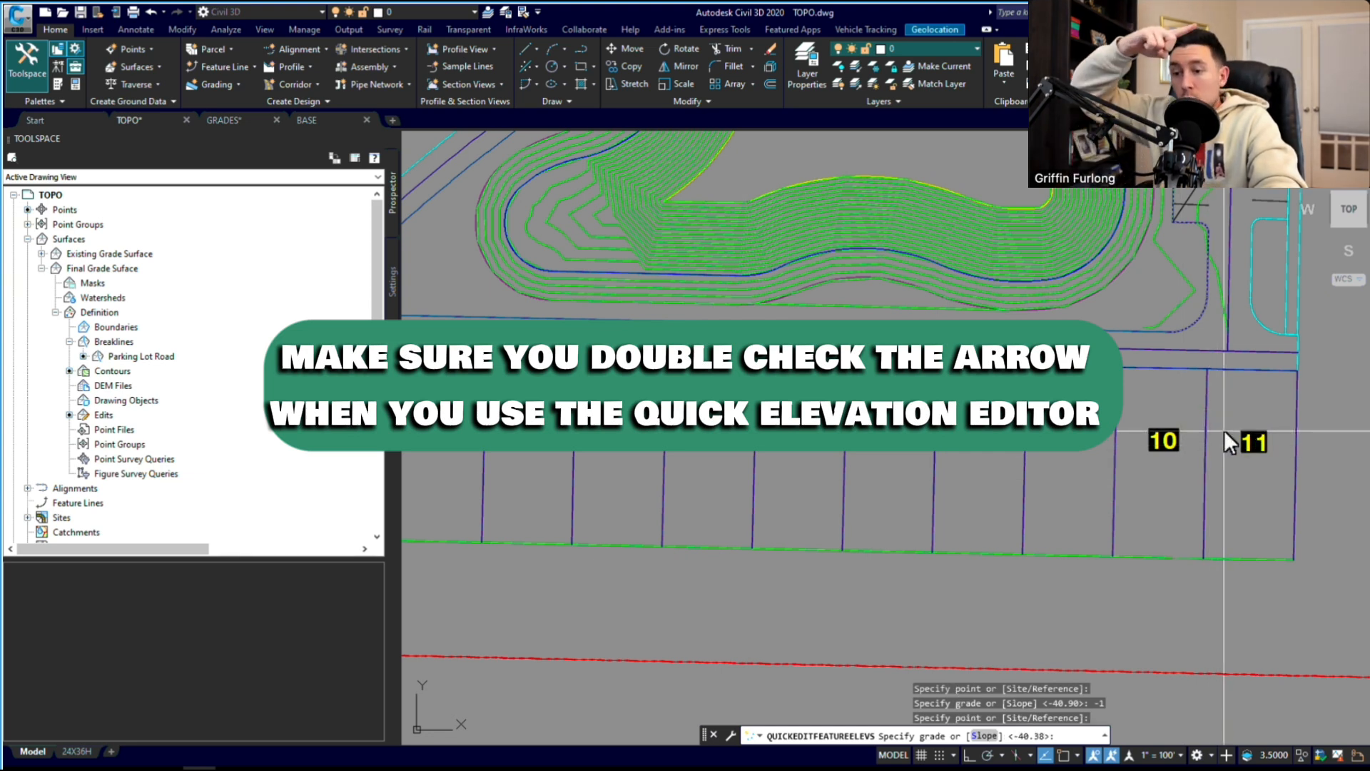
pyautogui.write('1')
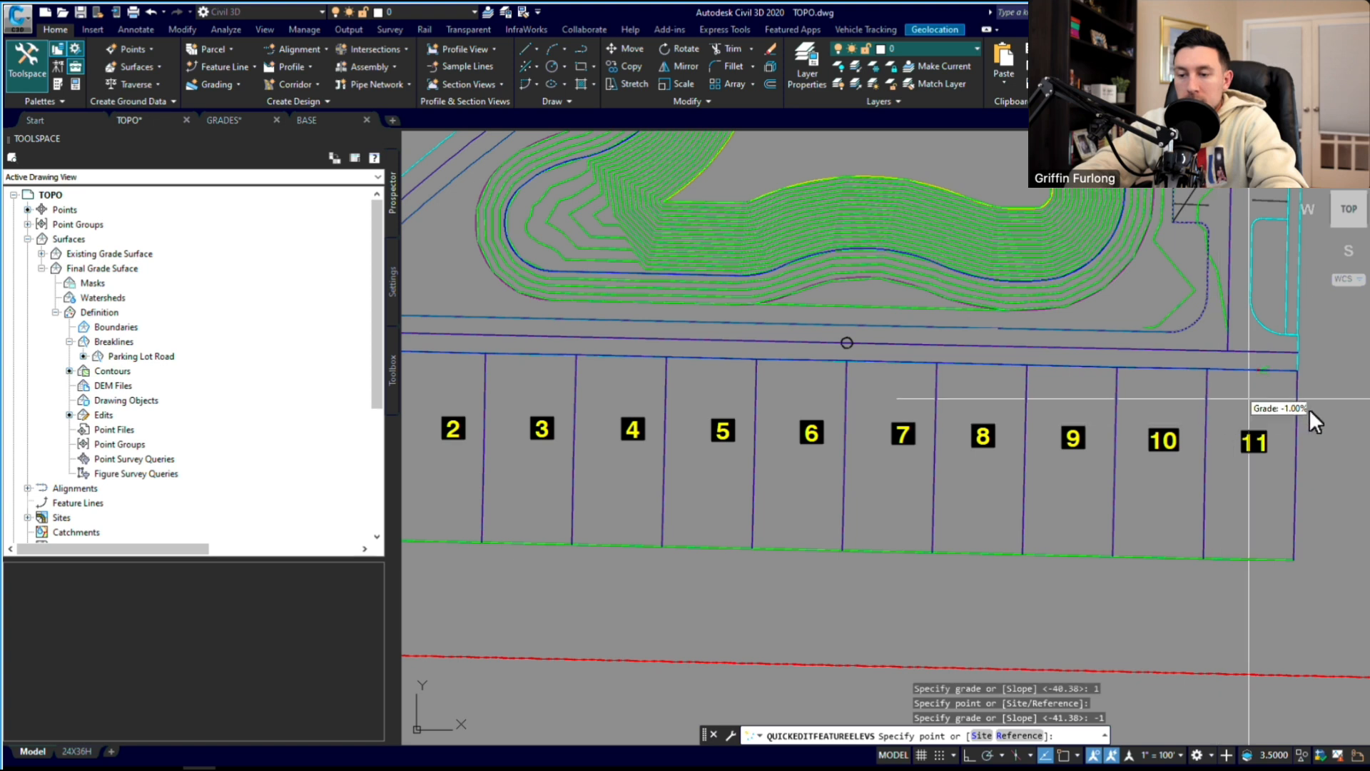
pyautogui.moveTo(778, 428)
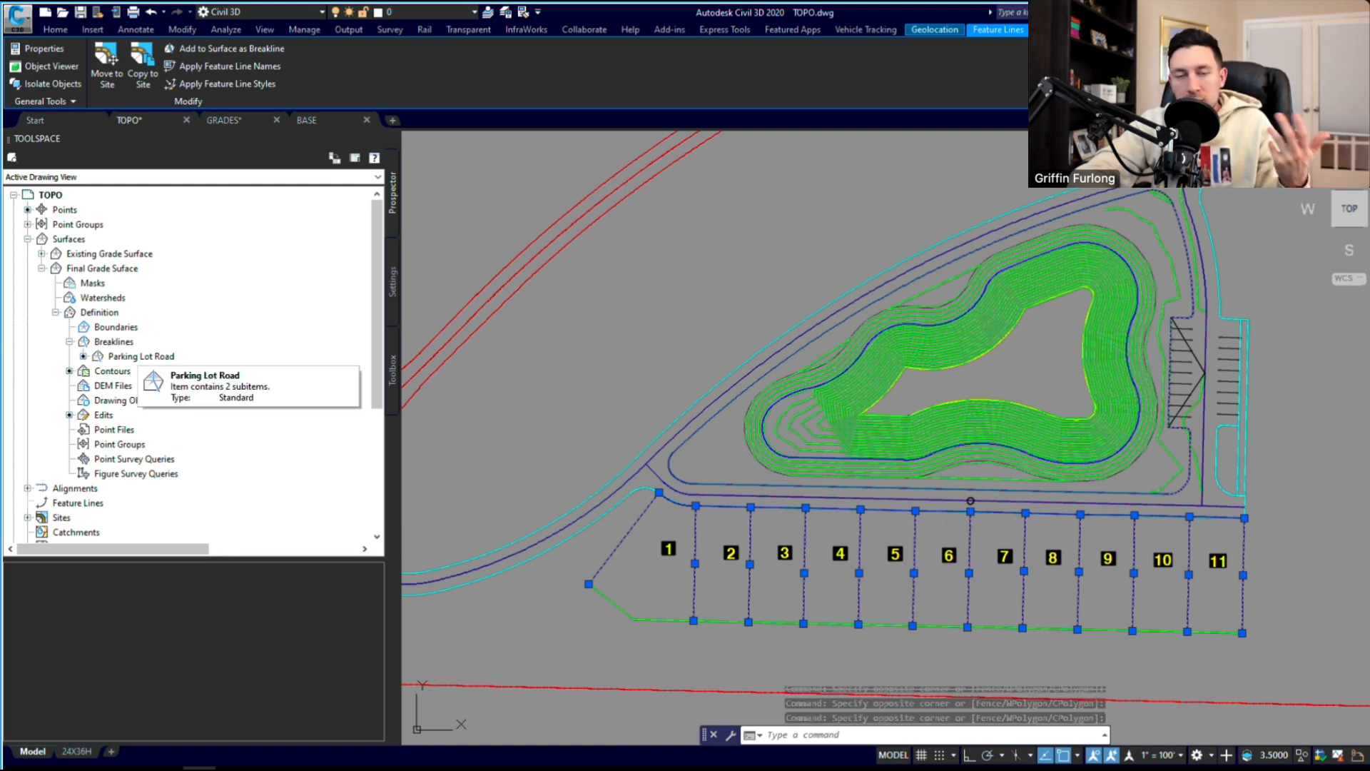
pyautogui.moveTo(152, 339)
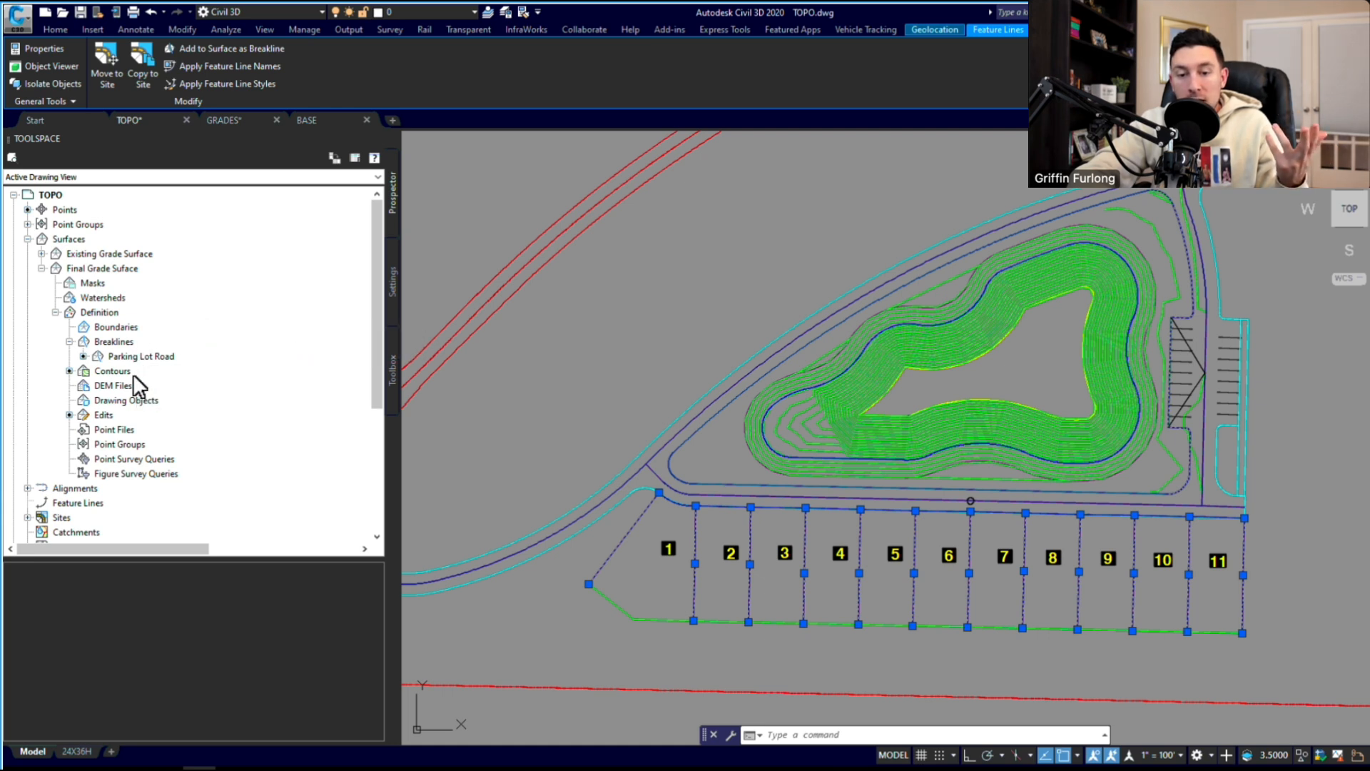
pyautogui.moveTo(147, 451)
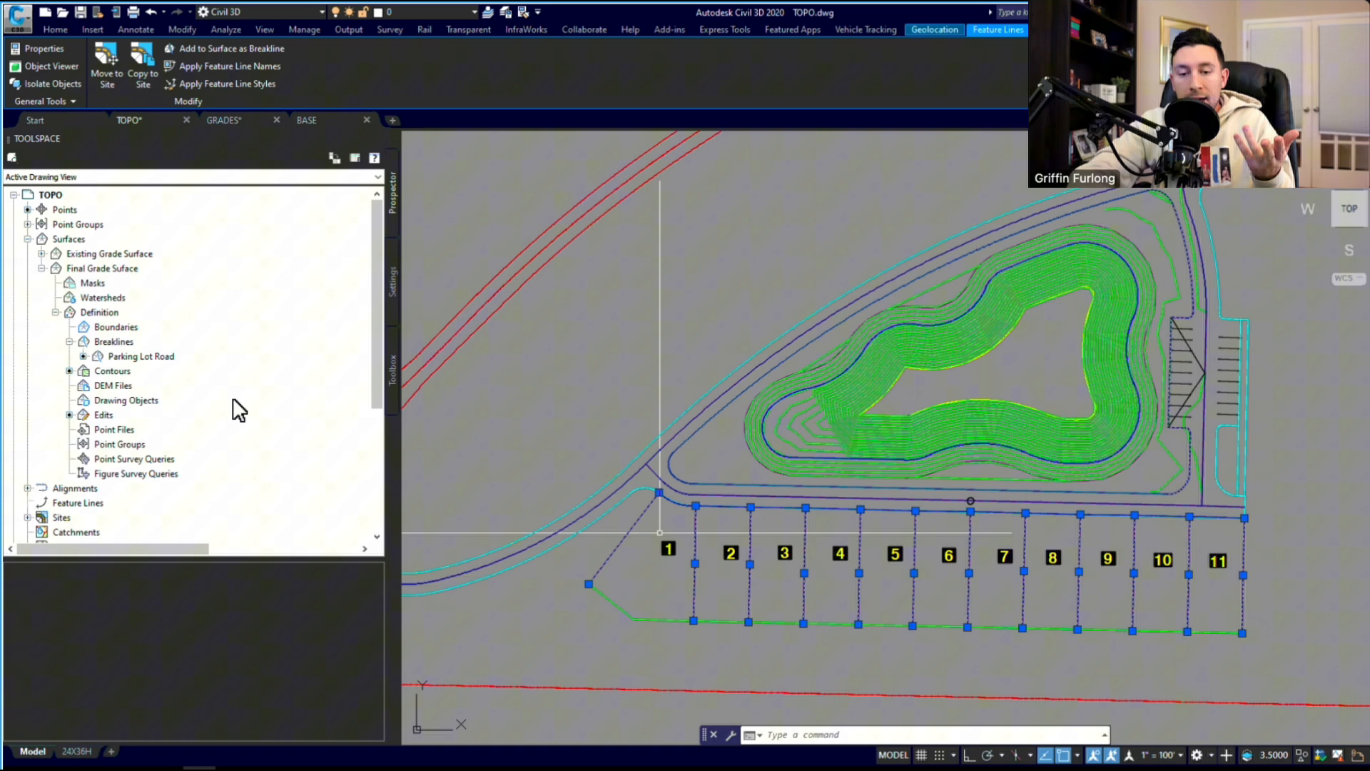
# - Show Final Grade Surface's breaklines, which list only Parking Lot Road
pyautogui.click(113, 341)
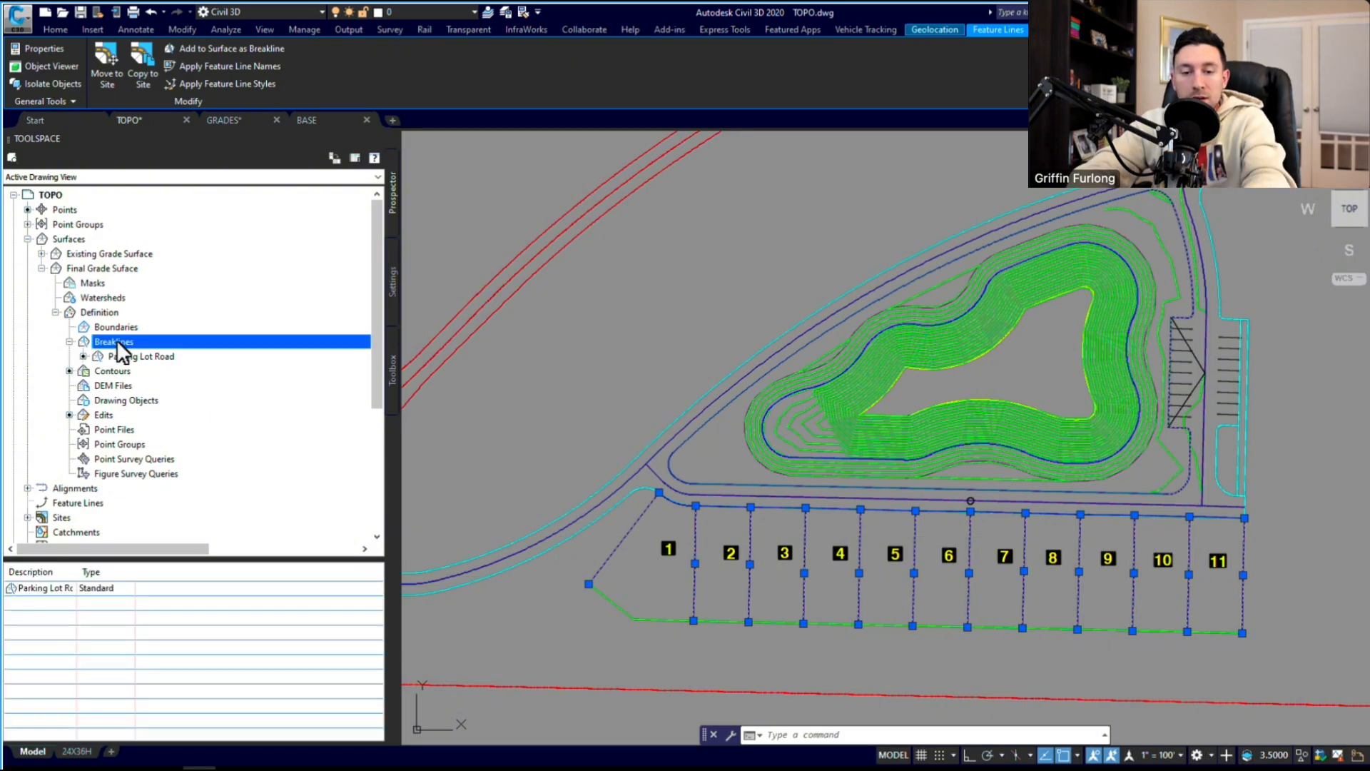
# - Add a breakline set described as 'Lots' to Final Grade Surface
pyautogui.rightClick(114, 341)
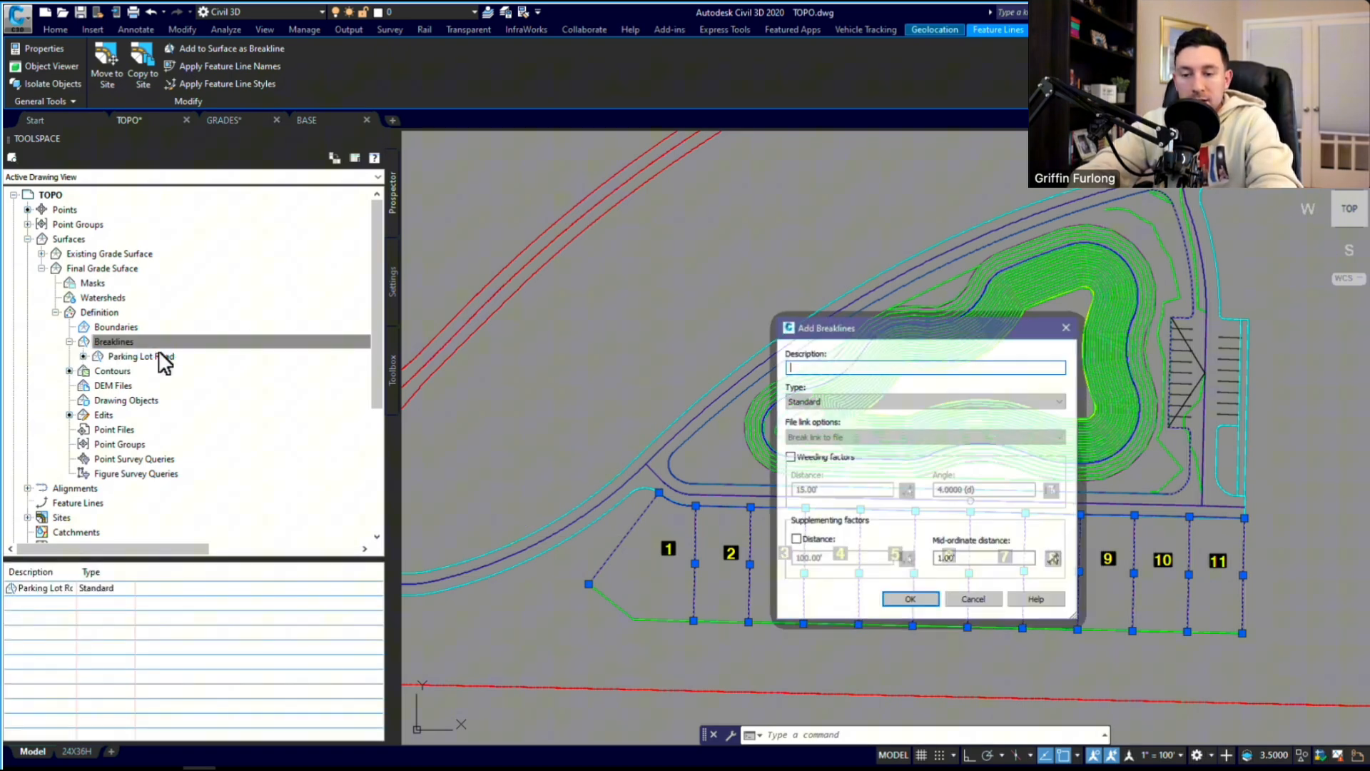
pyautogui.write('Lots')
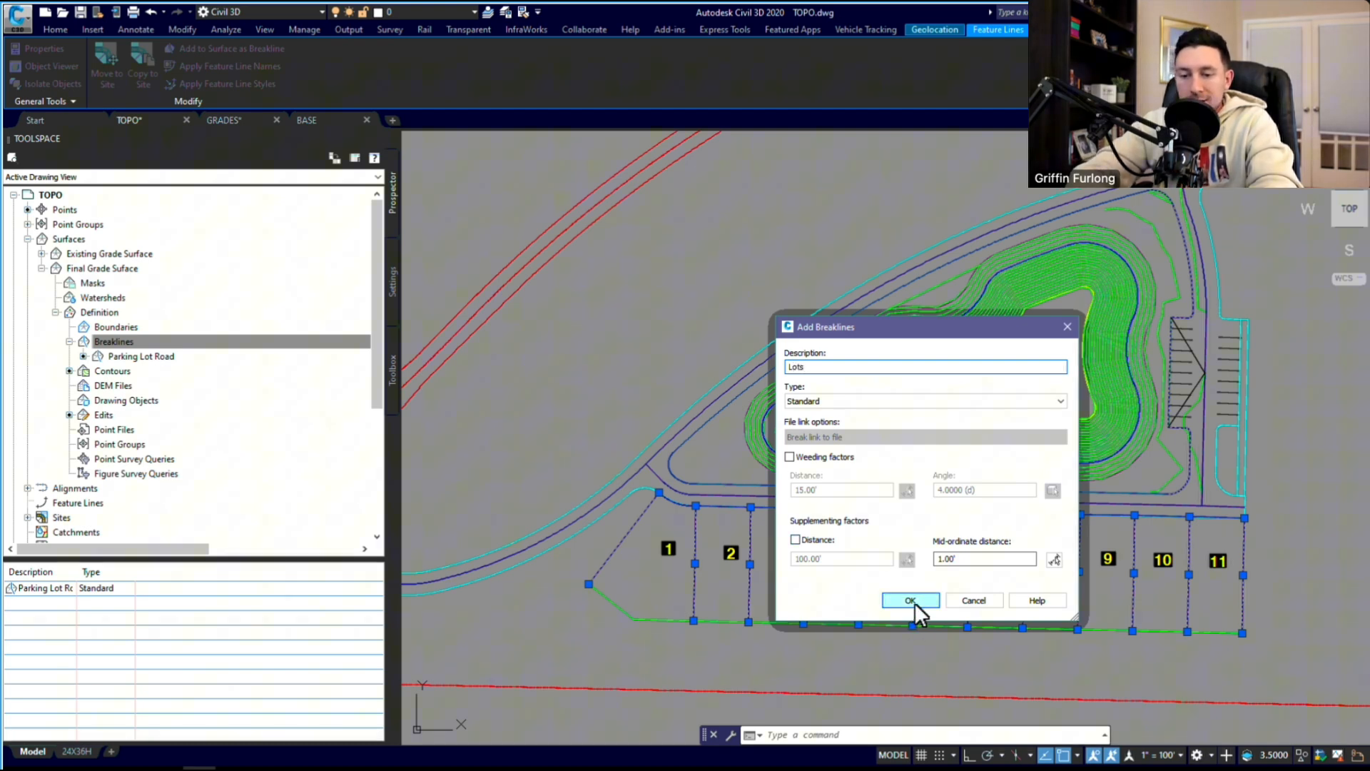
pyautogui.click(910, 600)
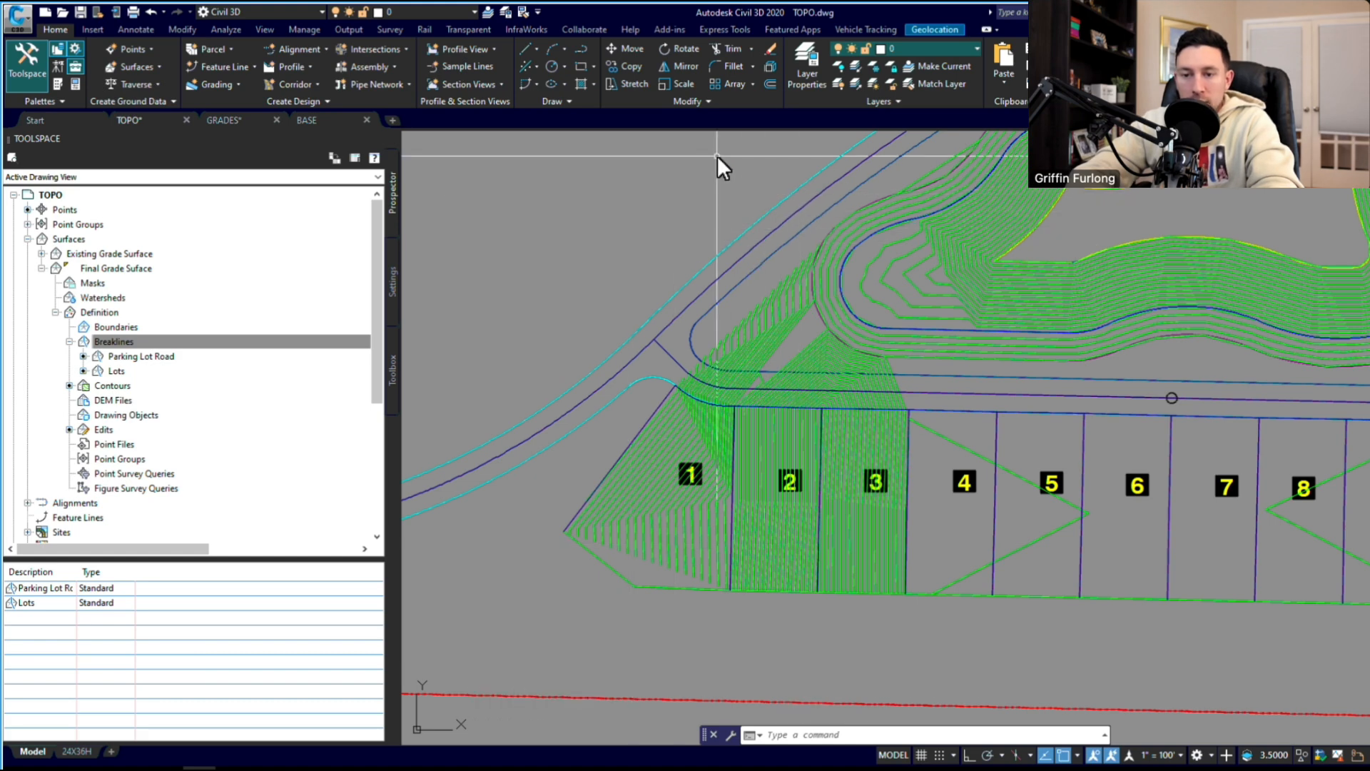
pyautogui.moveTo(603, 232)
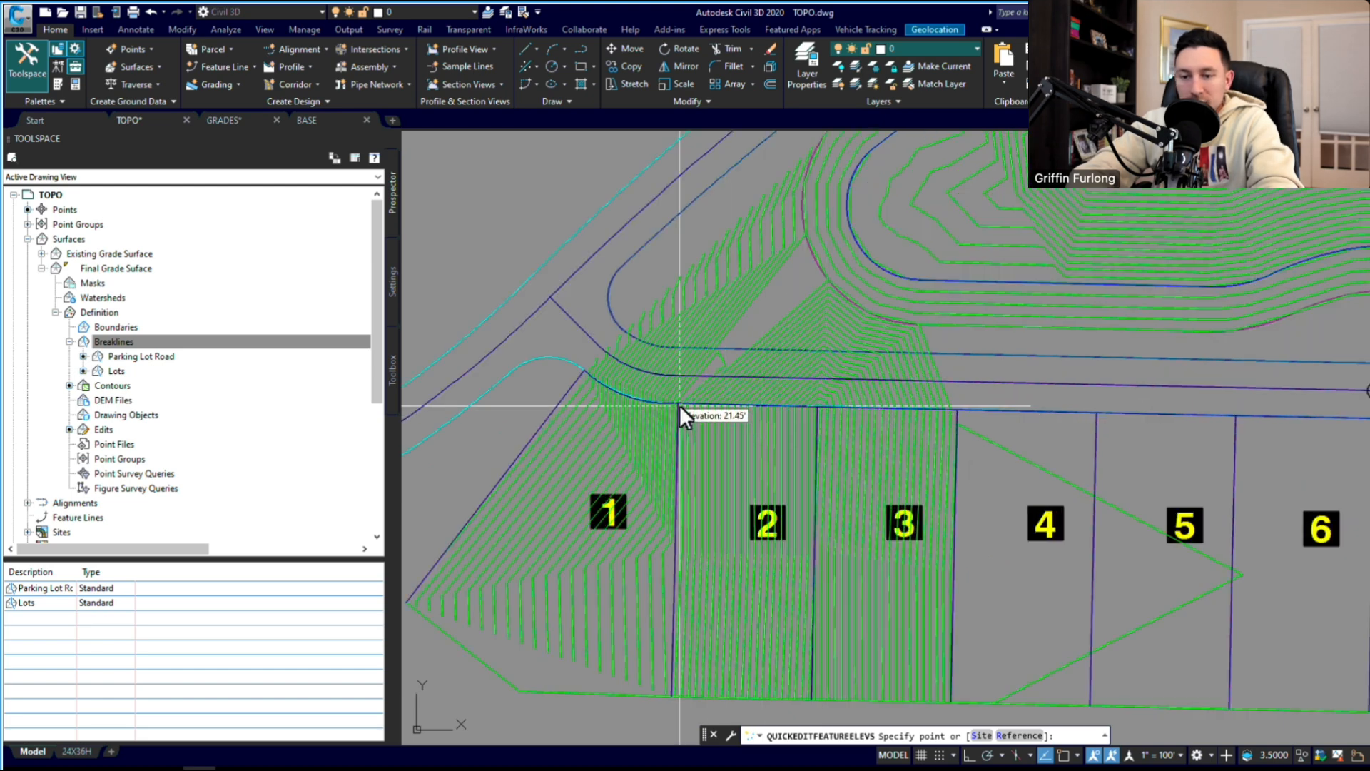
pyautogui.moveTo(813, 419)
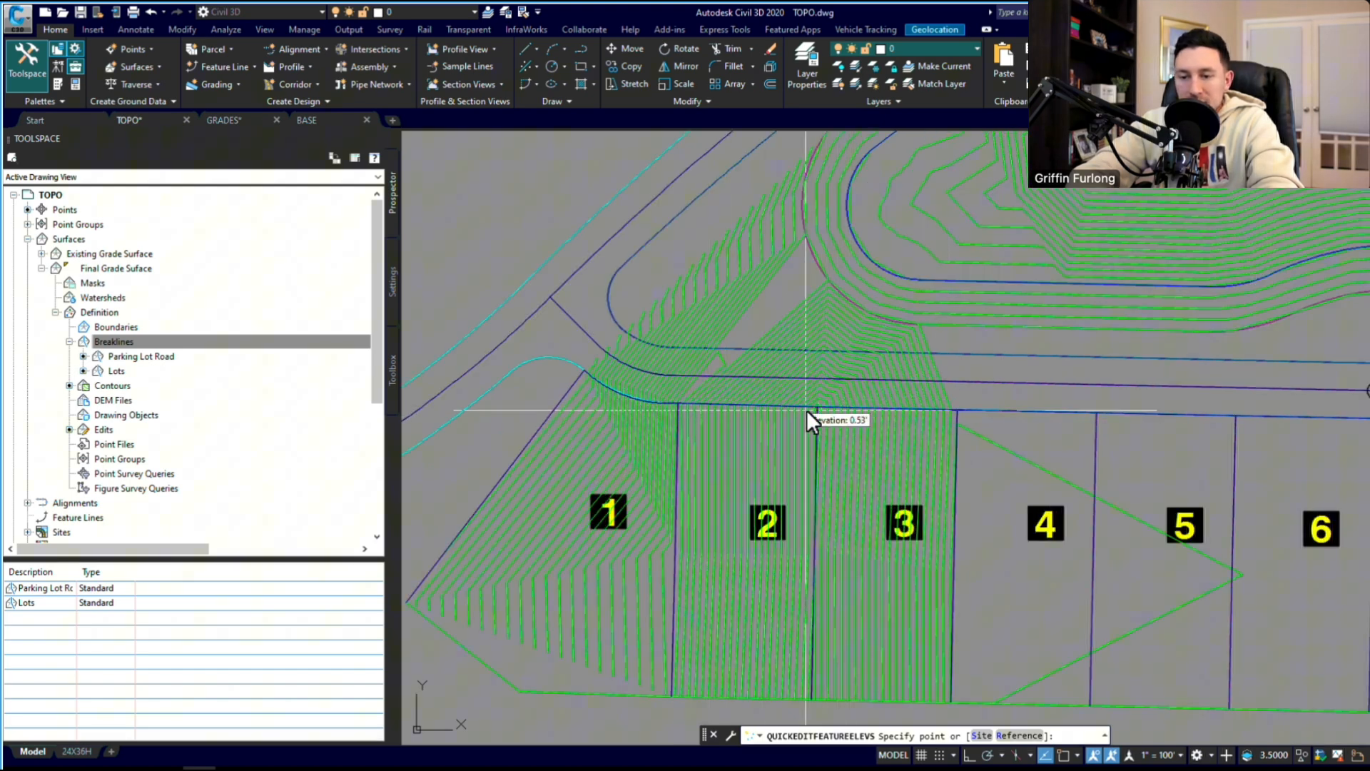
pyautogui.moveTo(817, 384)
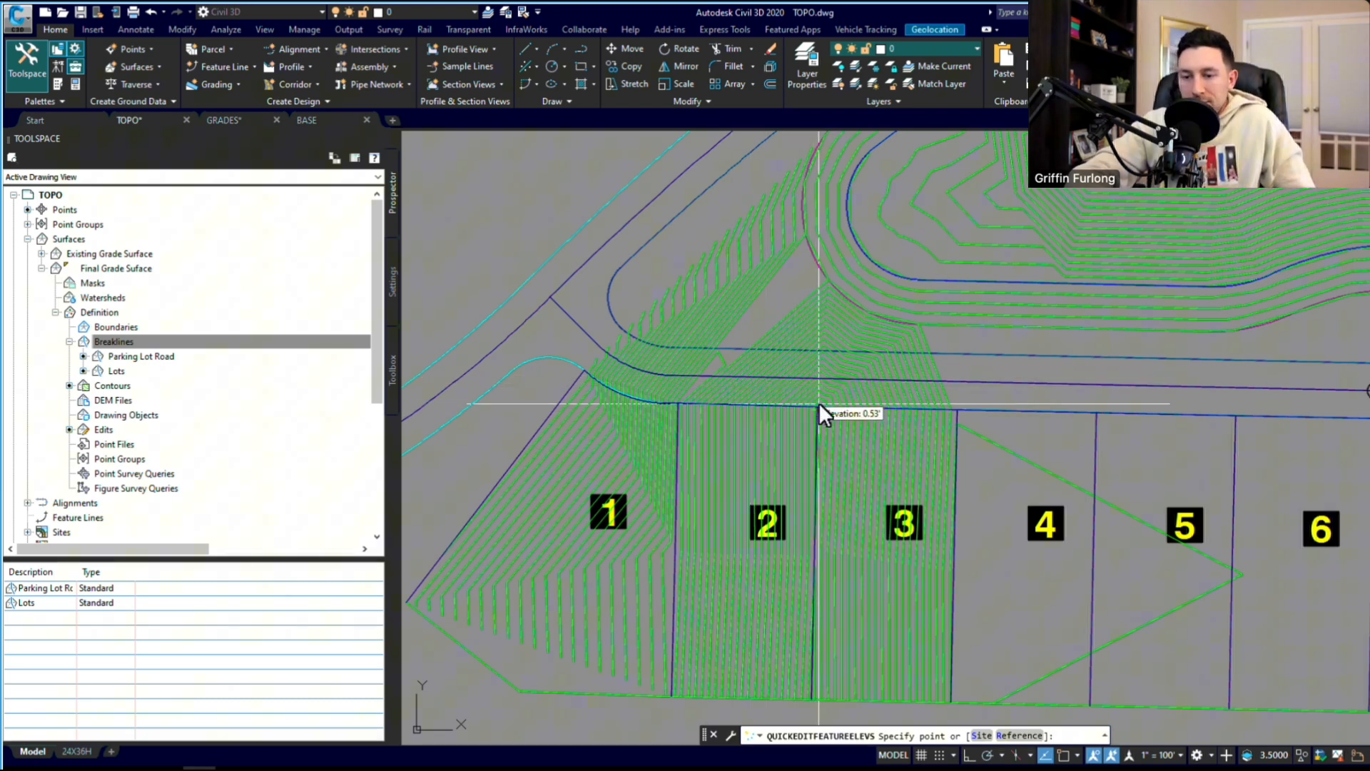
pyautogui.moveTo(599, 385)
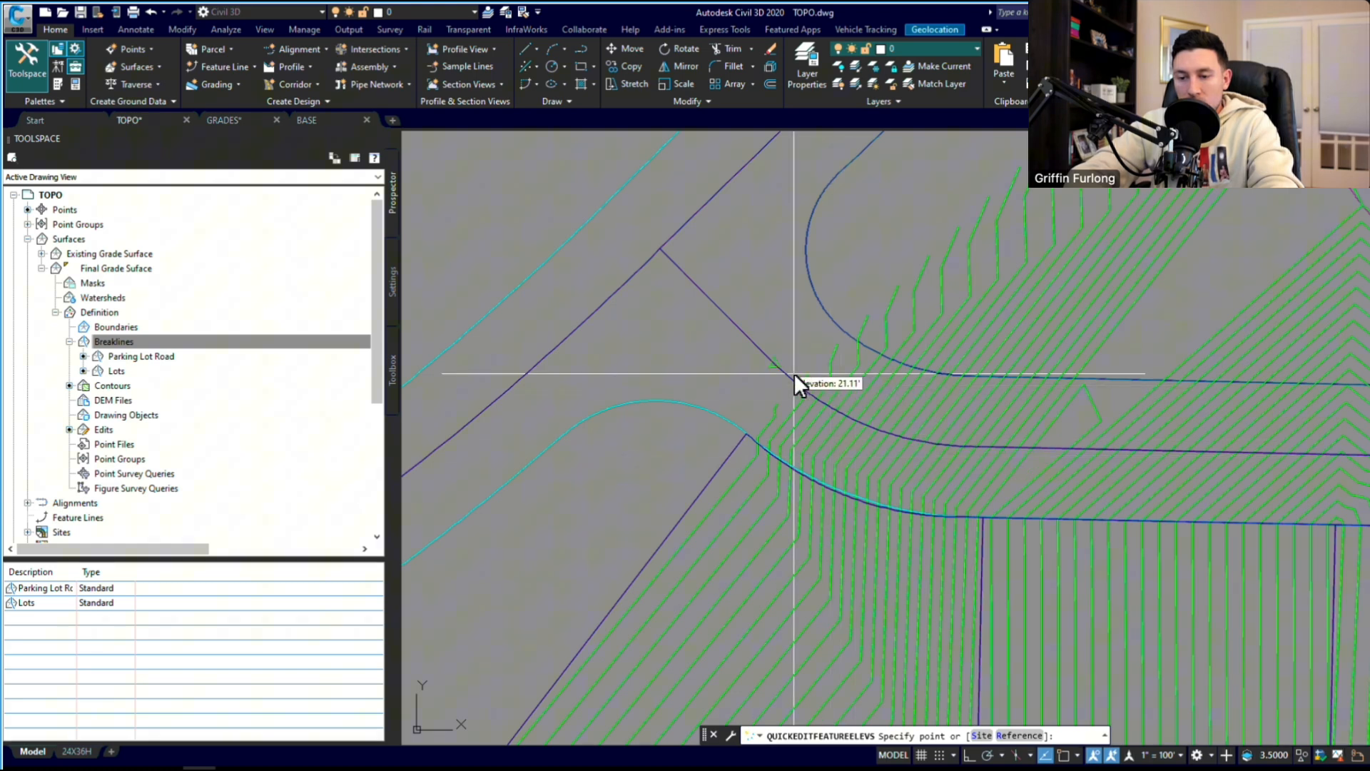
pyautogui.moveTo(782, 371)
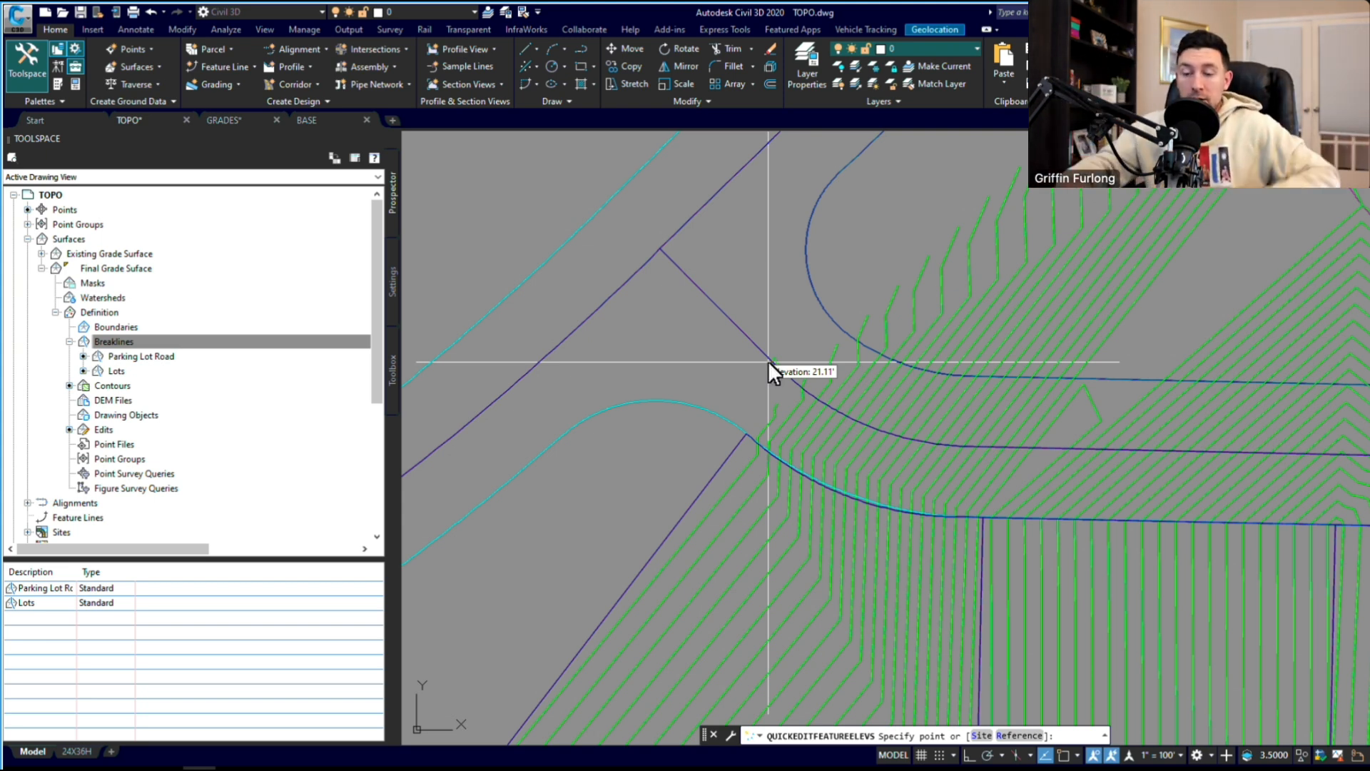
pyautogui.moveTo(753, 432)
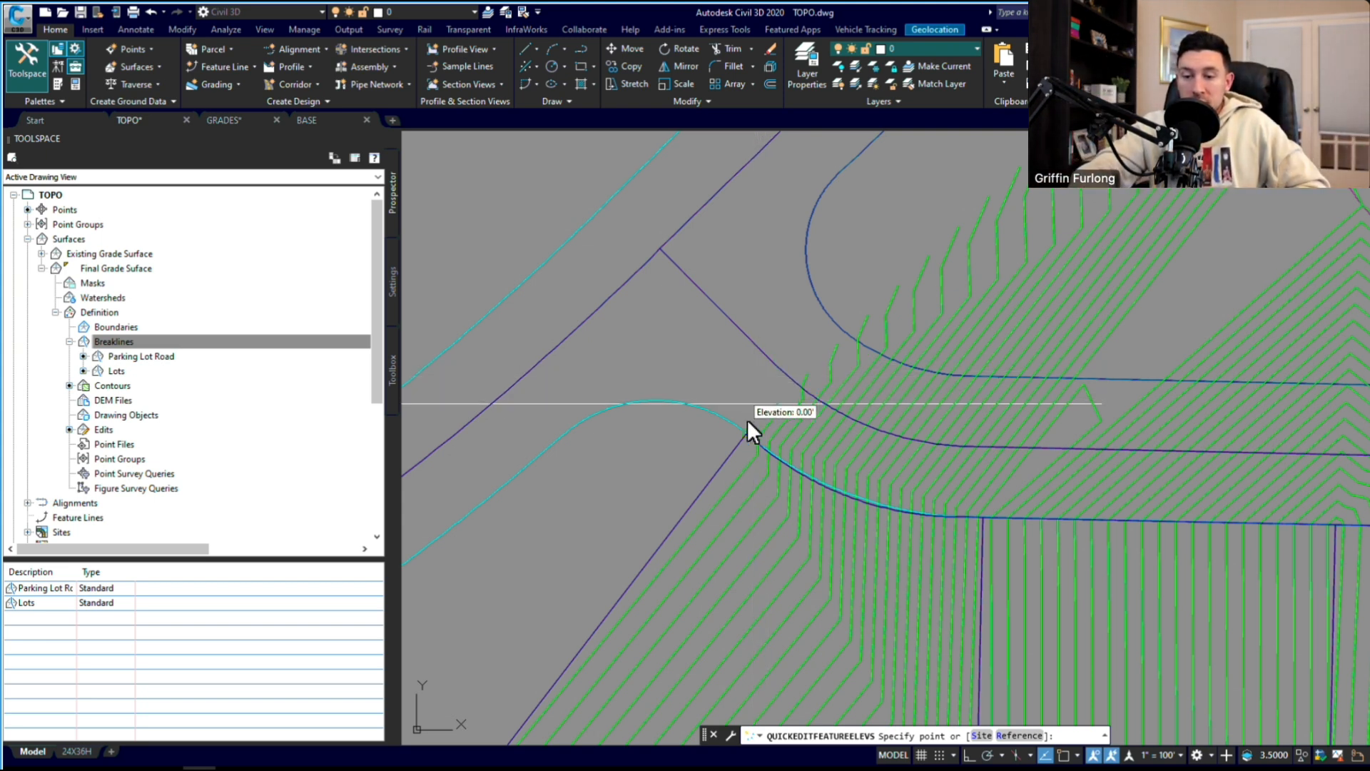
pyautogui.moveTo(778, 376)
pyautogui.write('21.31')
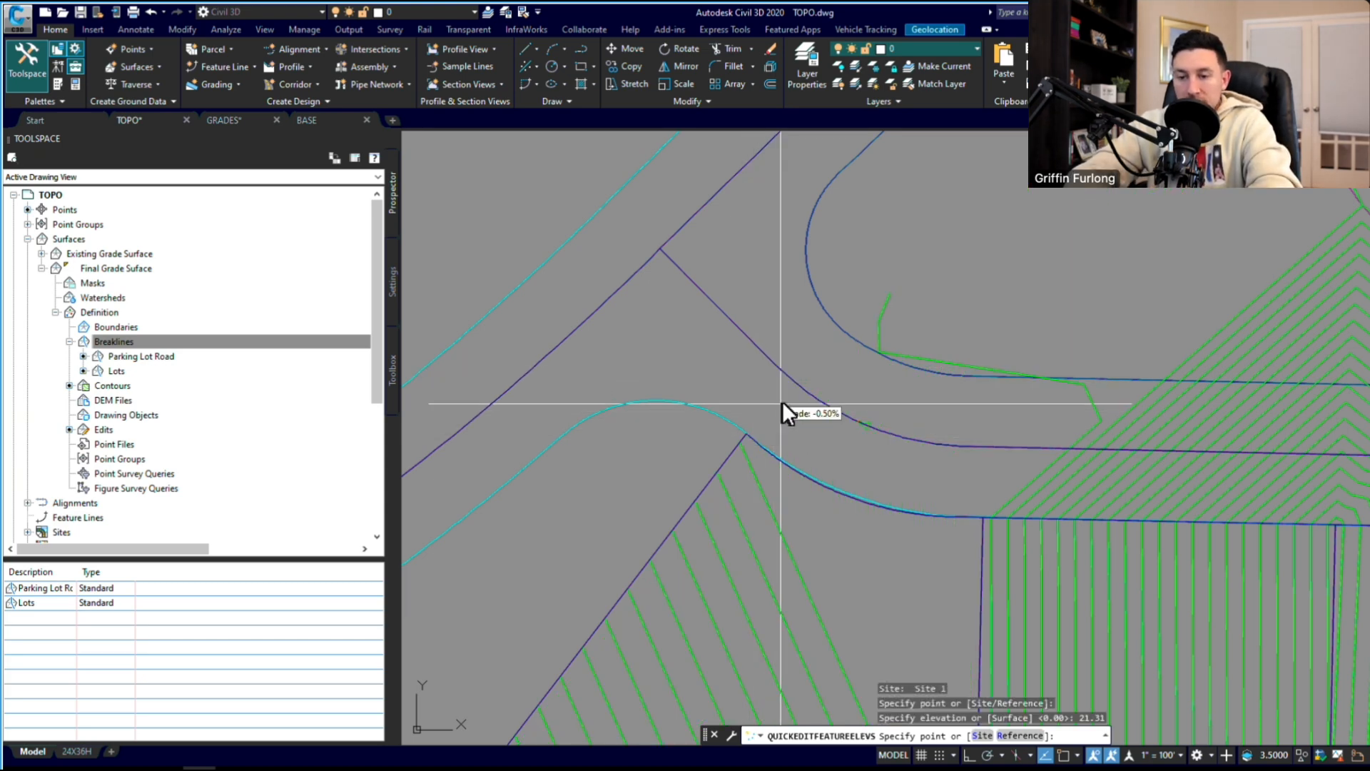
pyautogui.moveTo(927, 524)
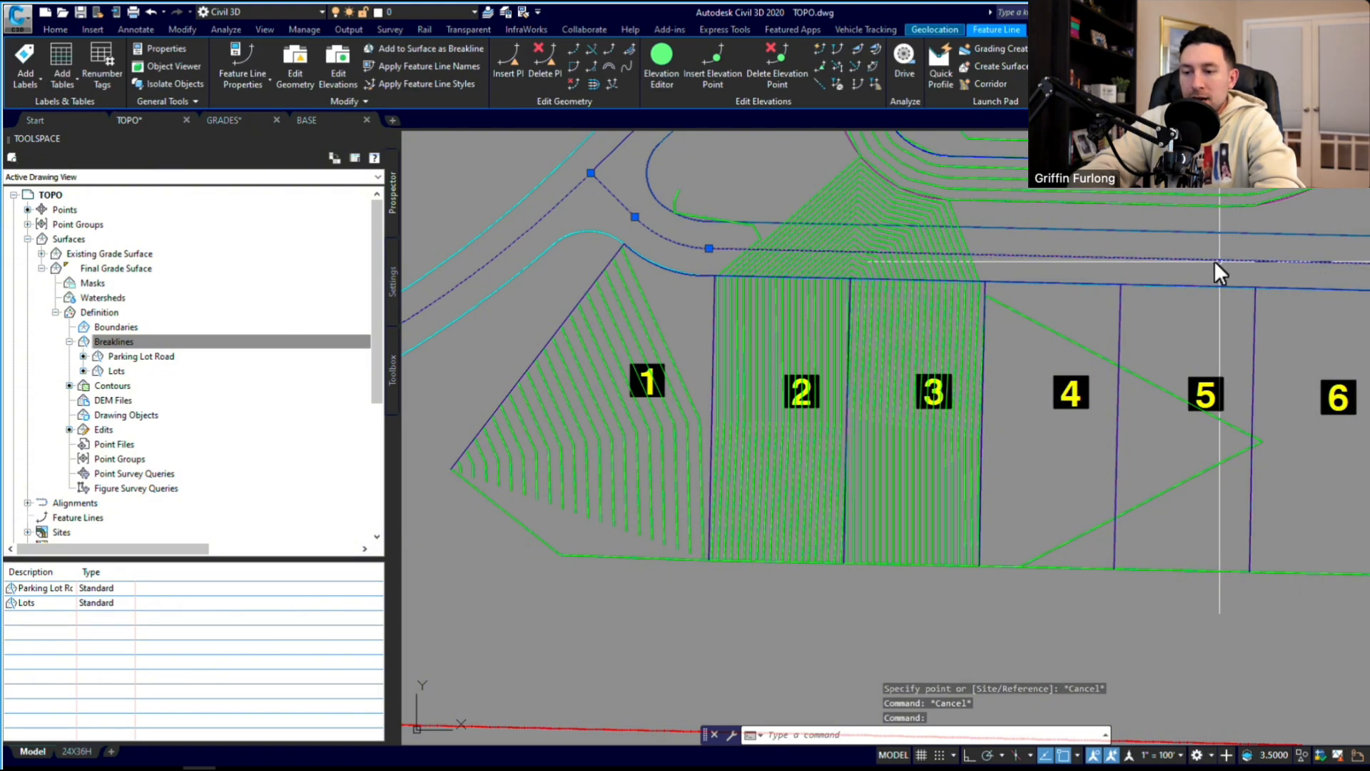
pyautogui.moveTo(787, 266)
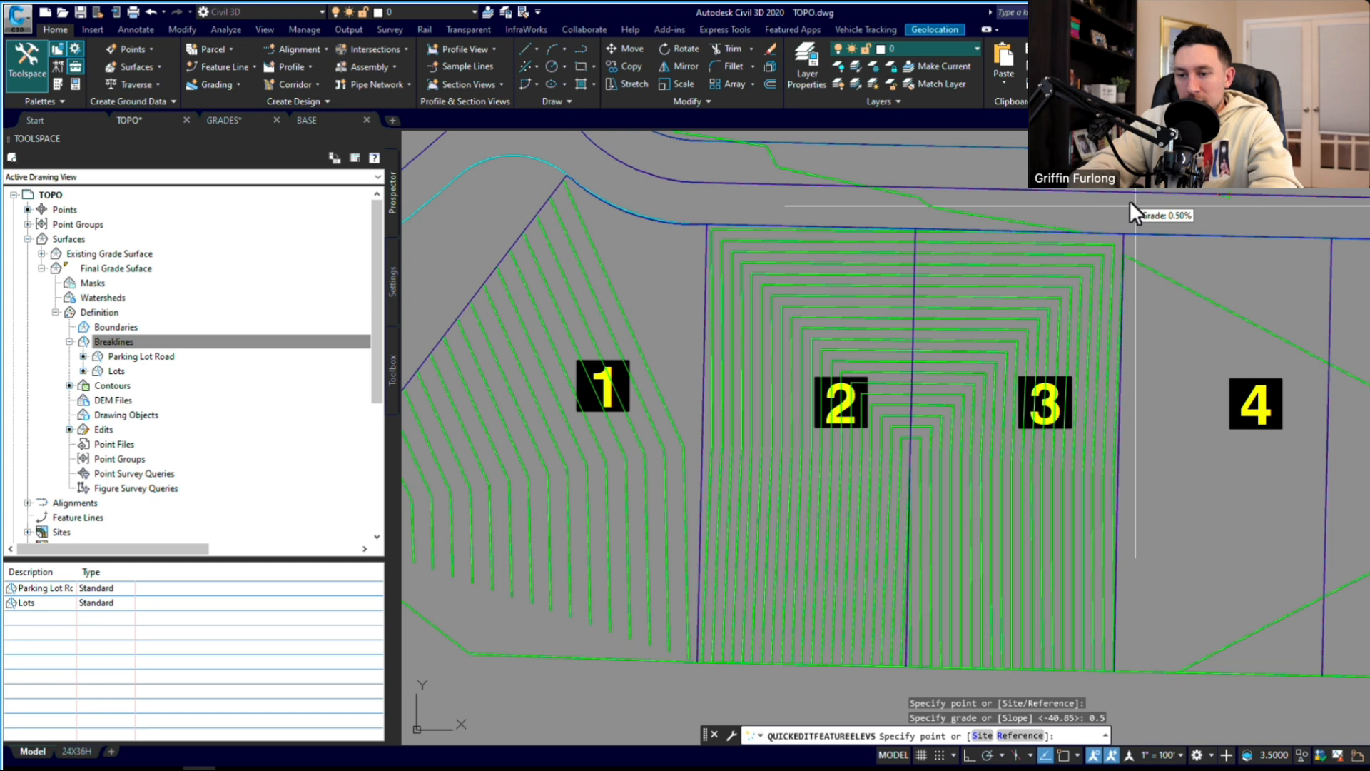
pyautogui.moveTo(1044, 197)
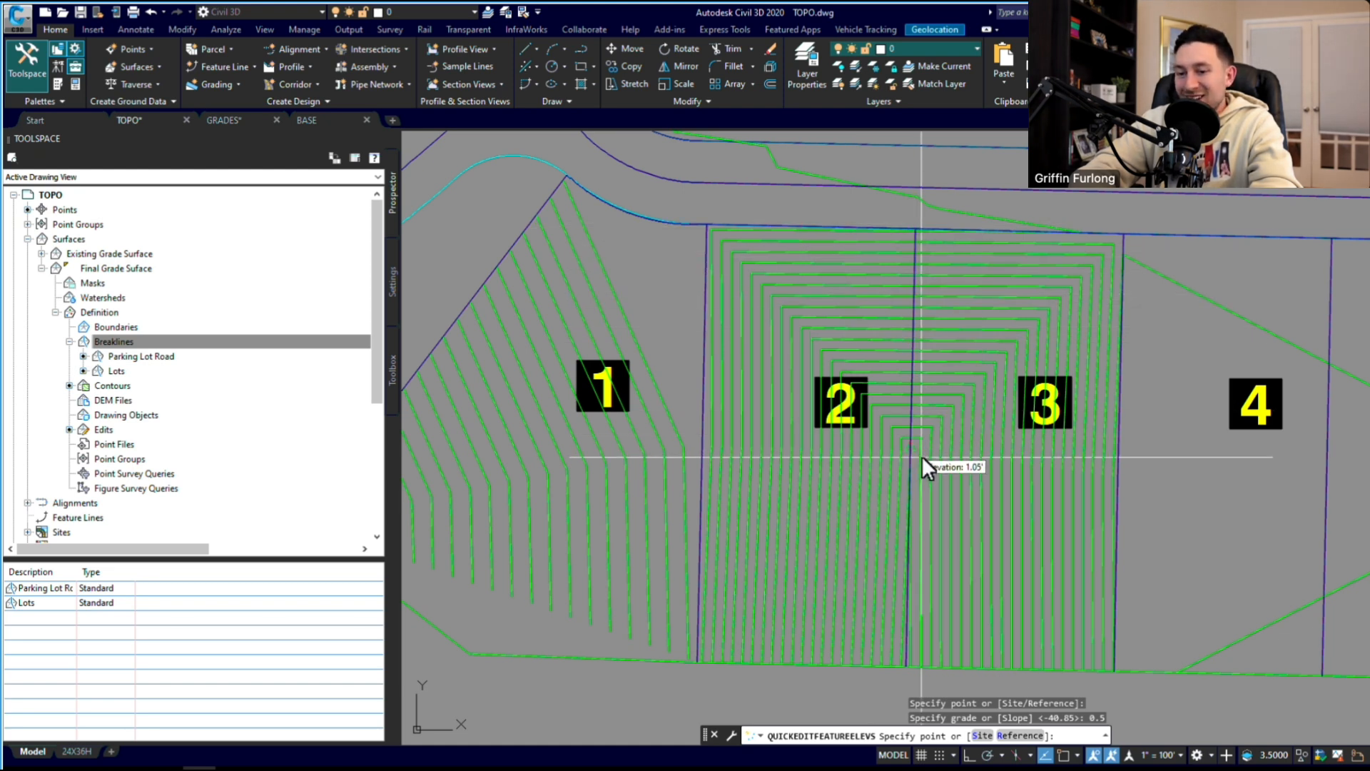
pyautogui.moveTo(922, 292)
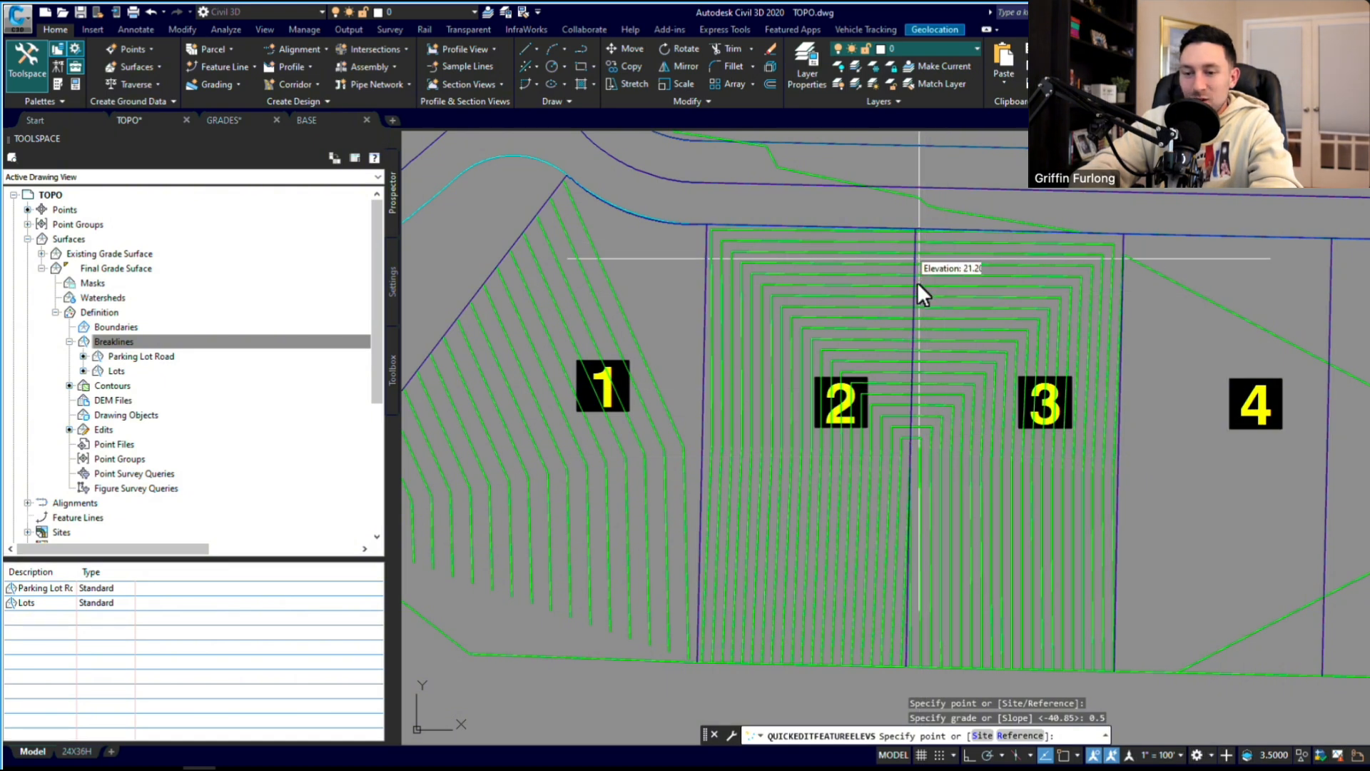
pyautogui.moveTo(922, 323)
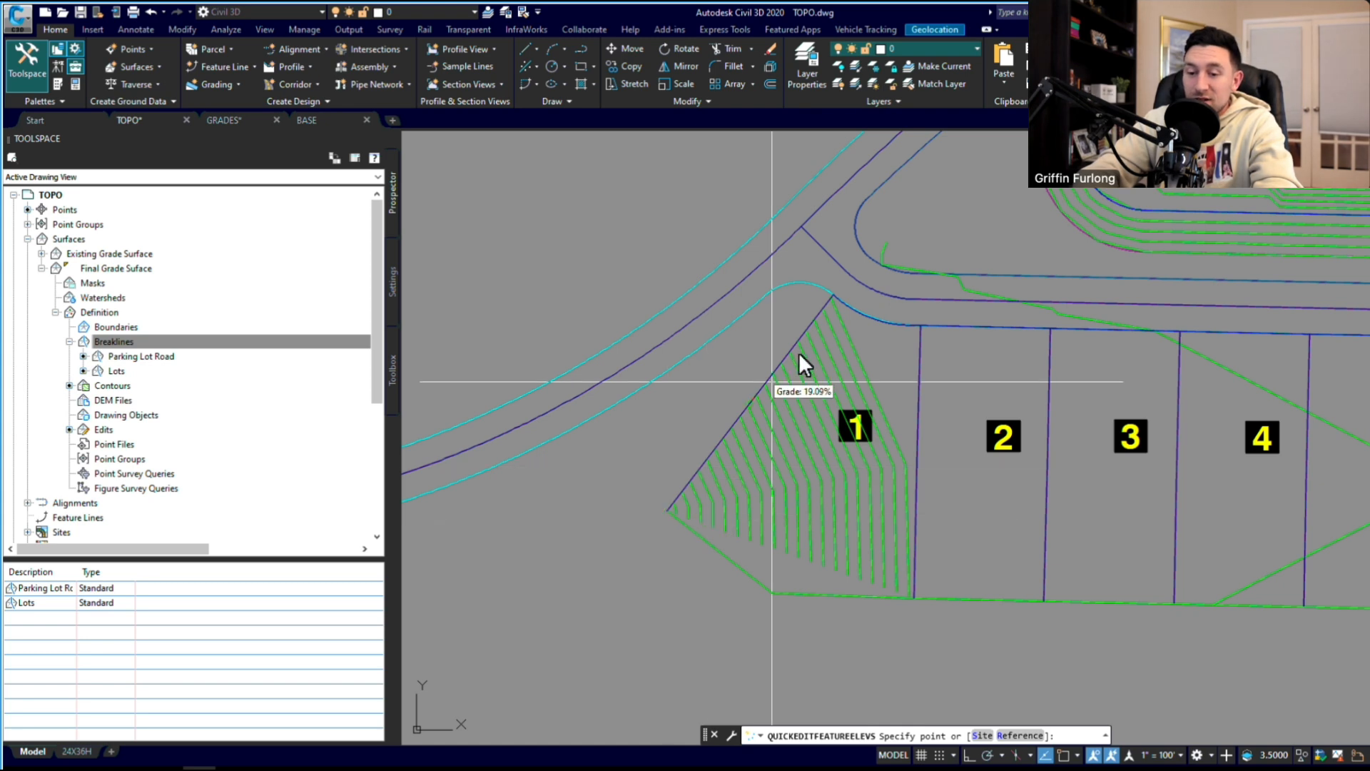
pyautogui.moveTo(923, 341)
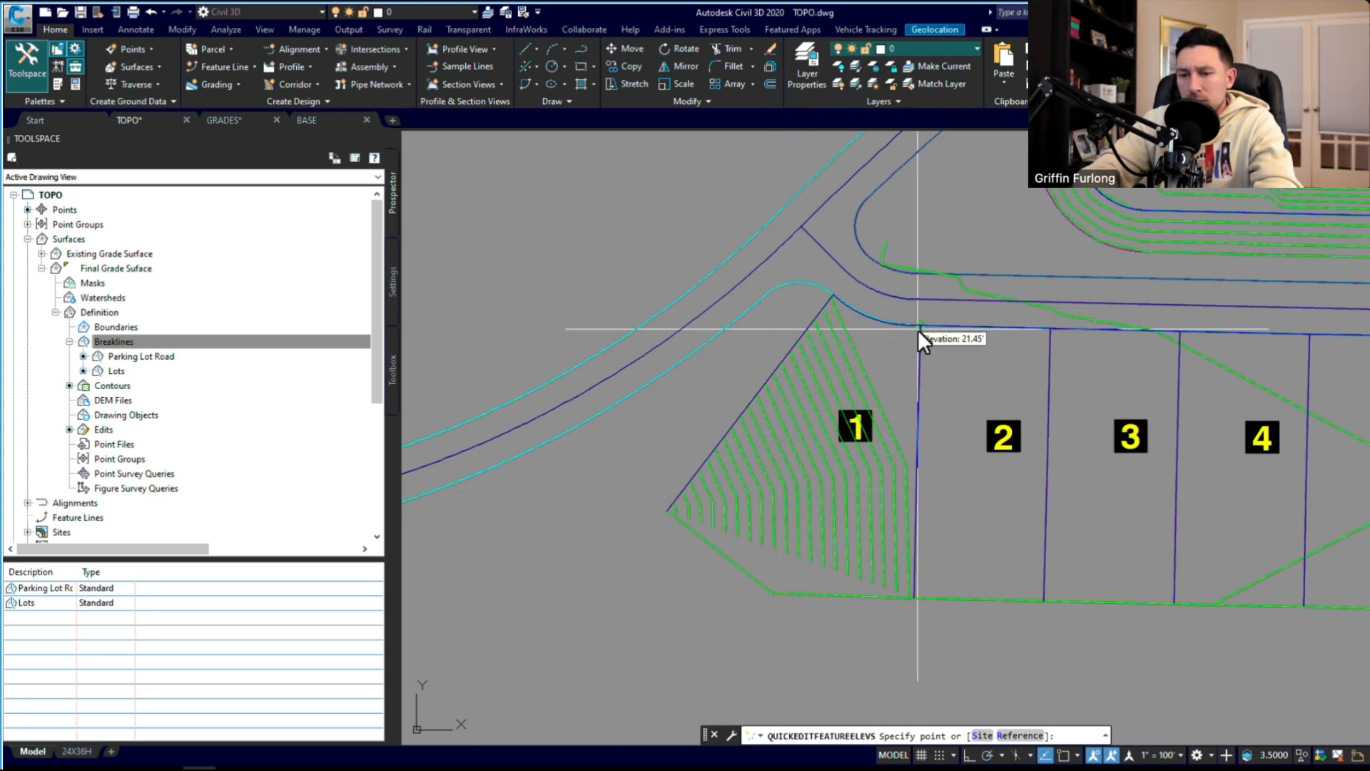
pyautogui.moveTo(834, 304)
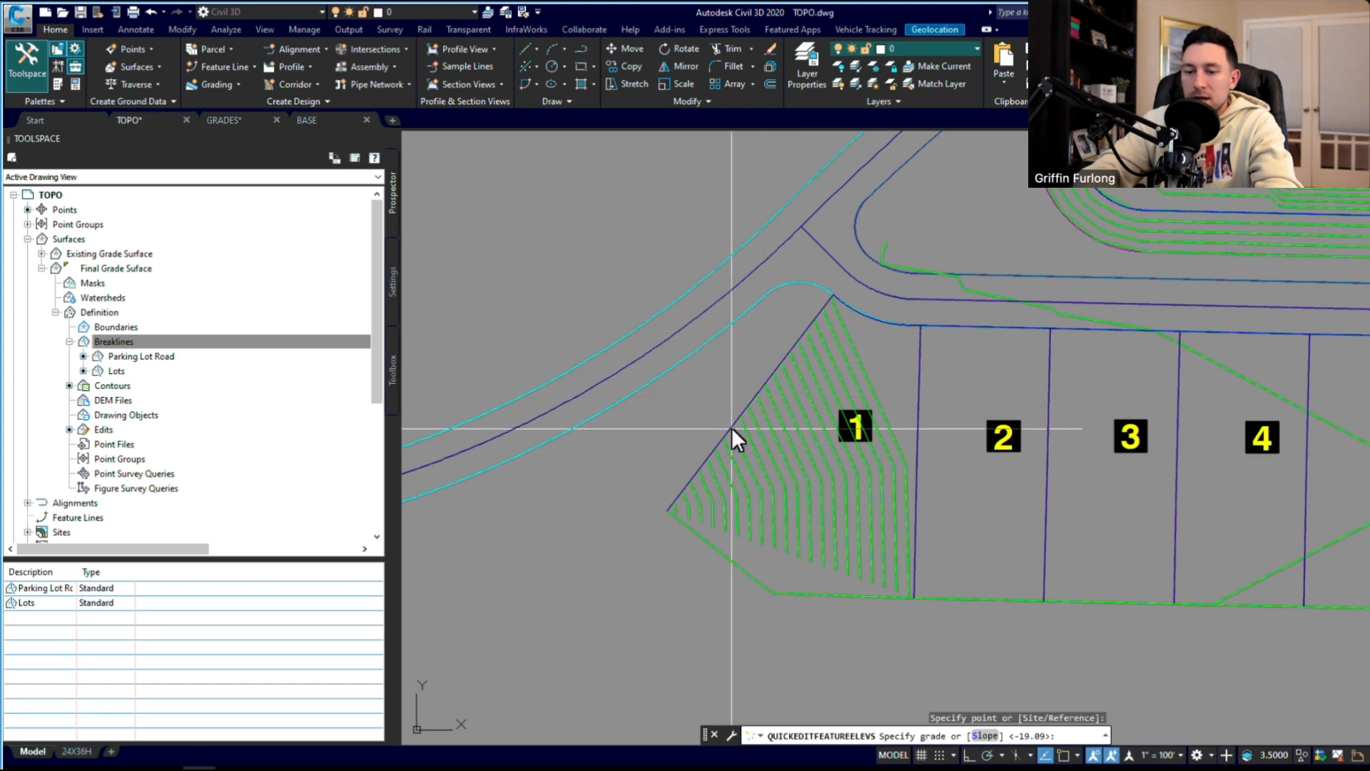
# - Regrade lot 1's steep side segment from 19.09% to 1.2%
pyautogui.write('1.2')
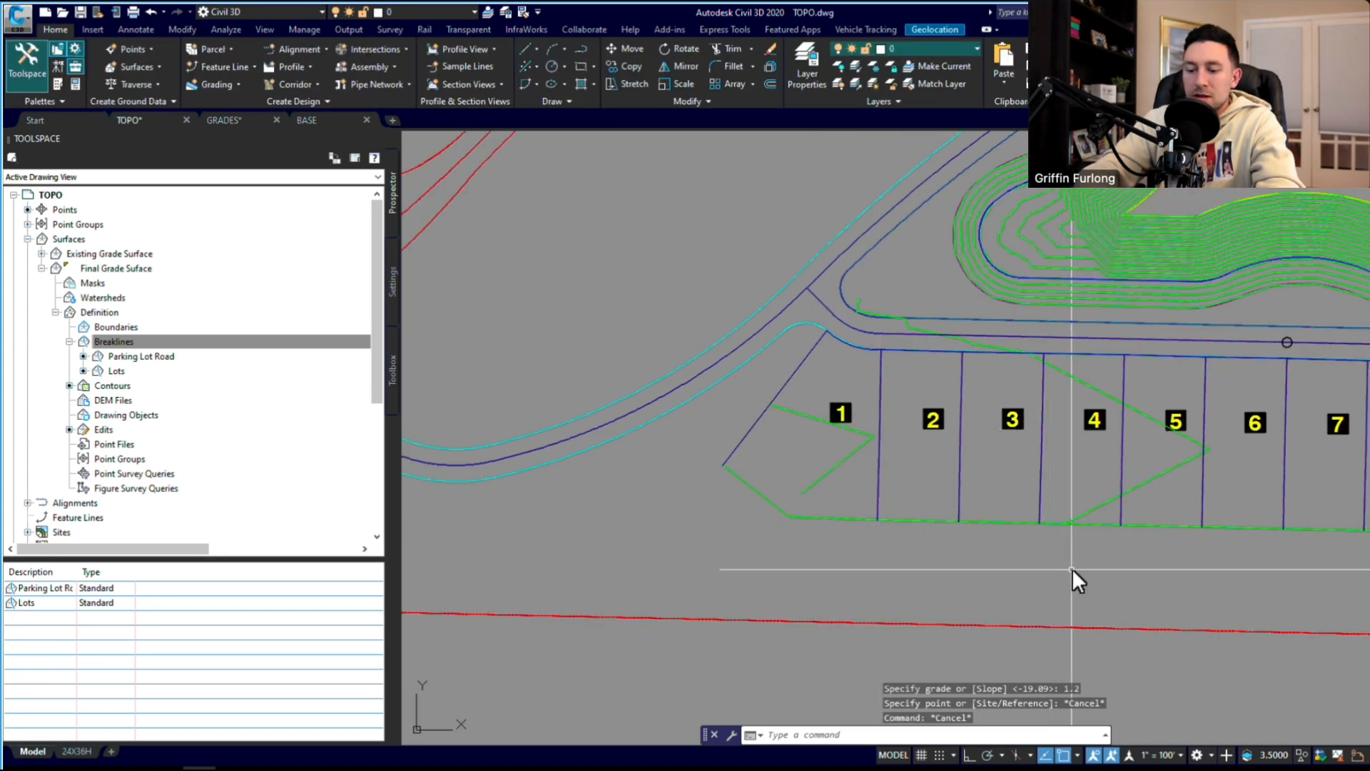
# - Sketch a flow-path polyline across lot 1 to the road, then start one along the lot fronts
pyautogui.moveTo(1079, 581); pyautogui.dragTo(874, 485)
pyautogui.write('PL')
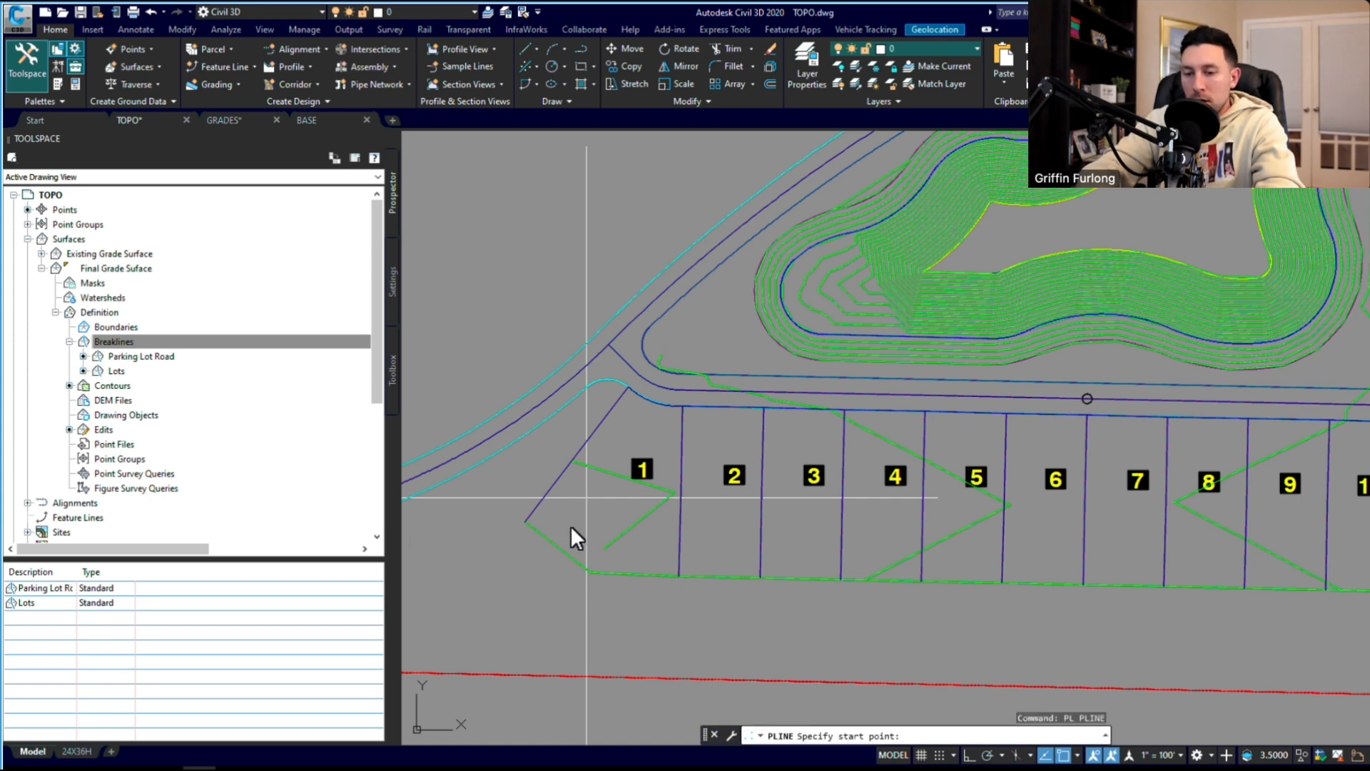
pyautogui.click(555, 507)
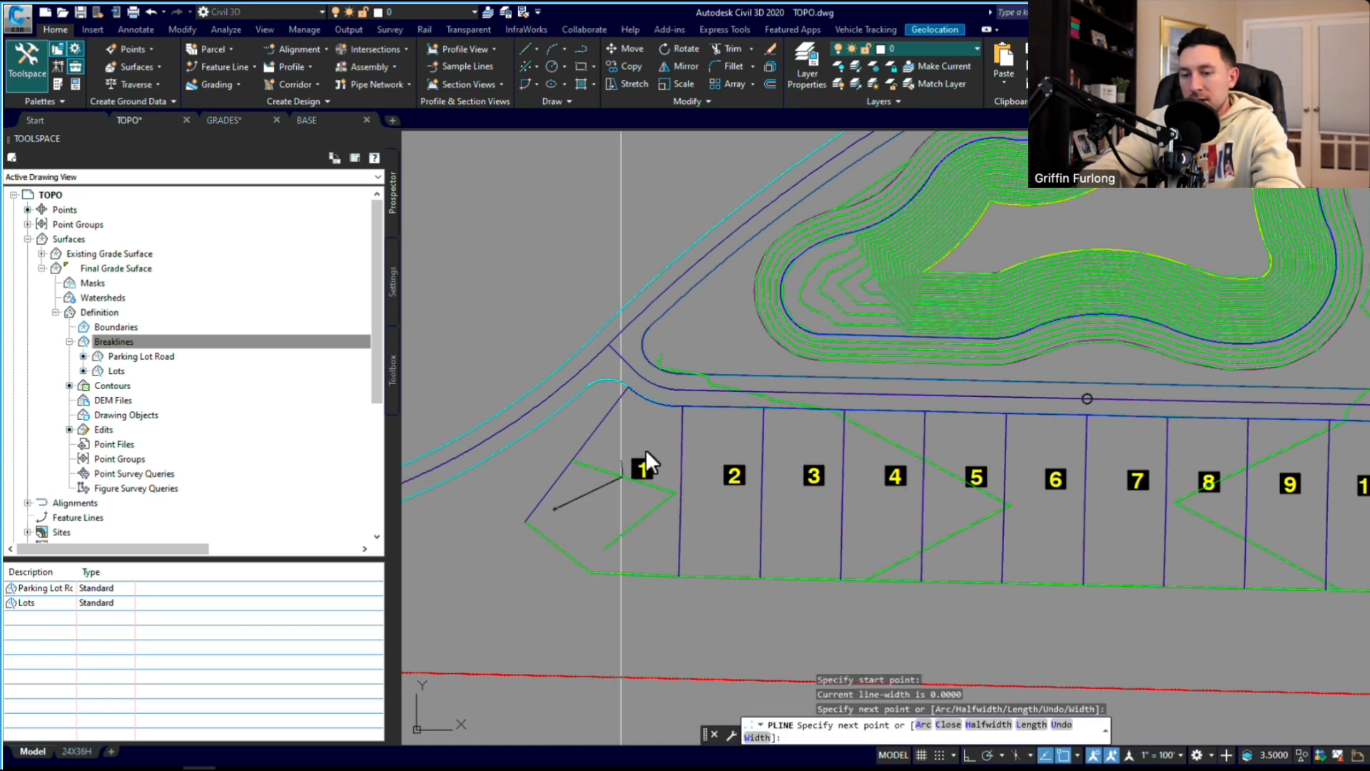
pyautogui.click(680, 390)
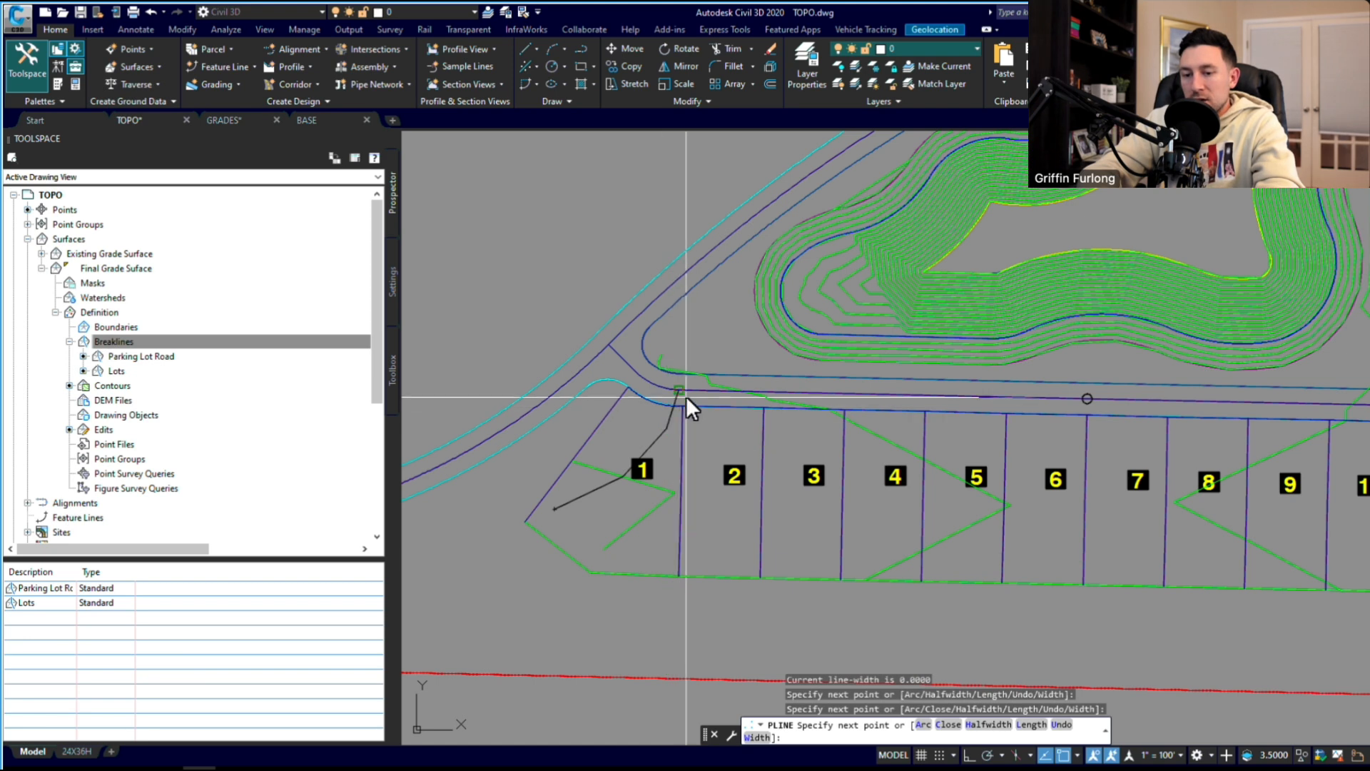
pyautogui.click(1087, 401)
pyautogui.write('PL')
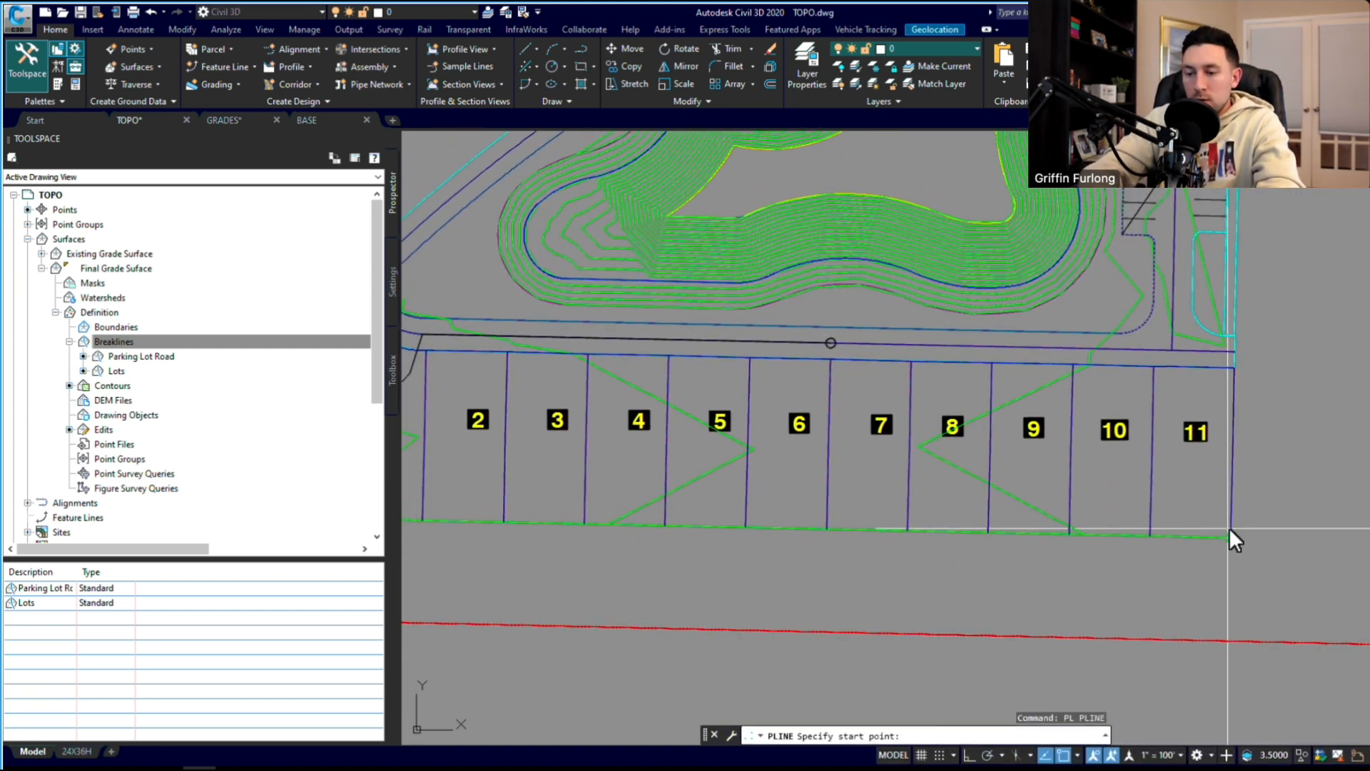
pyautogui.moveTo(1237, 463)
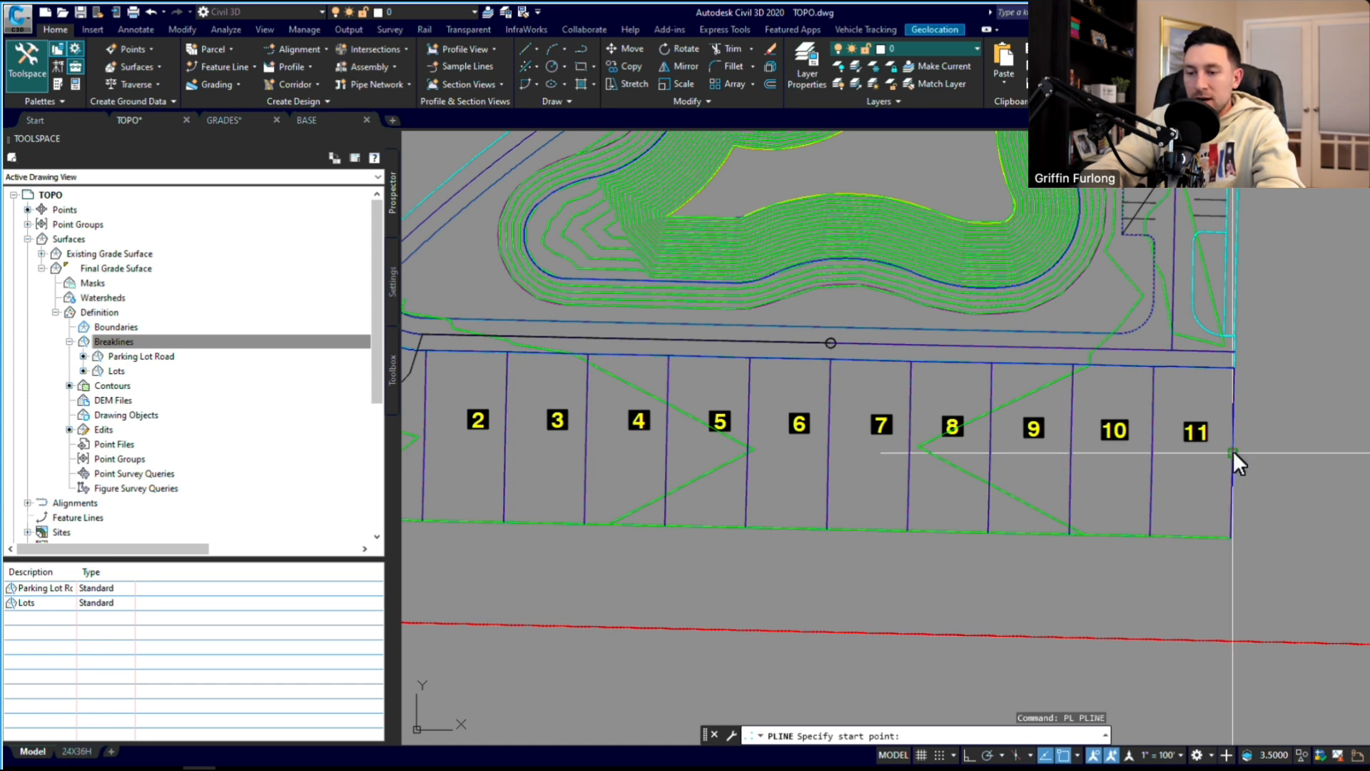
pyautogui.click(1232, 451)
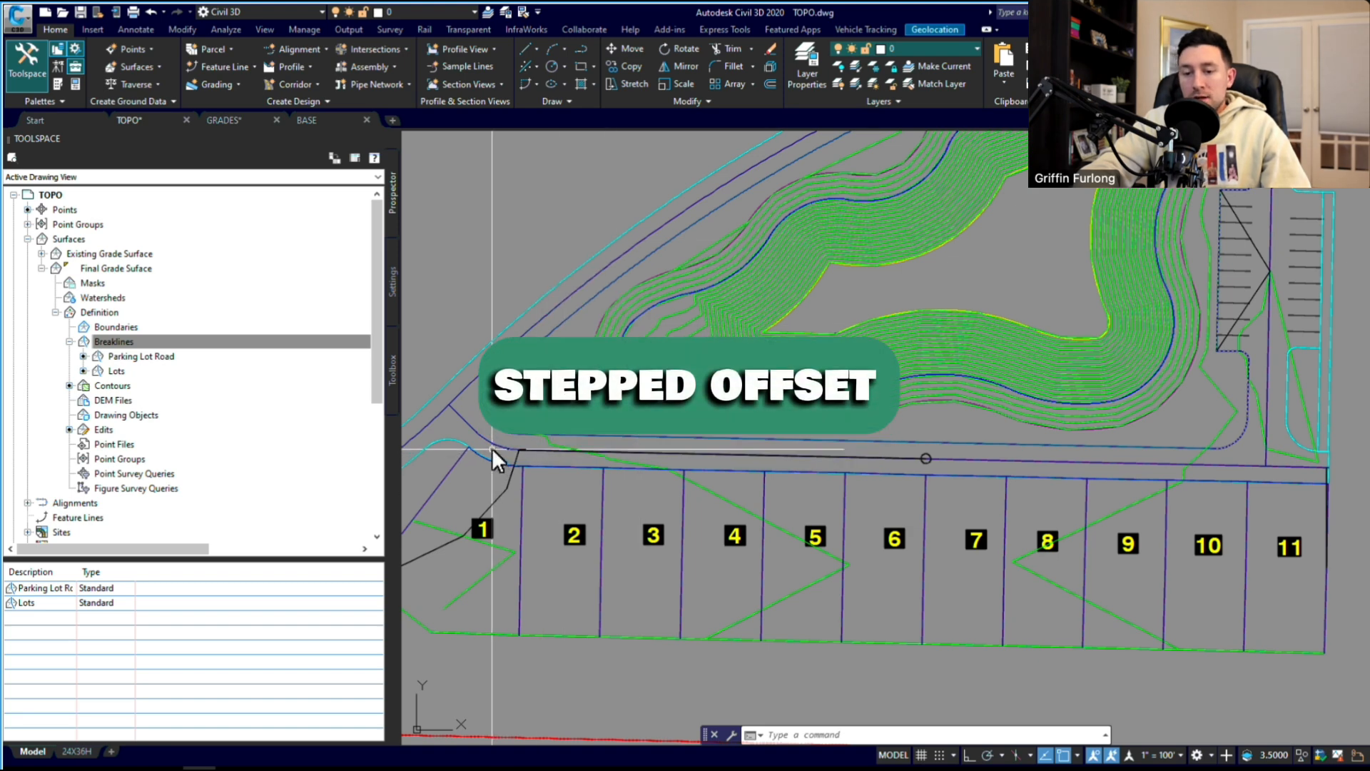
pyautogui.moveTo(520, 428)
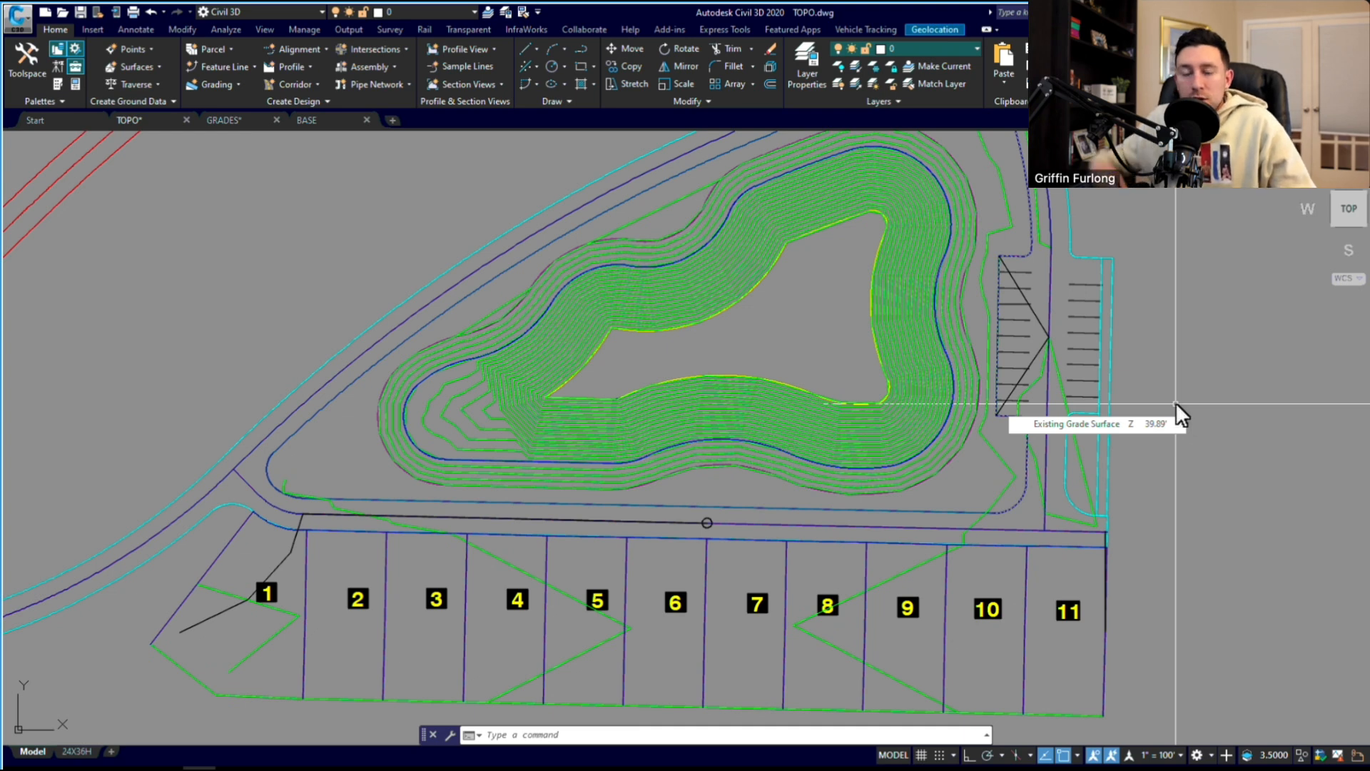
pyautogui.moveTo(521, 511)
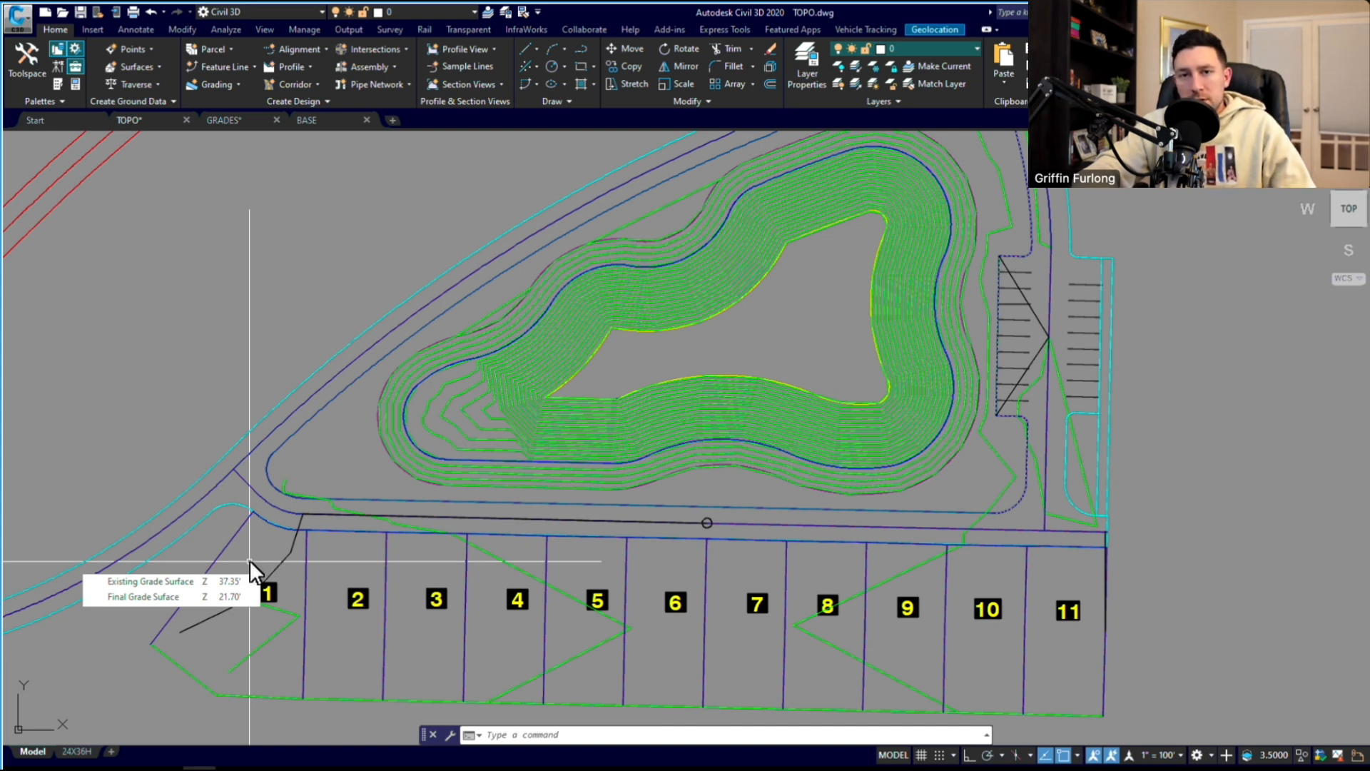
pyautogui.moveTo(743, 349)
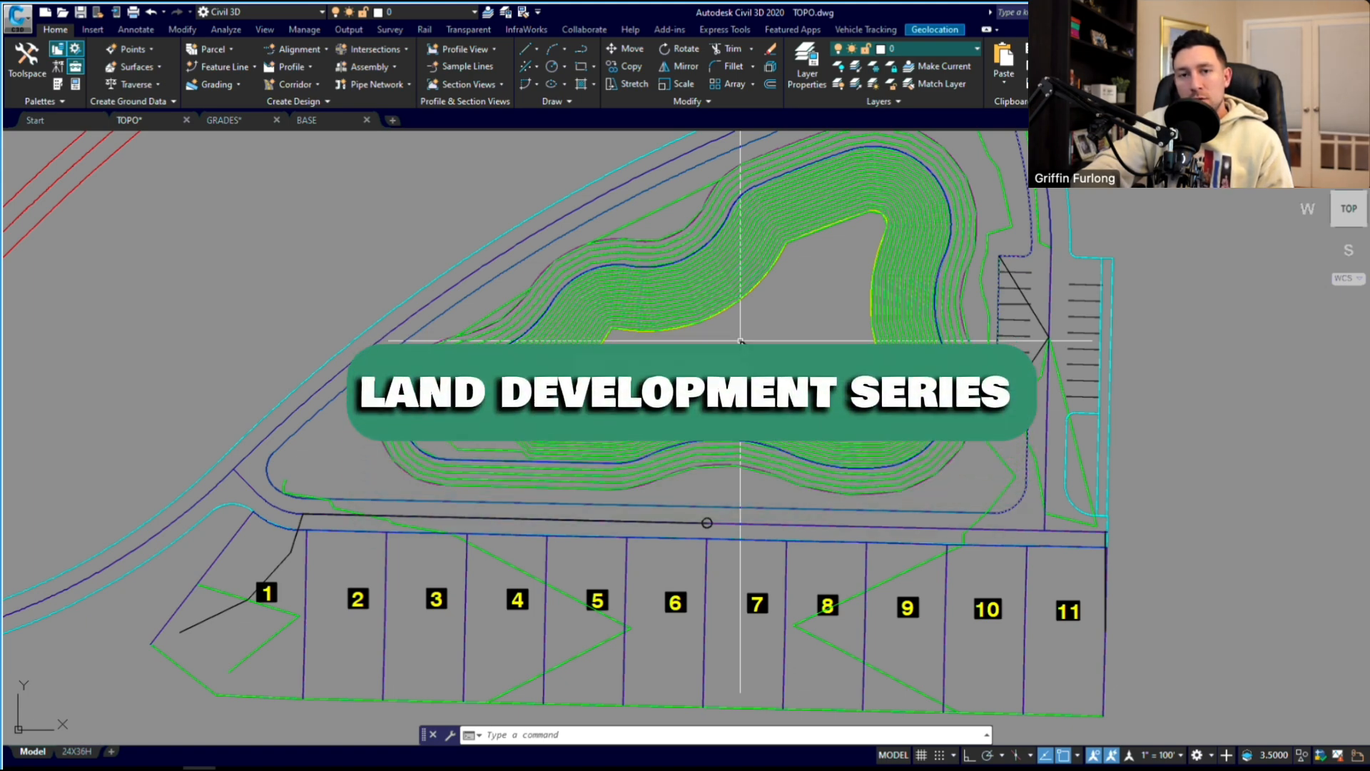
pyautogui.moveTo(743, 350)
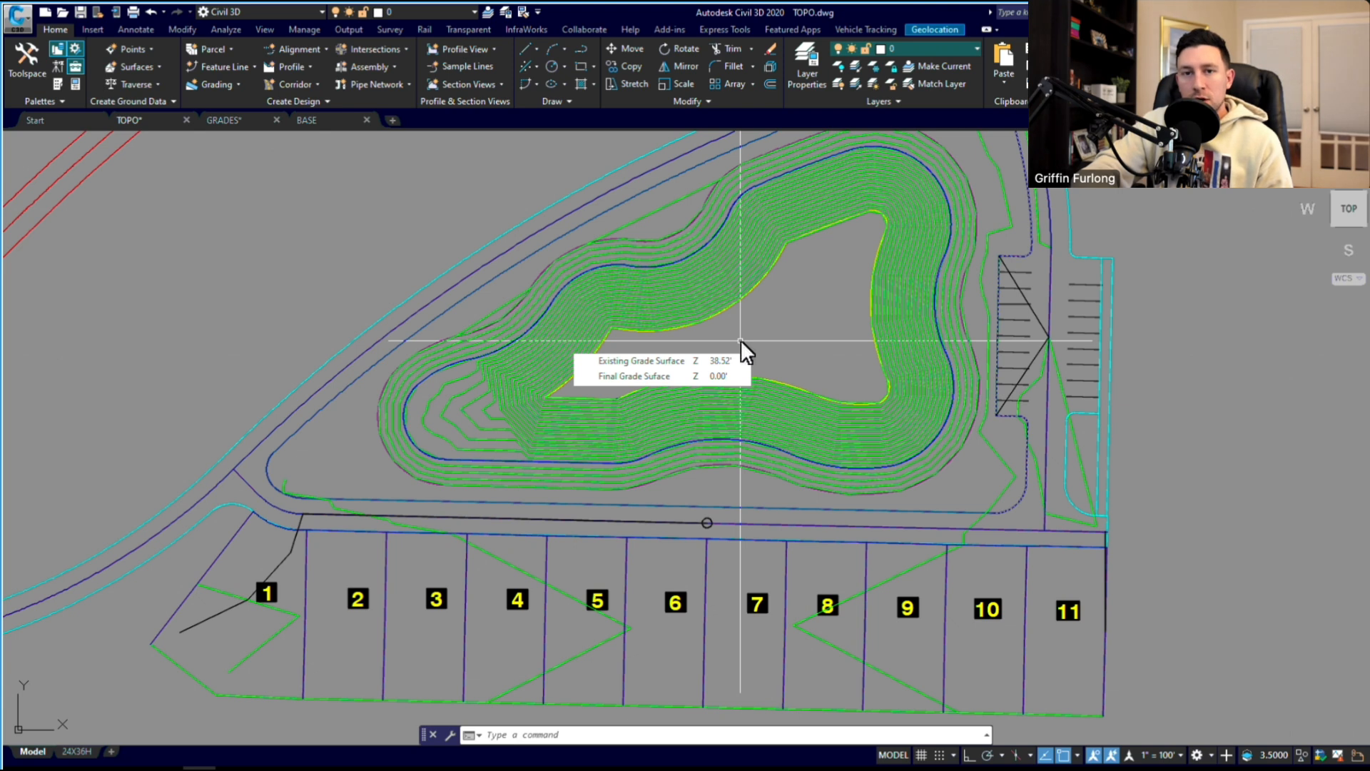